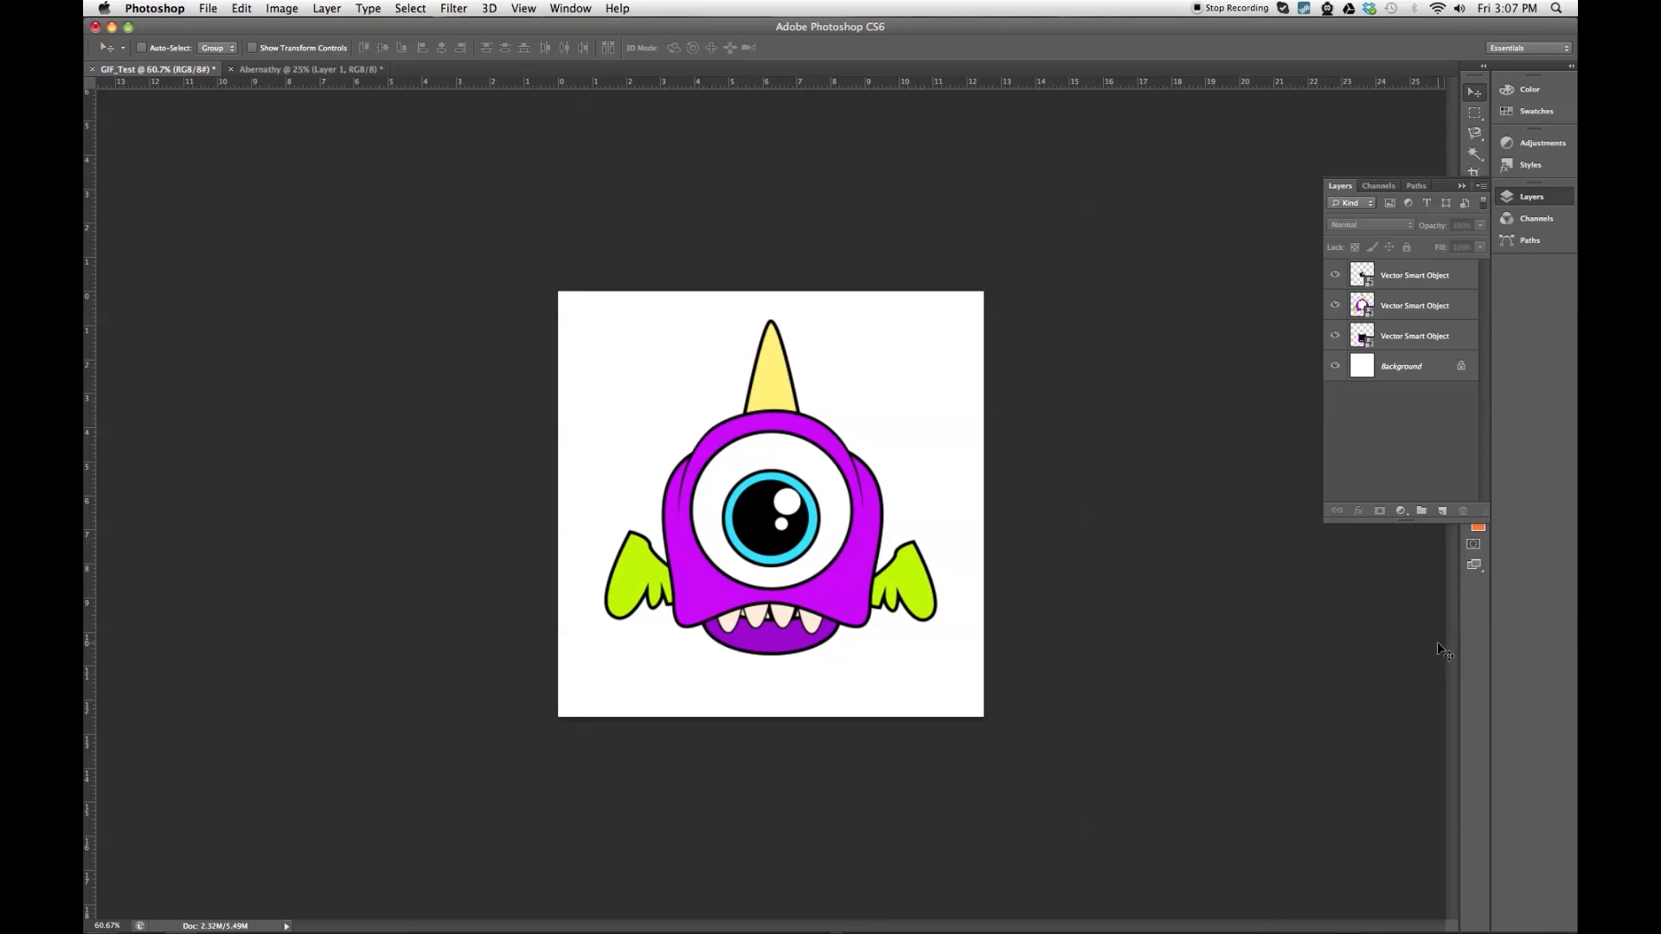
{"action": "mouse_move", "coordinate": [1091, 538]}
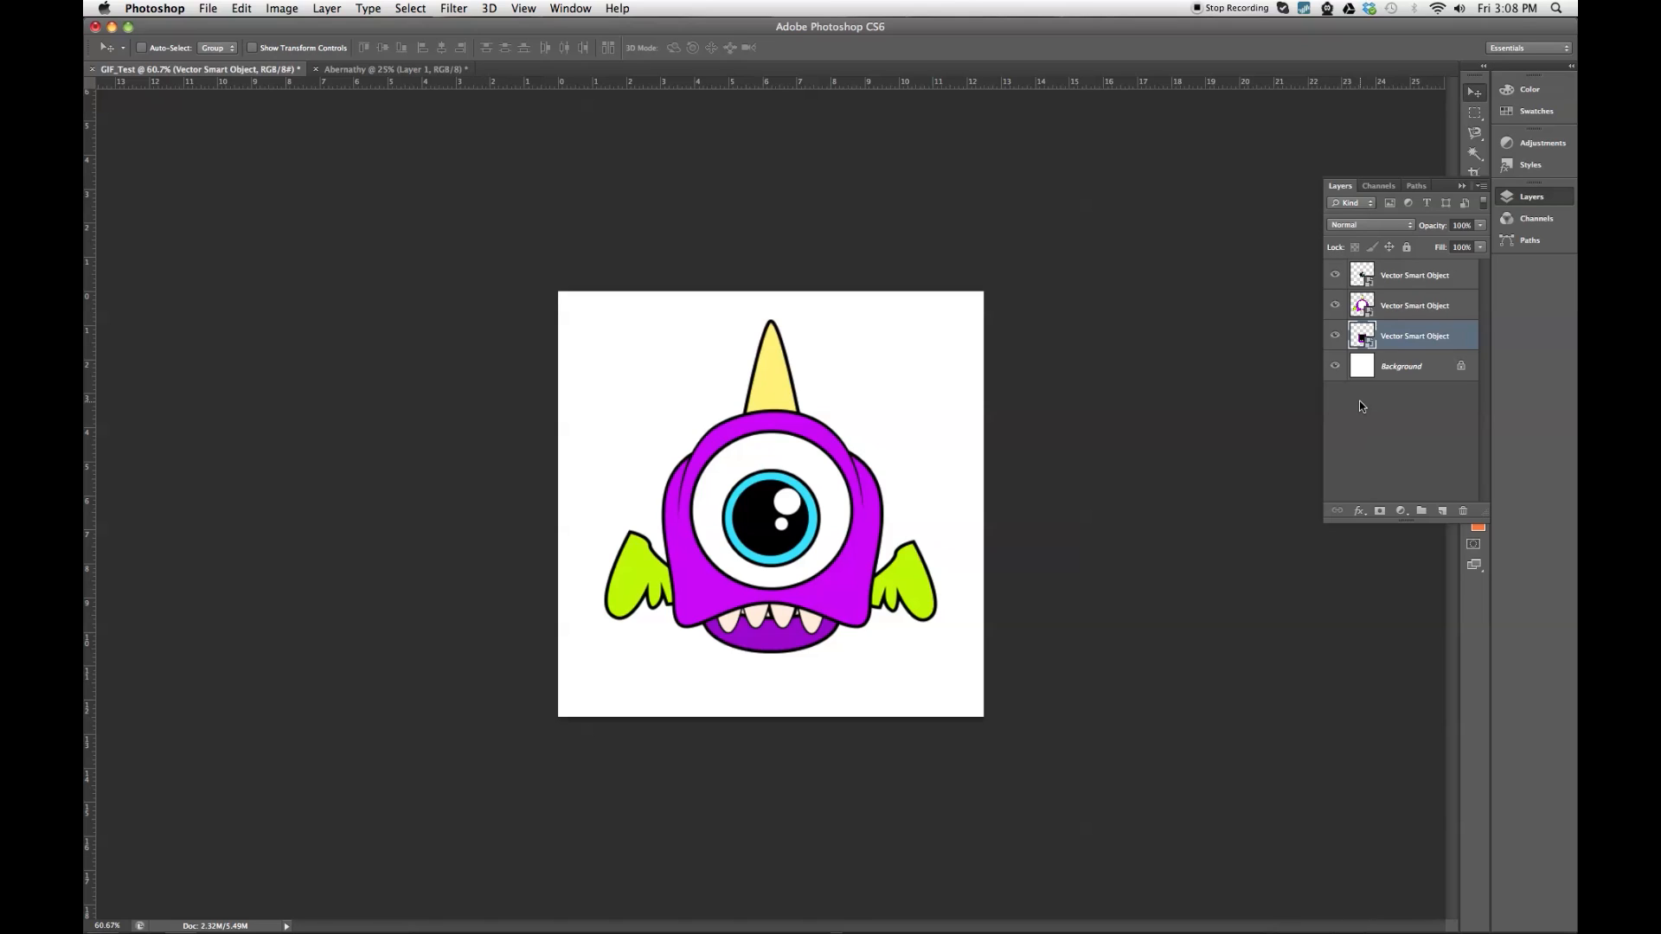
{"action": "mouse_move", "coordinate": [838, 286]}
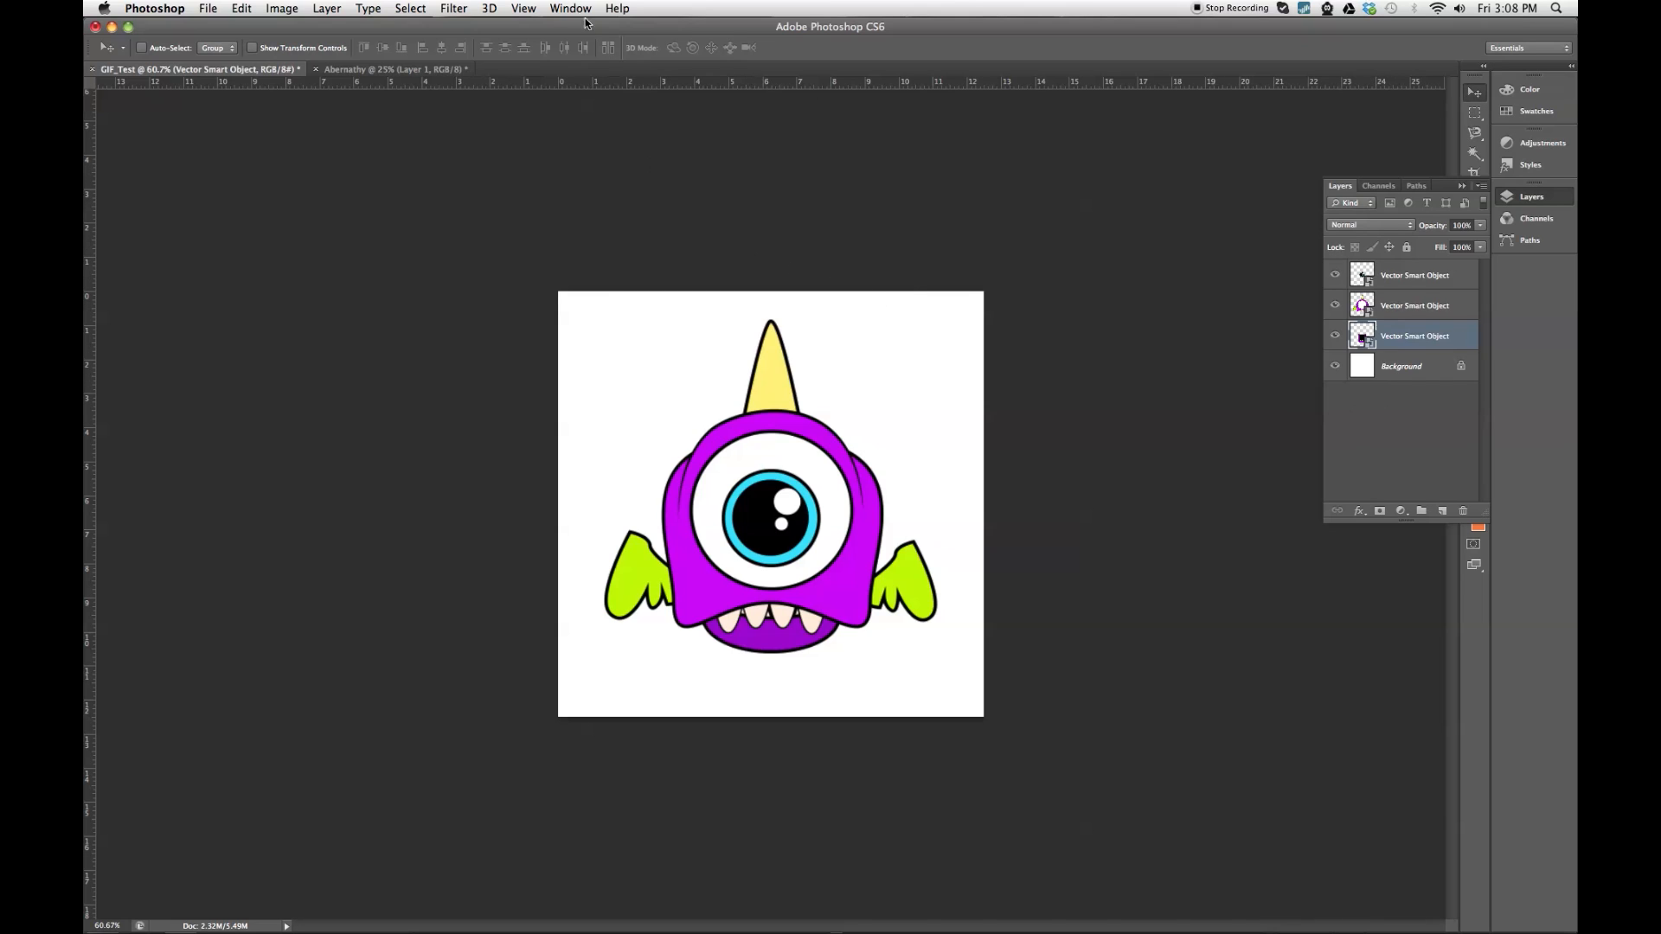
Open the Timeline panel, showing the three smart-object layers as video tracks.
{"action": "left_click", "coordinate": [571, 8]}
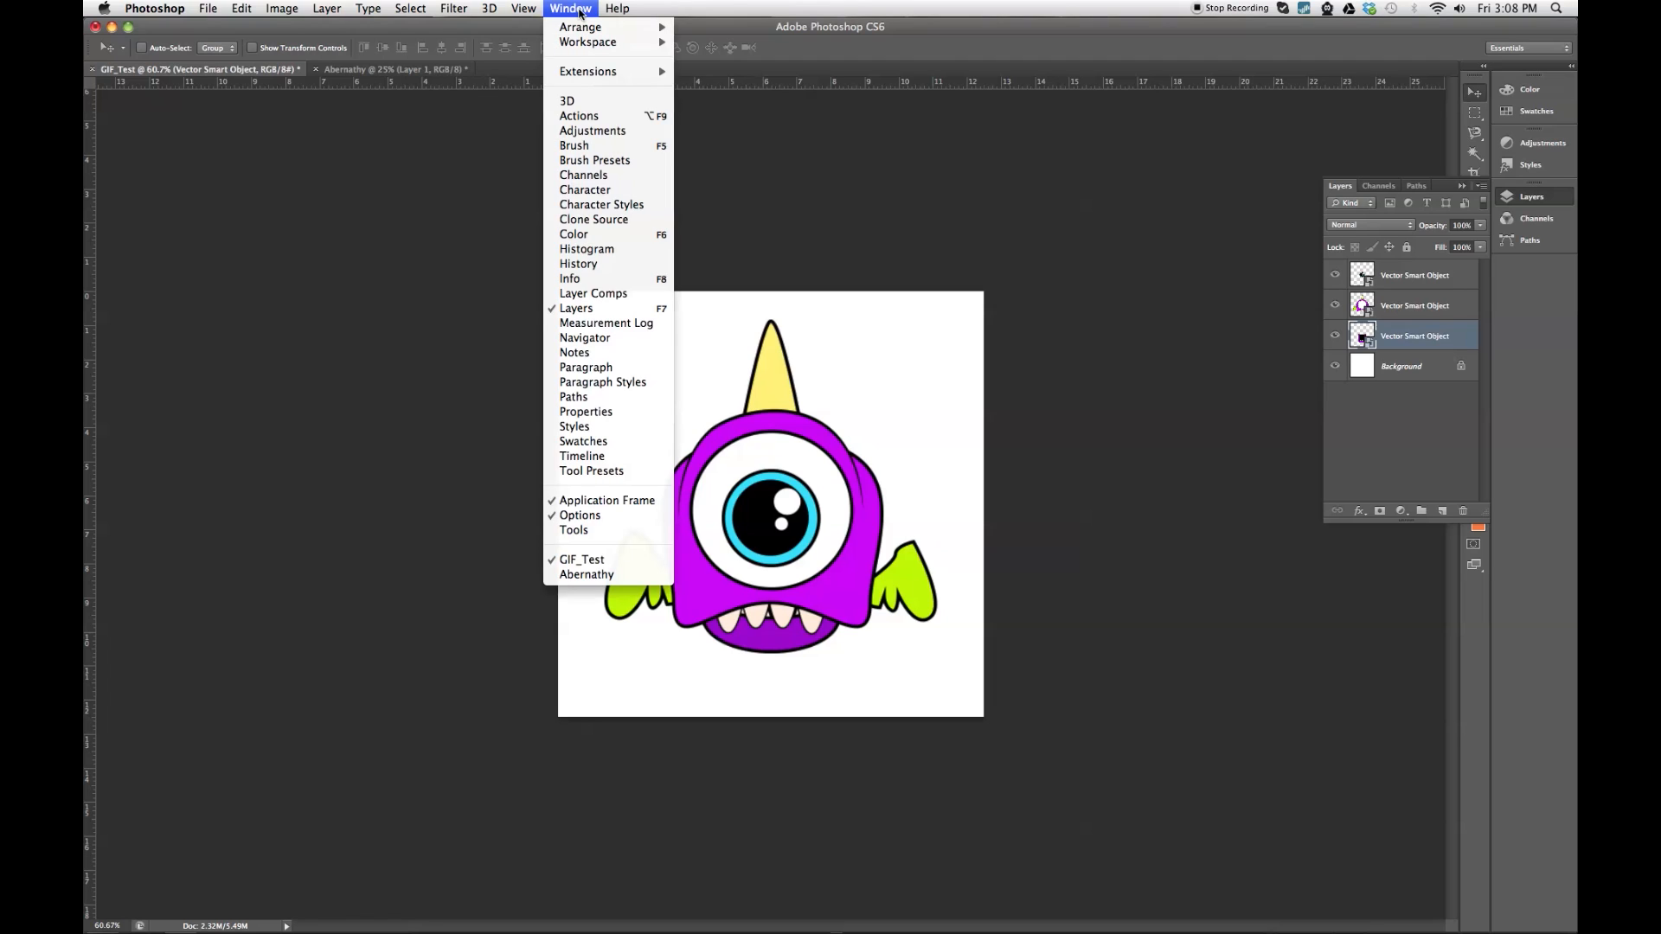
{"action": "mouse_move", "coordinate": [582, 456]}
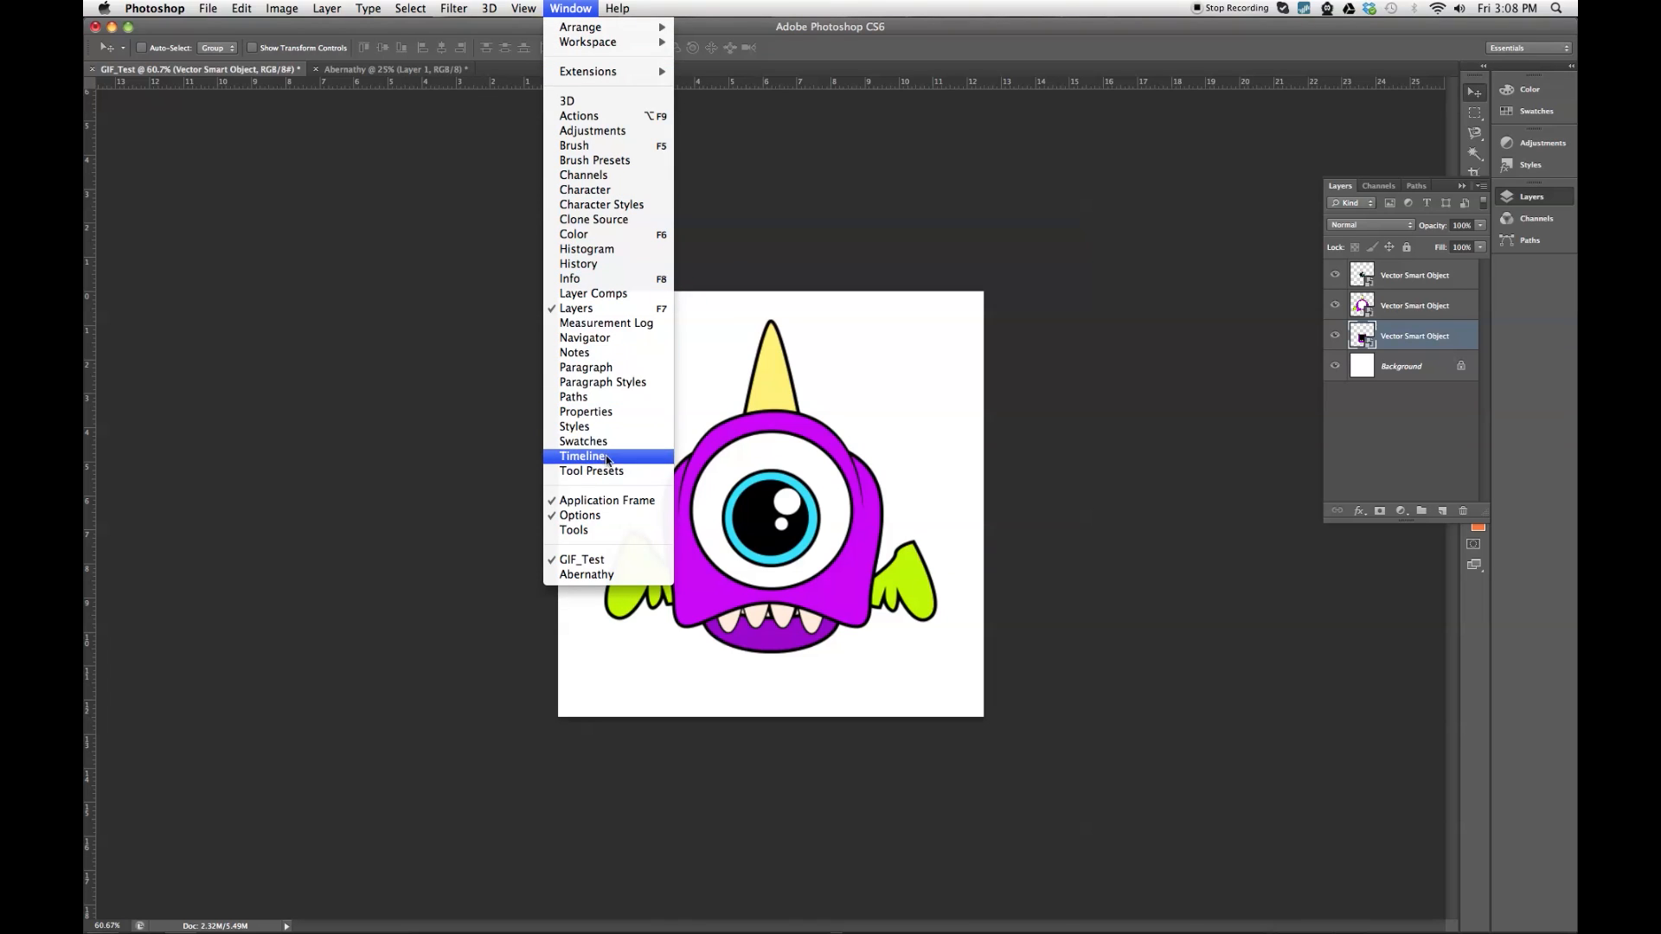
{"action": "left_click", "coordinate": [584, 456]}
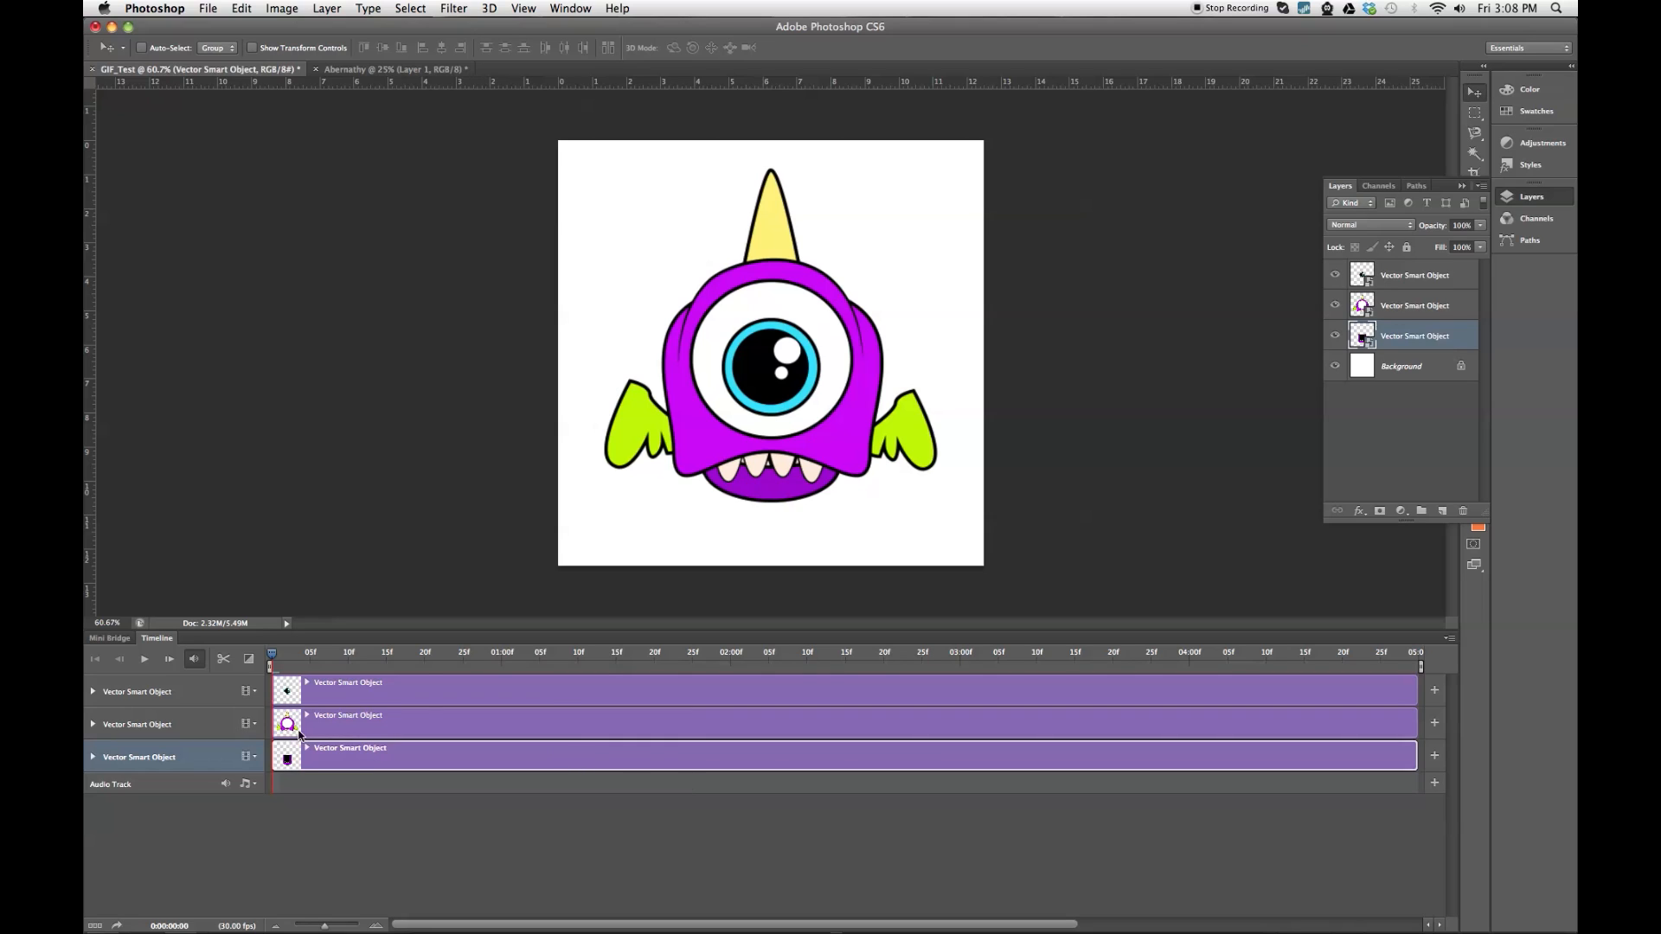
{"action": "mouse_move", "coordinate": [456, 698]}
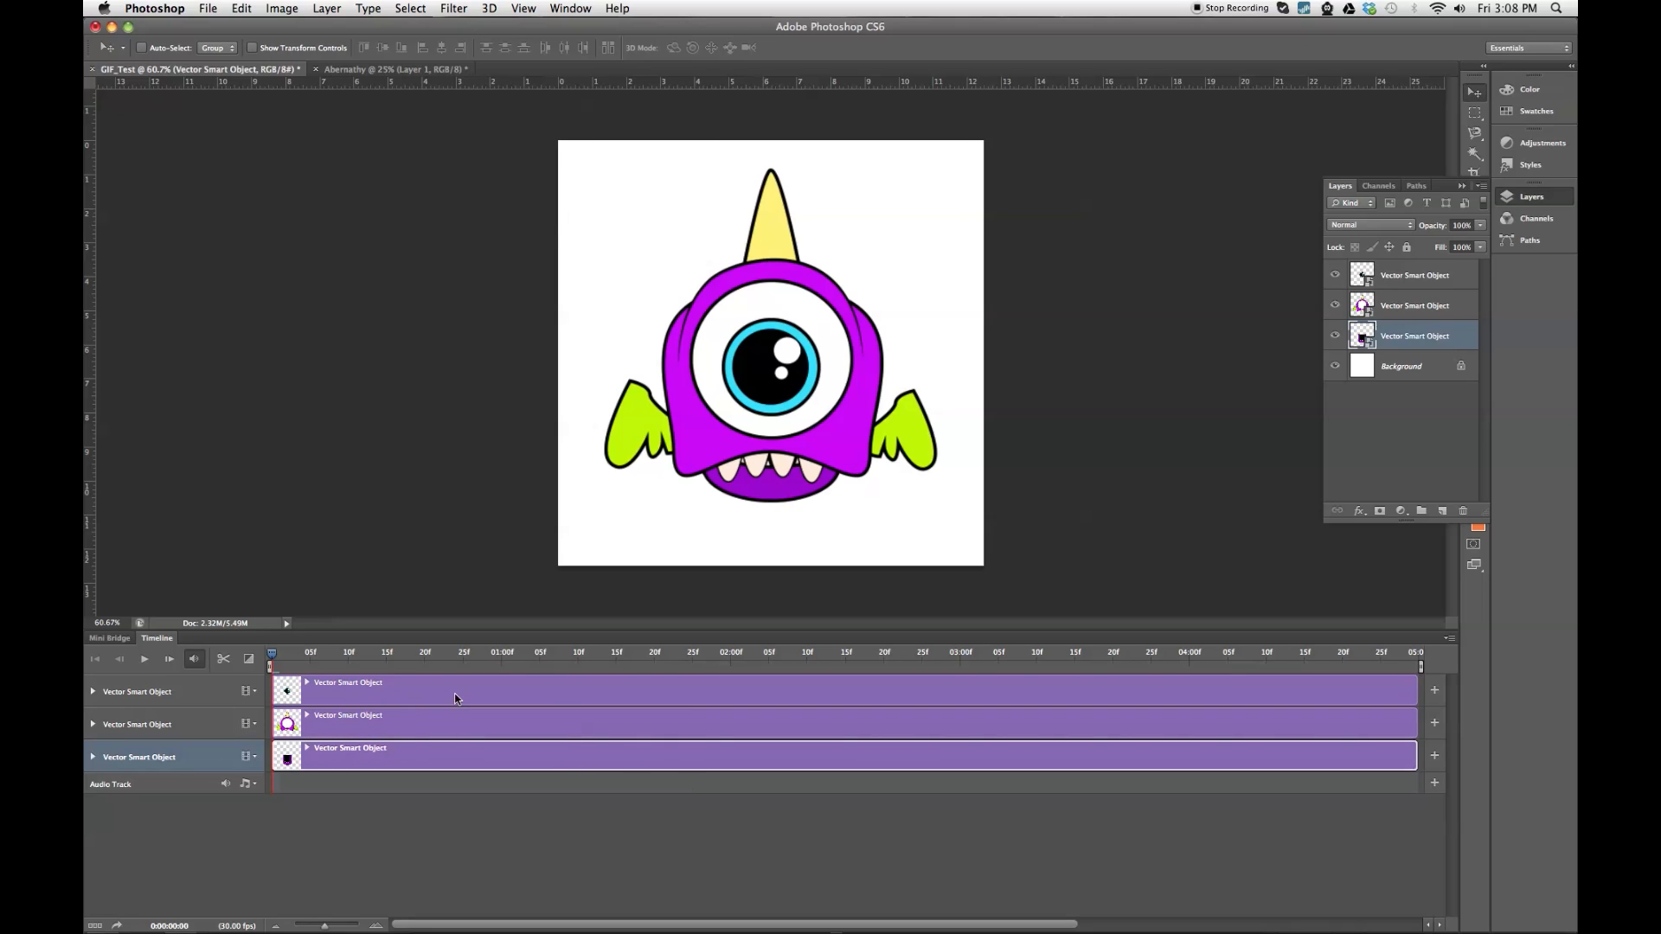
{"action": "mouse_move", "coordinate": [604, 662]}
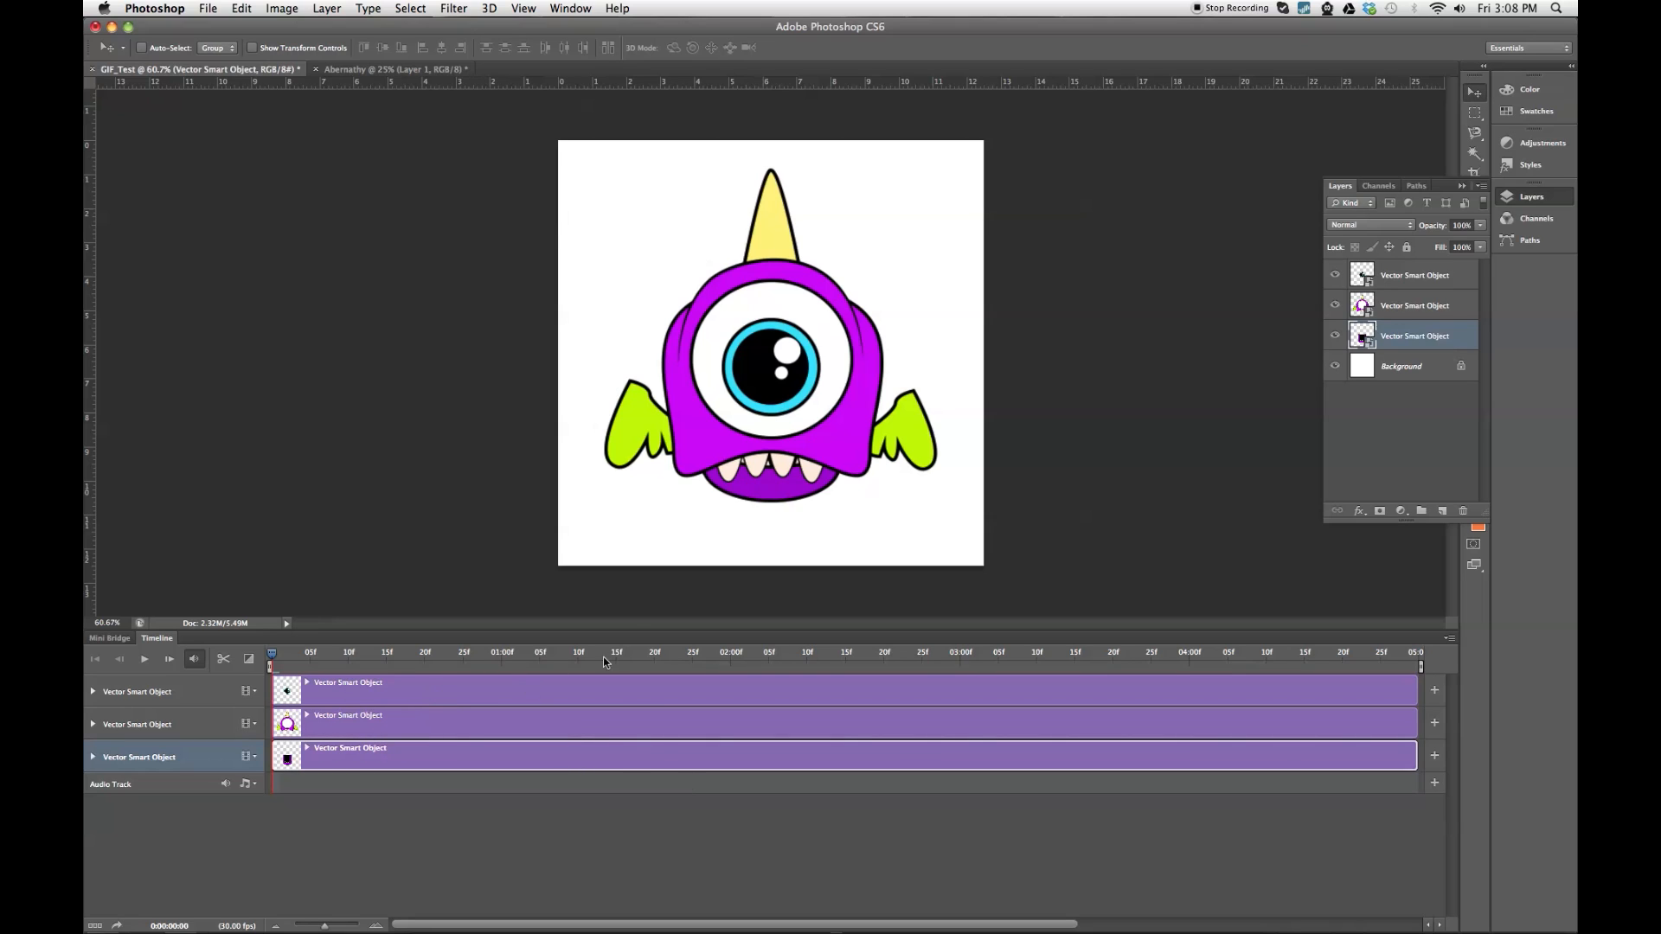
{"action": "mouse_move", "coordinate": [680, 681]}
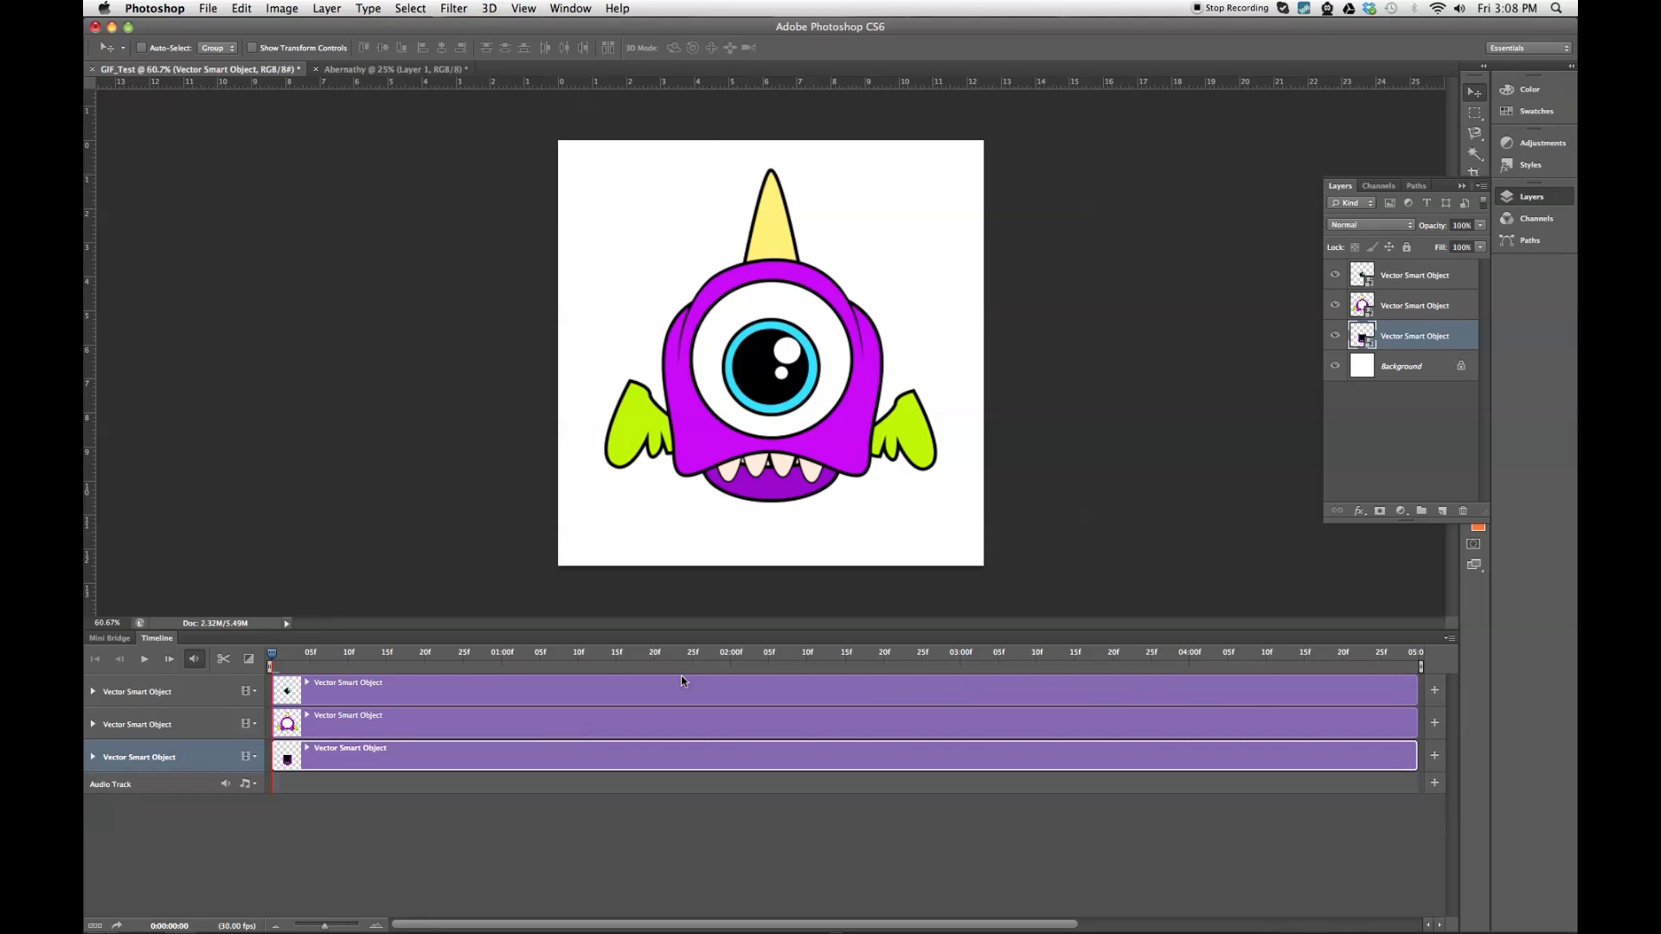
{"action": "mouse_move", "coordinate": [1300, 681]}
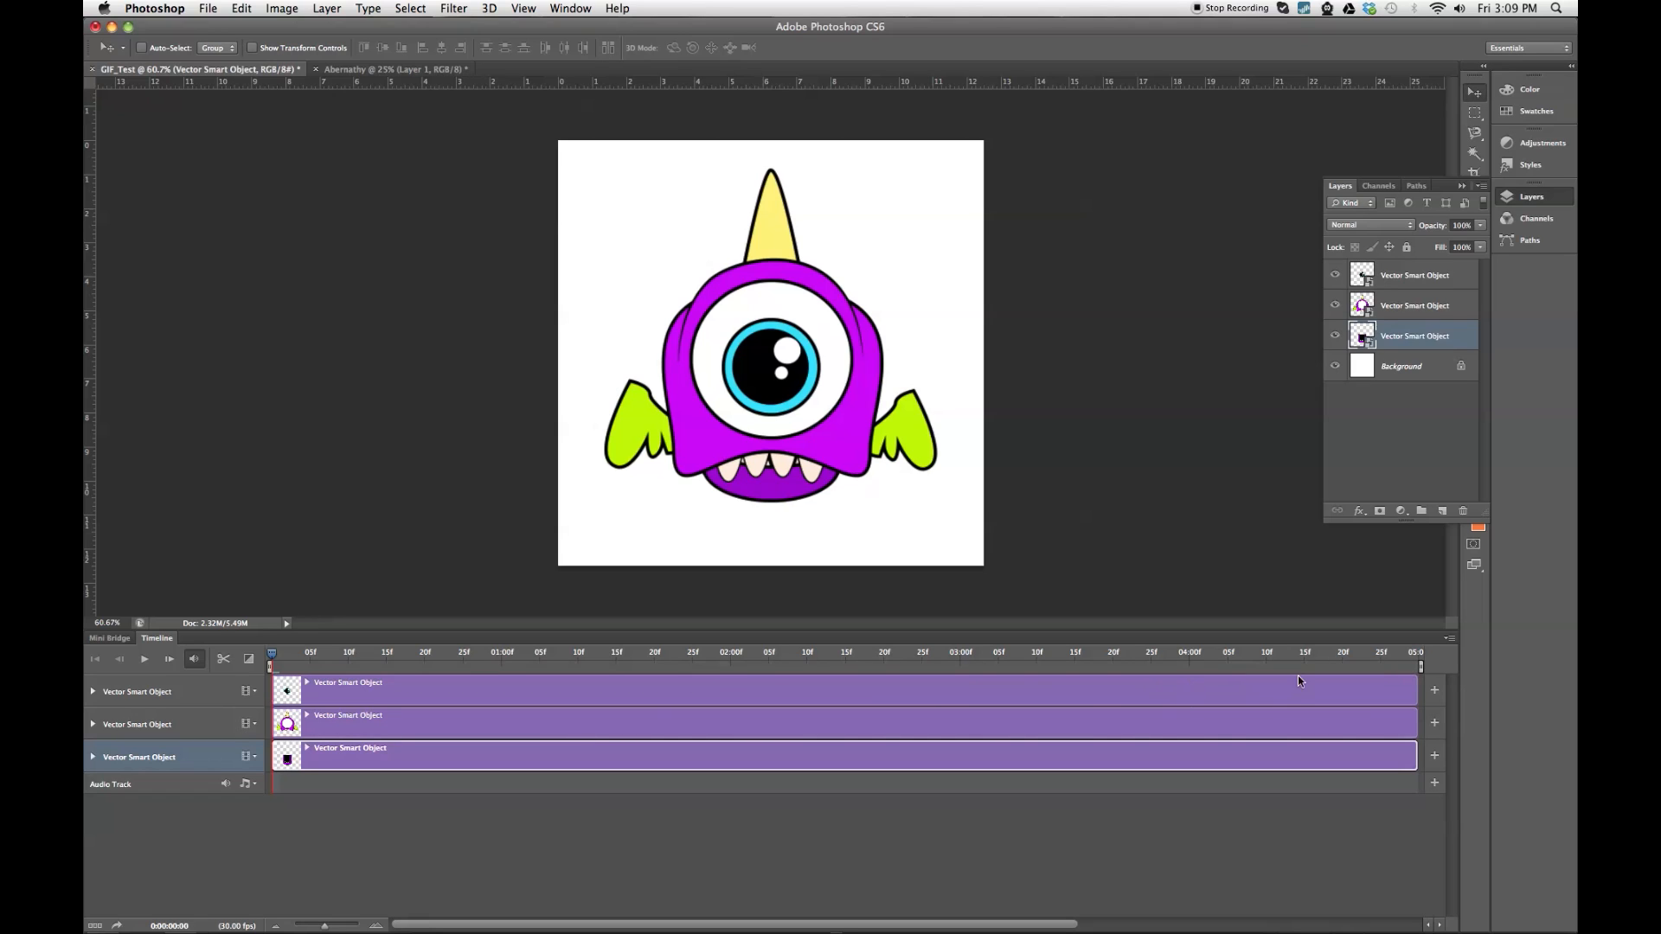
{"action": "mouse_move", "coordinate": [1417, 673]}
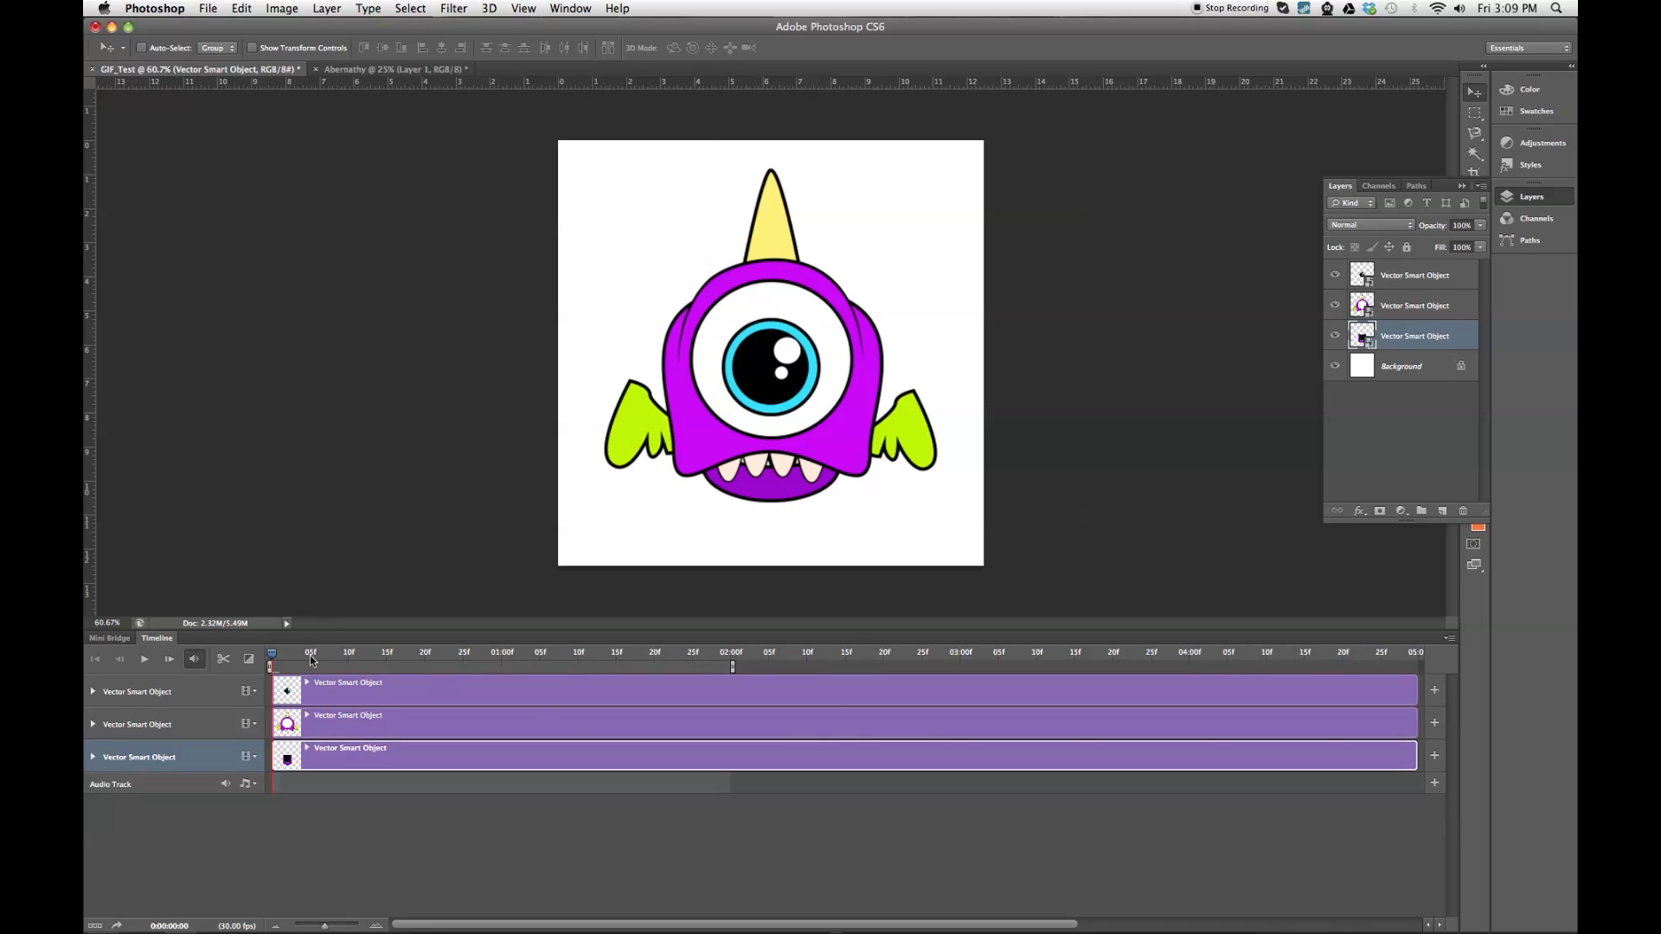
{"action": "mouse_move", "coordinate": [454, 667]}
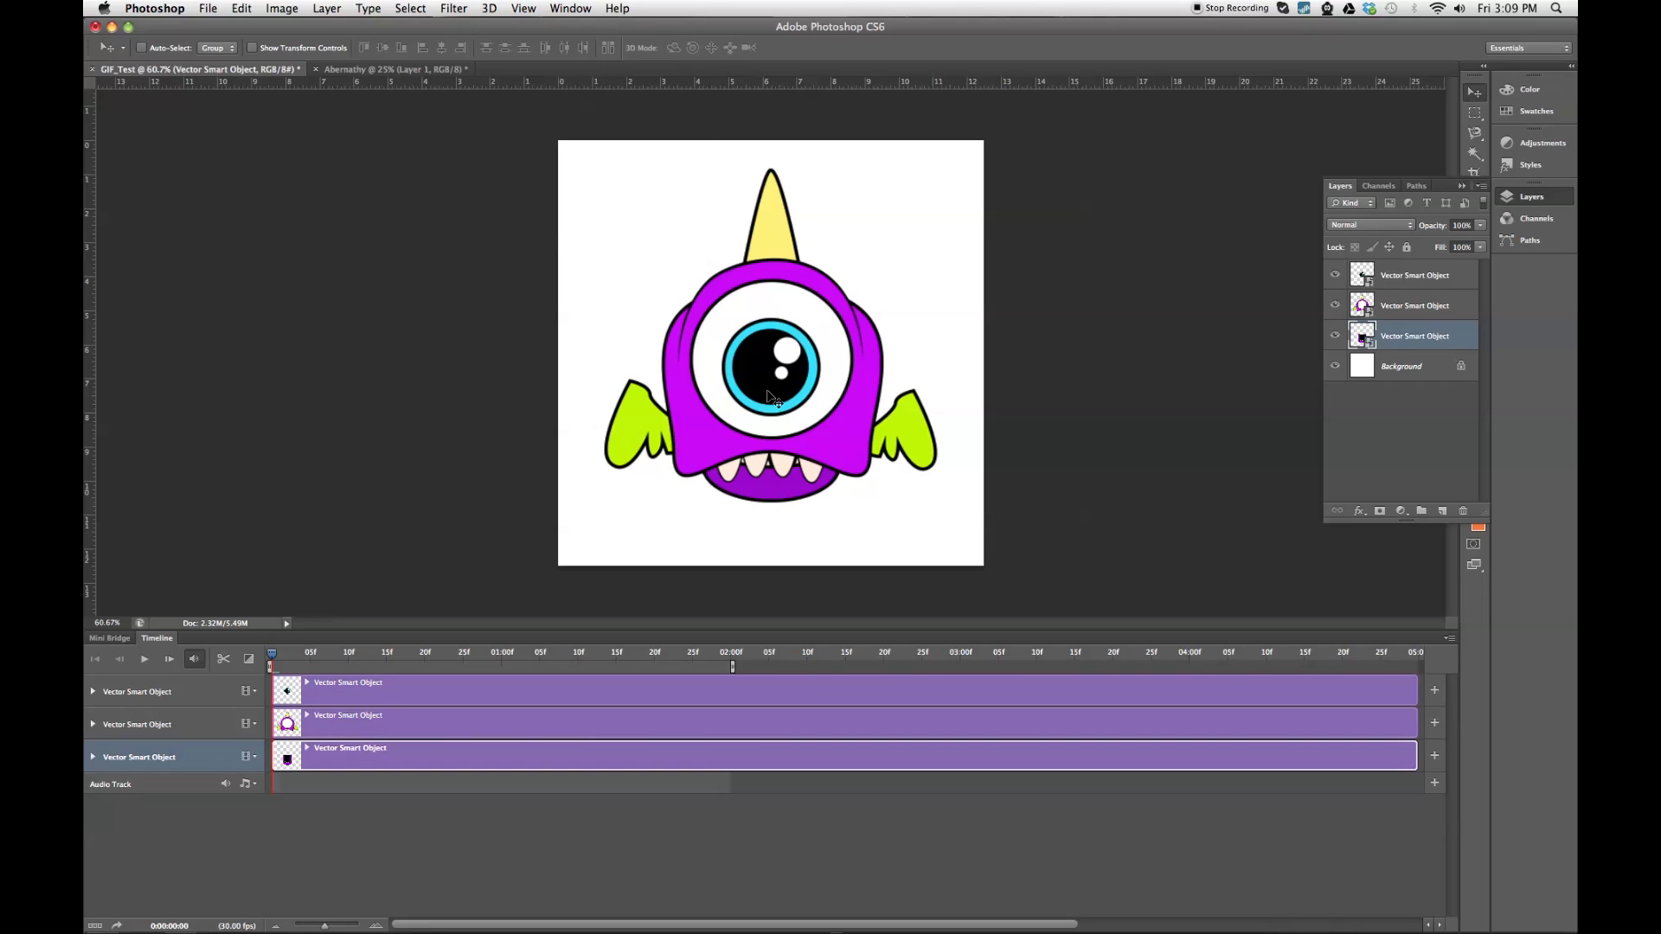
{"action": "mouse_move", "coordinate": [777, 414]}
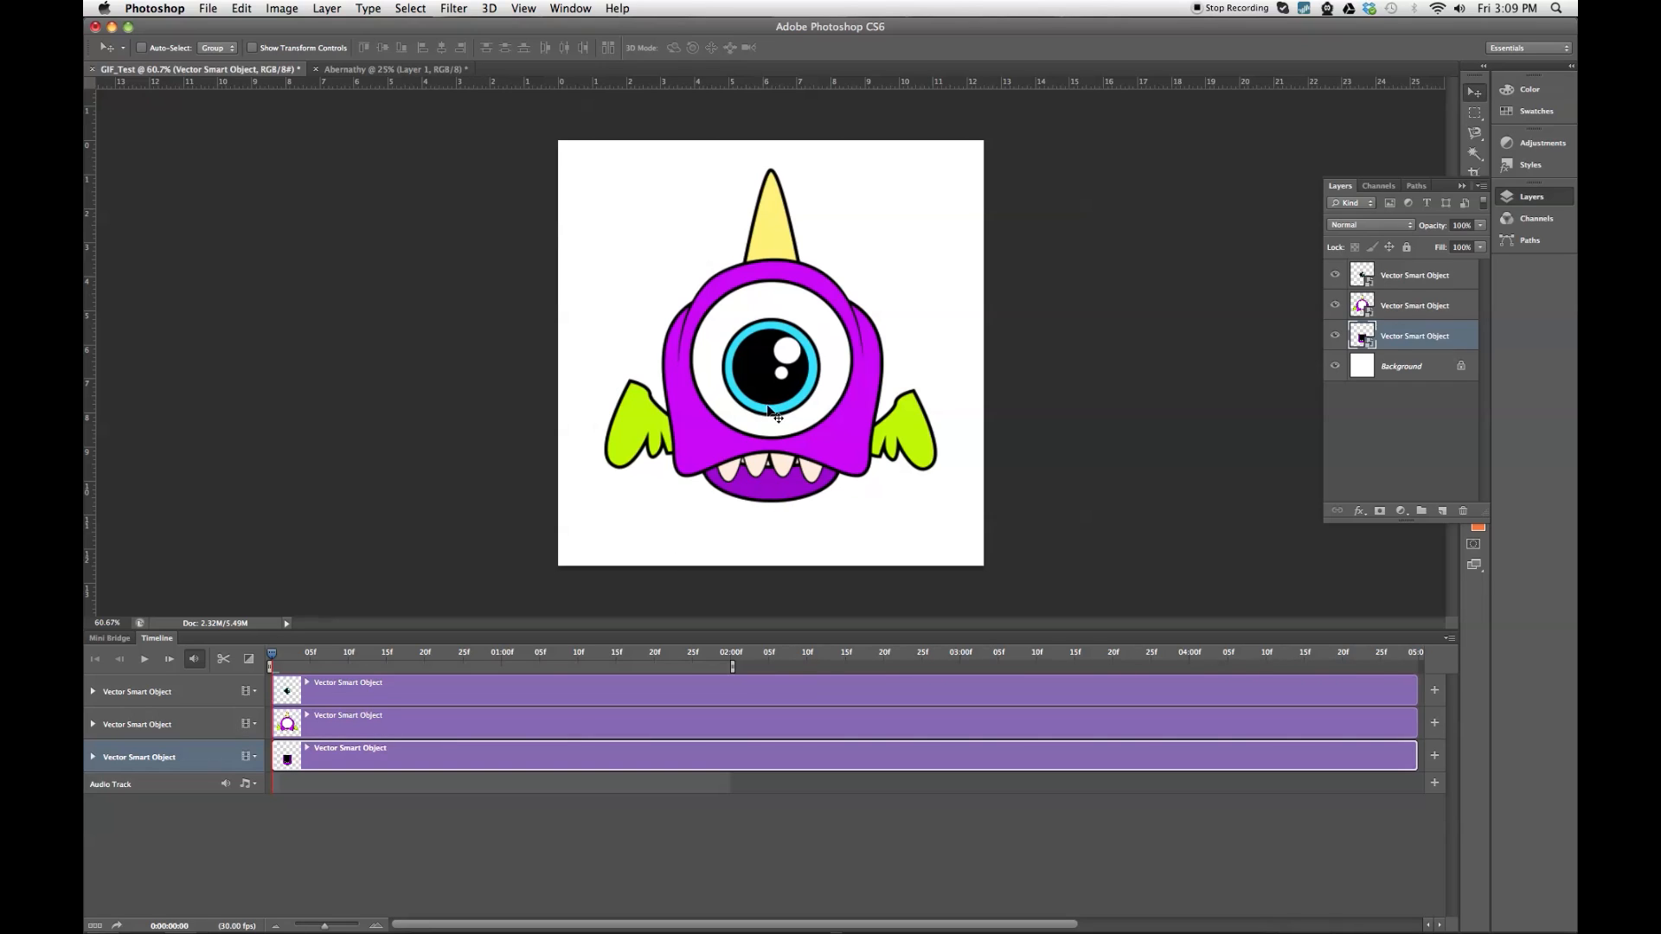
{"action": "mouse_move", "coordinate": [564, 584]}
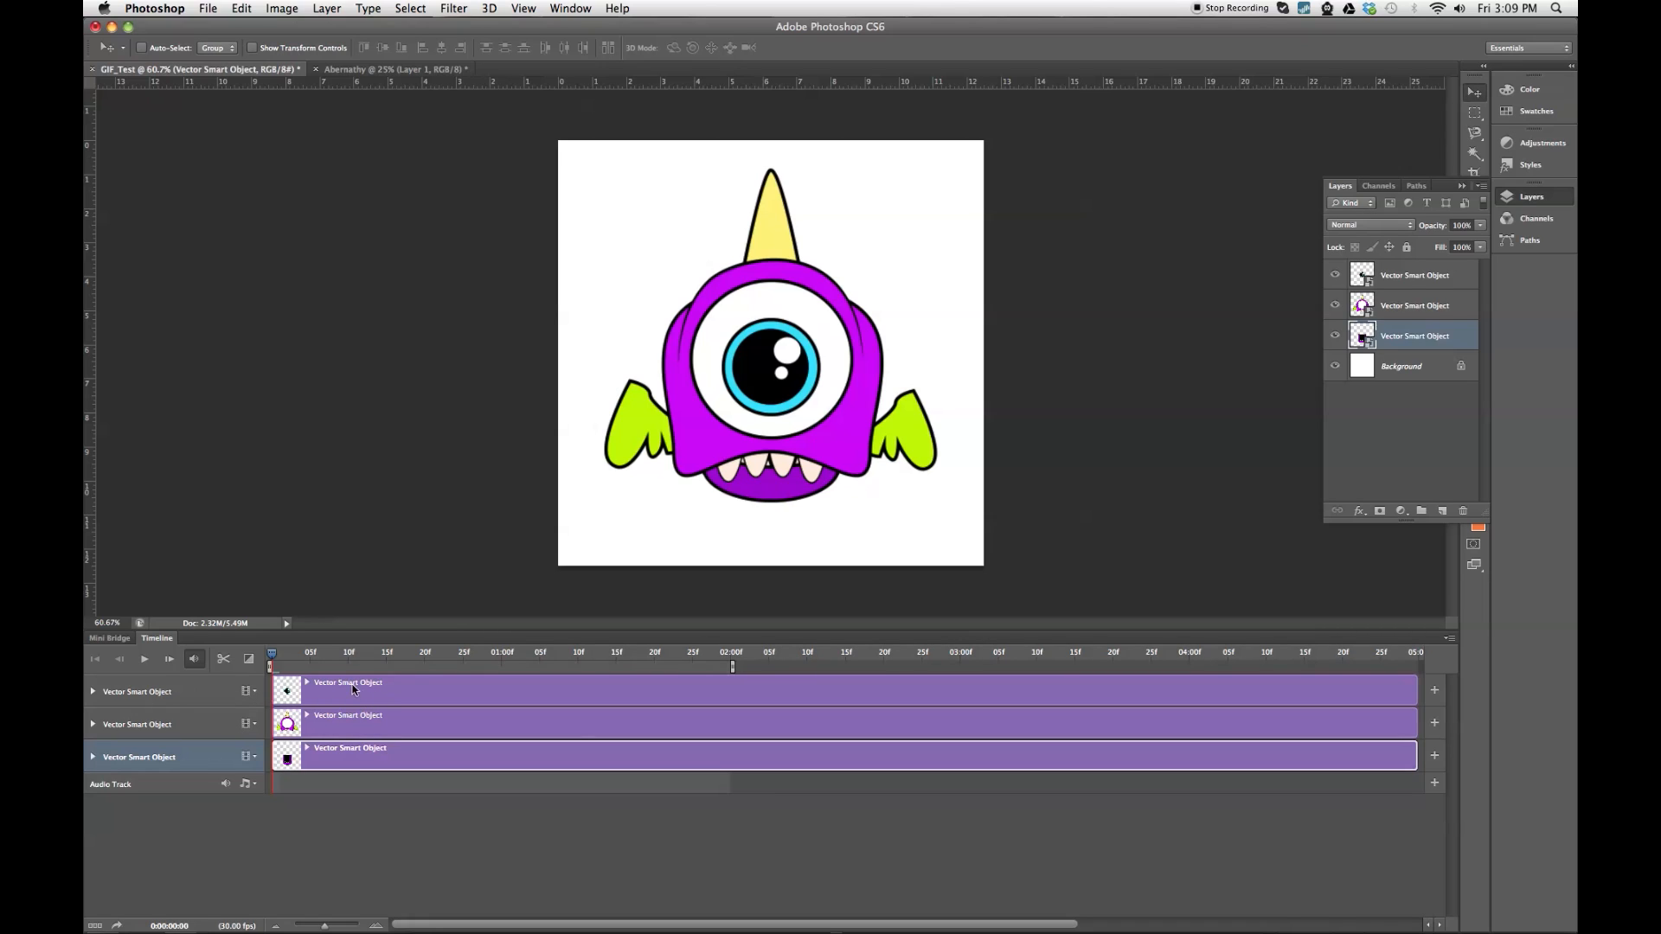
{"action": "mouse_move", "coordinate": [94, 694]}
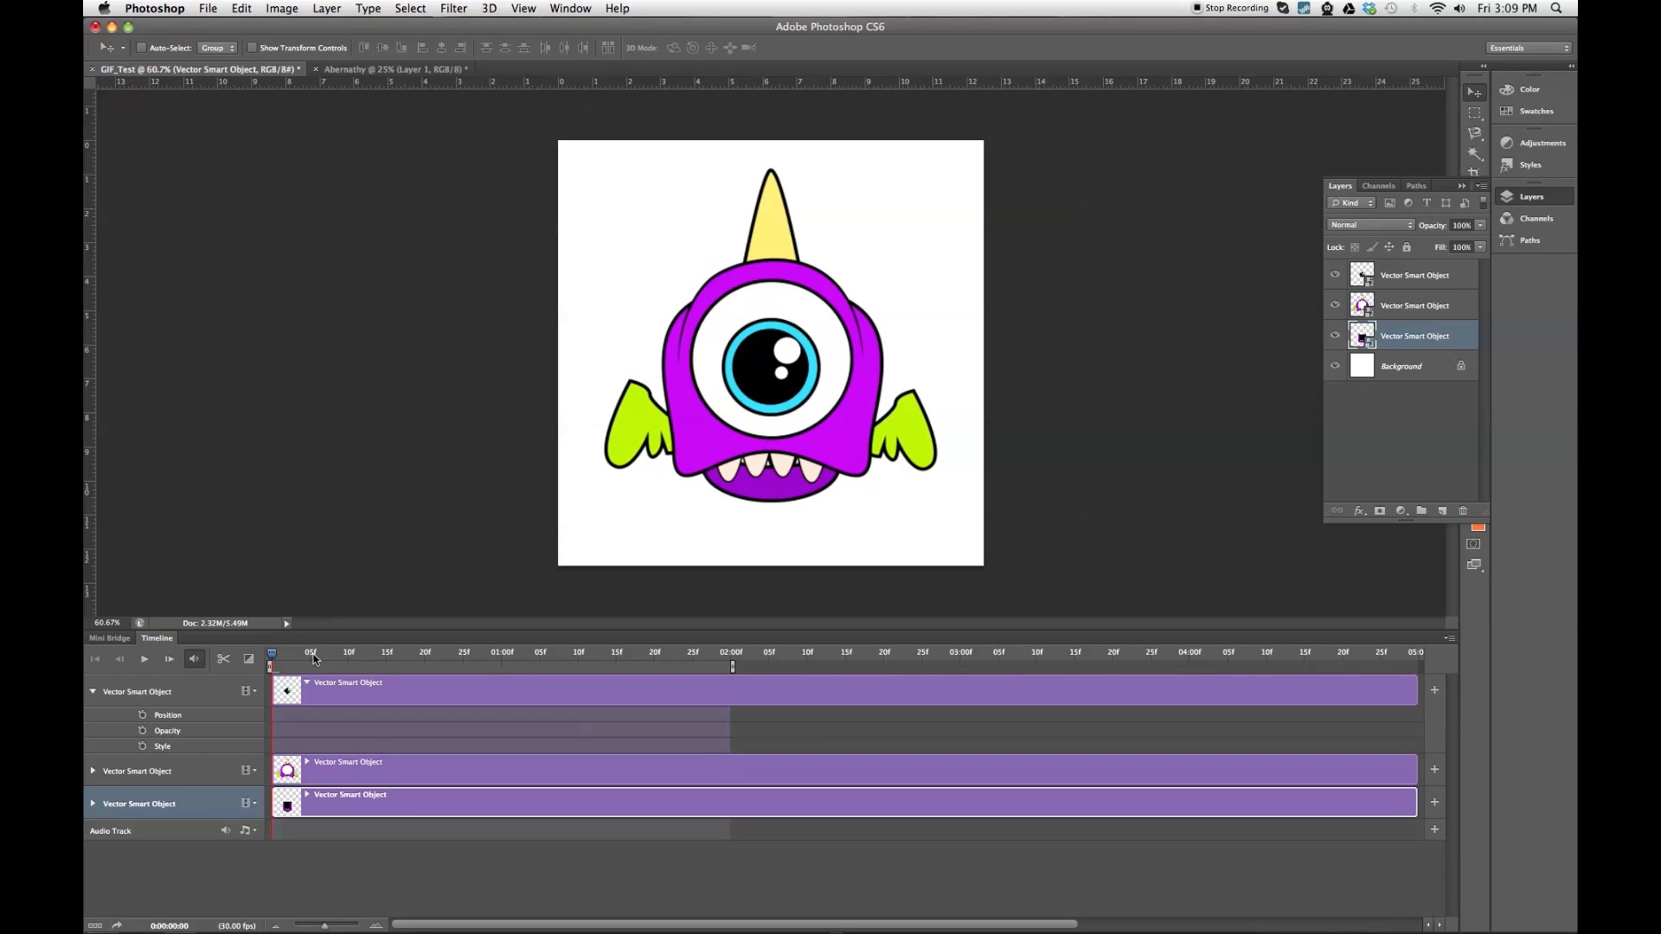
{"action": "mouse_move", "coordinate": [312, 660]}
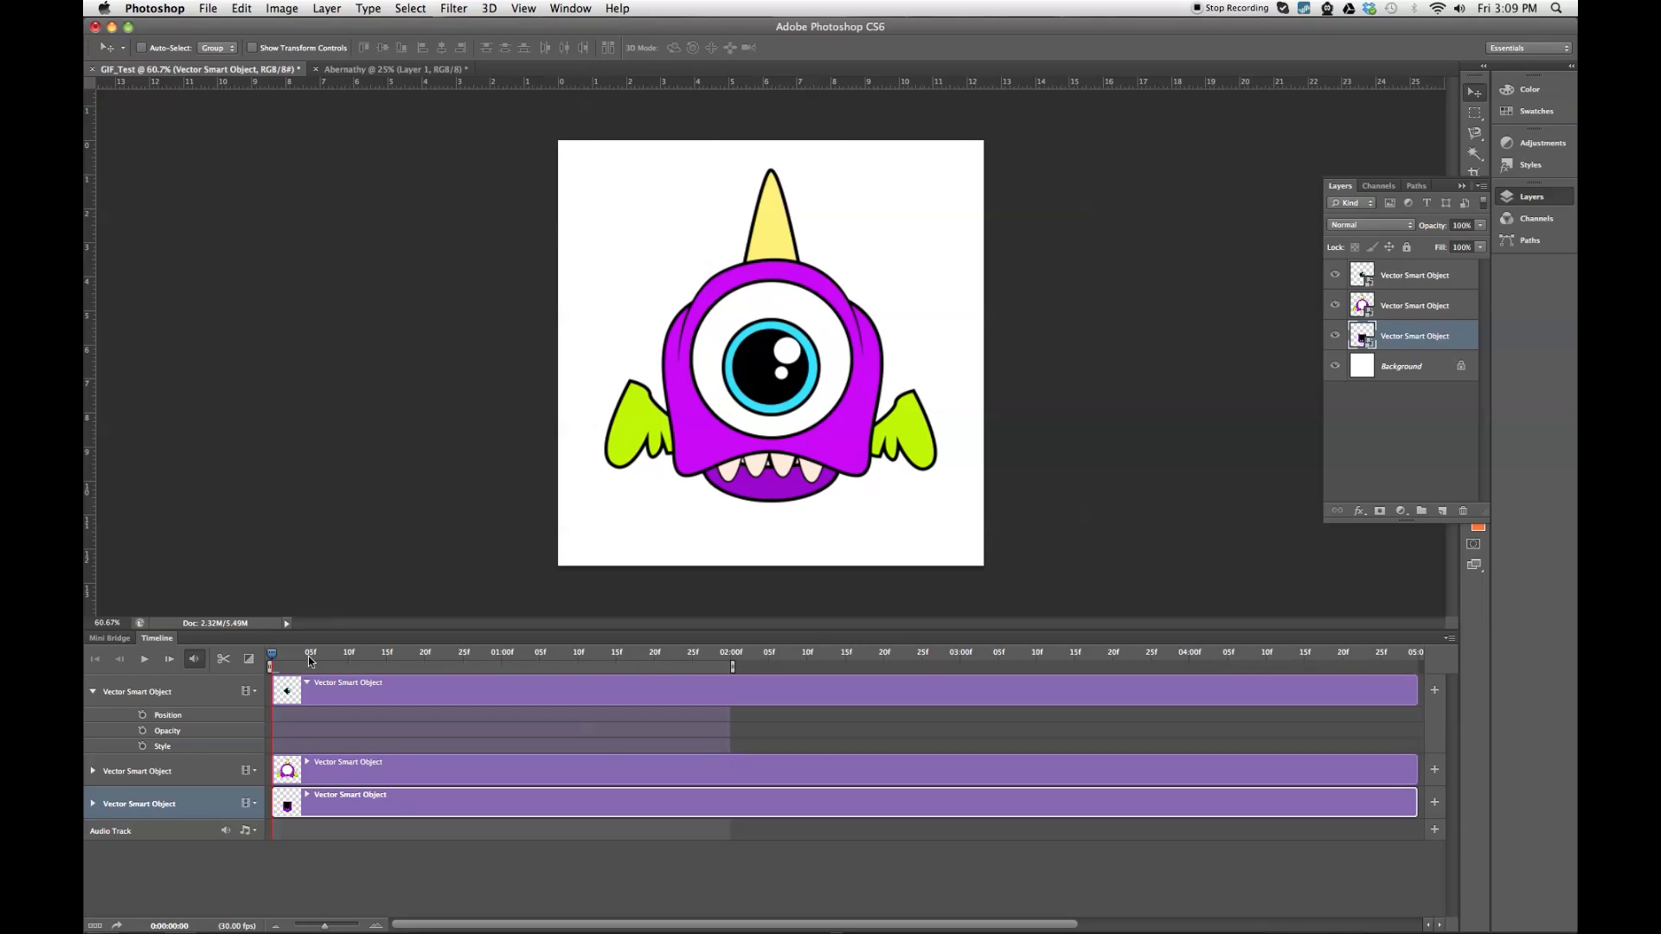
{"action": "mouse_move", "coordinate": [393, 664]}
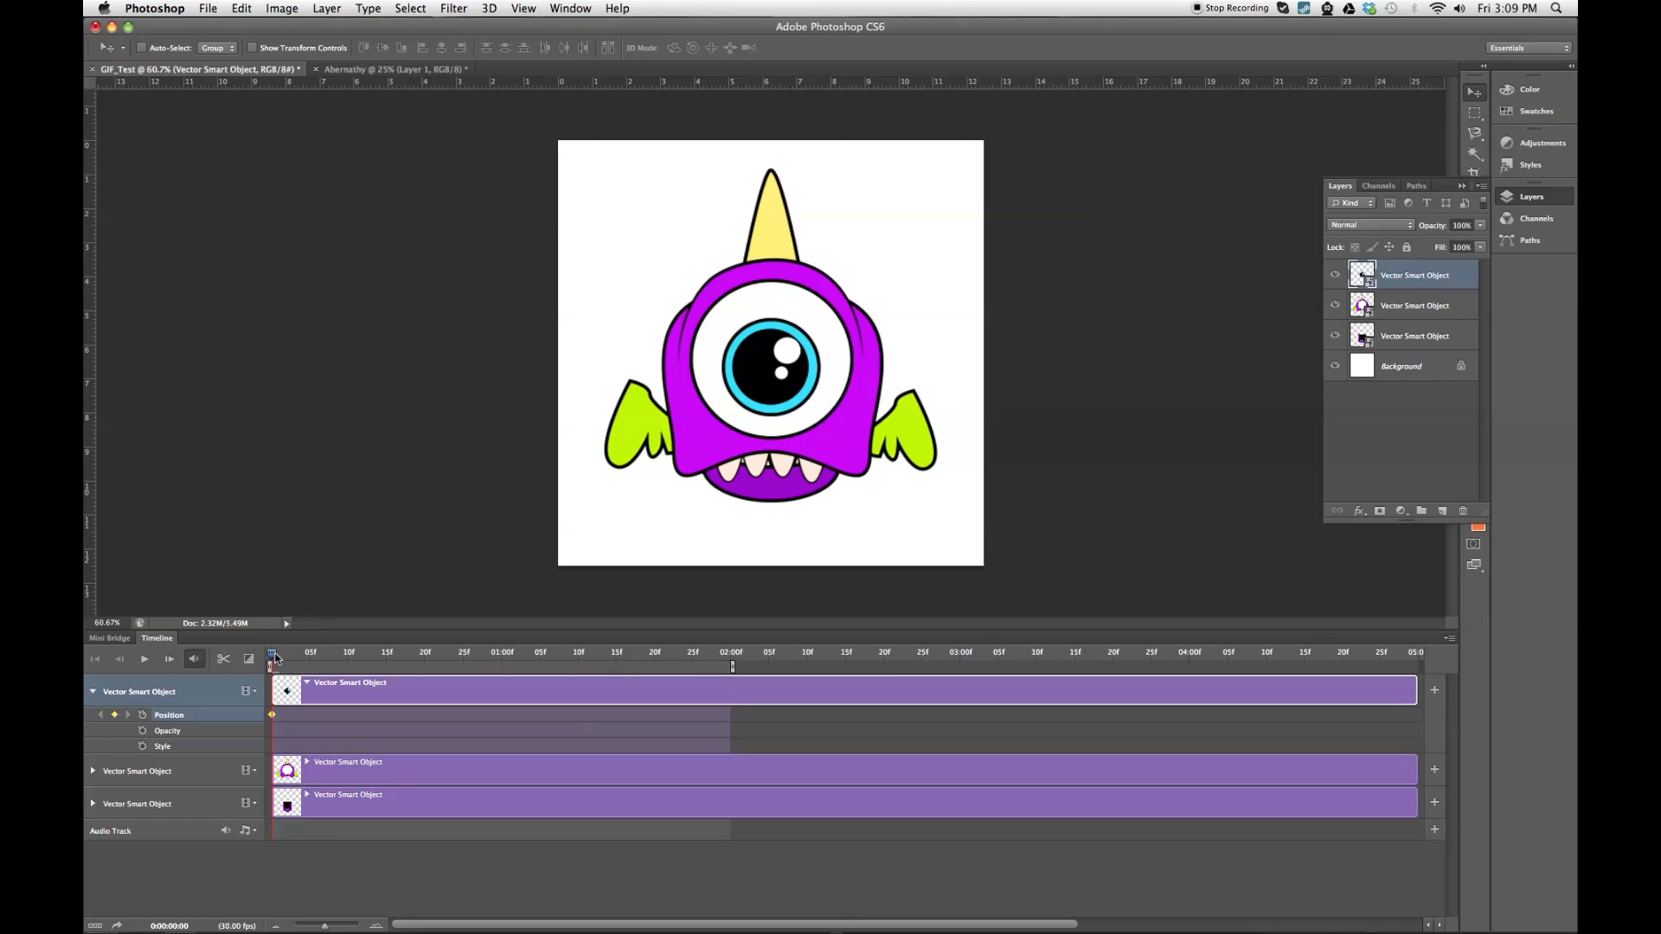
Add a Position keyframe at 0f on the top Vector Smart Object track.
{"action": "left_click", "coordinate": [273, 652]}
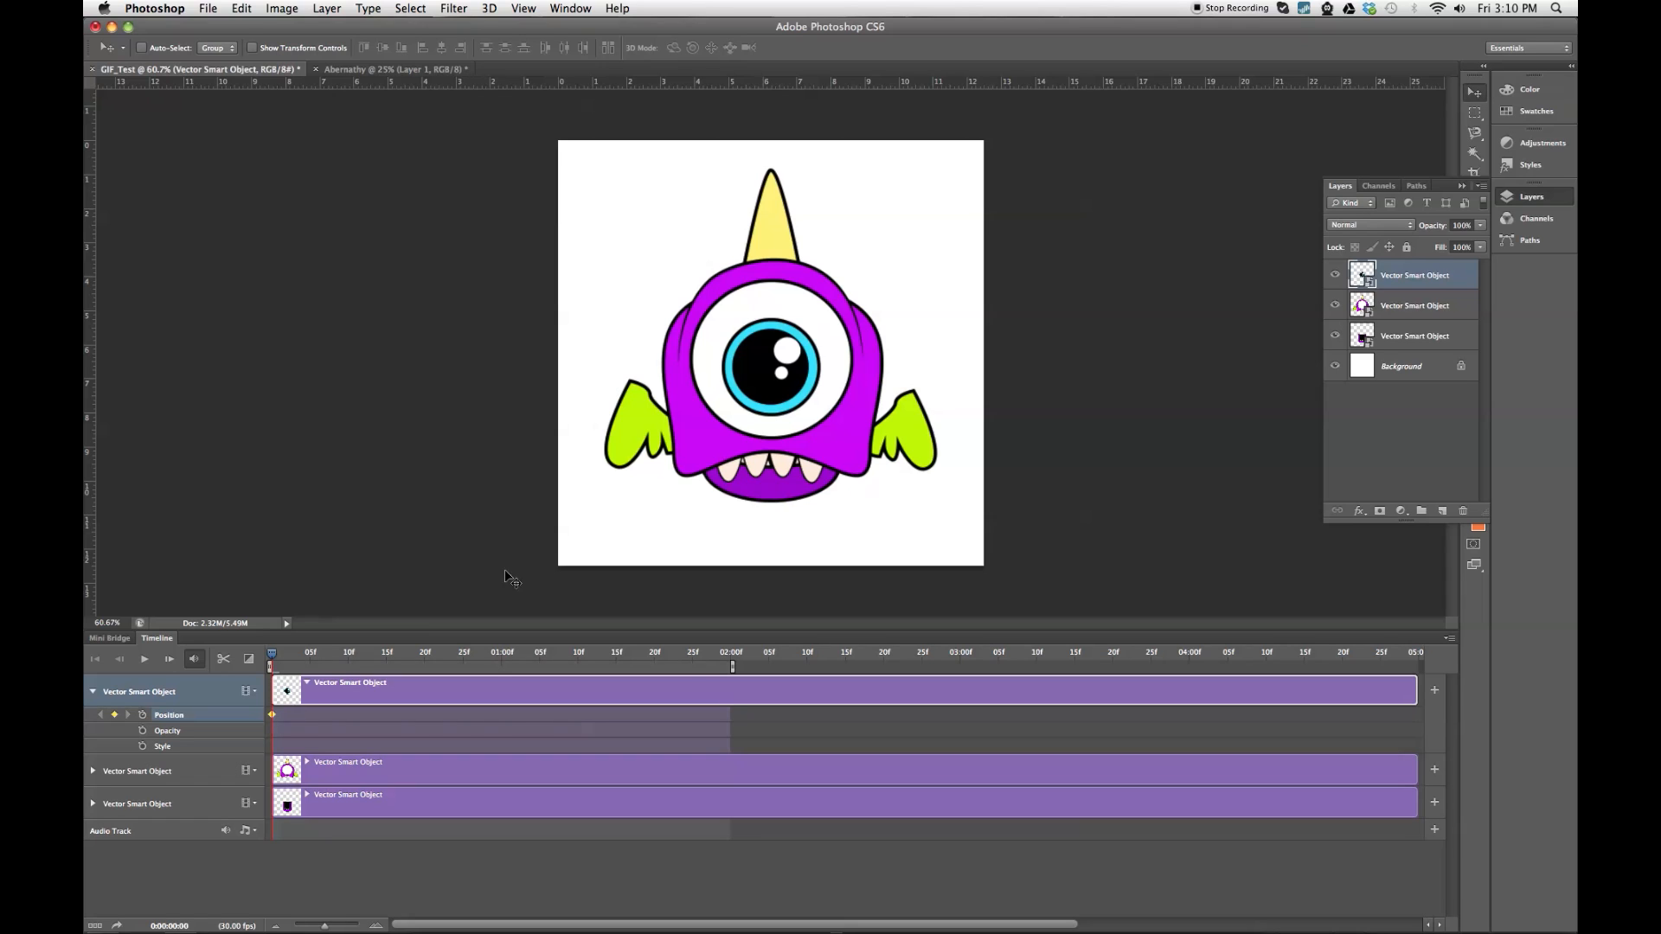
{"action": "mouse_move", "coordinate": [768, 405]}
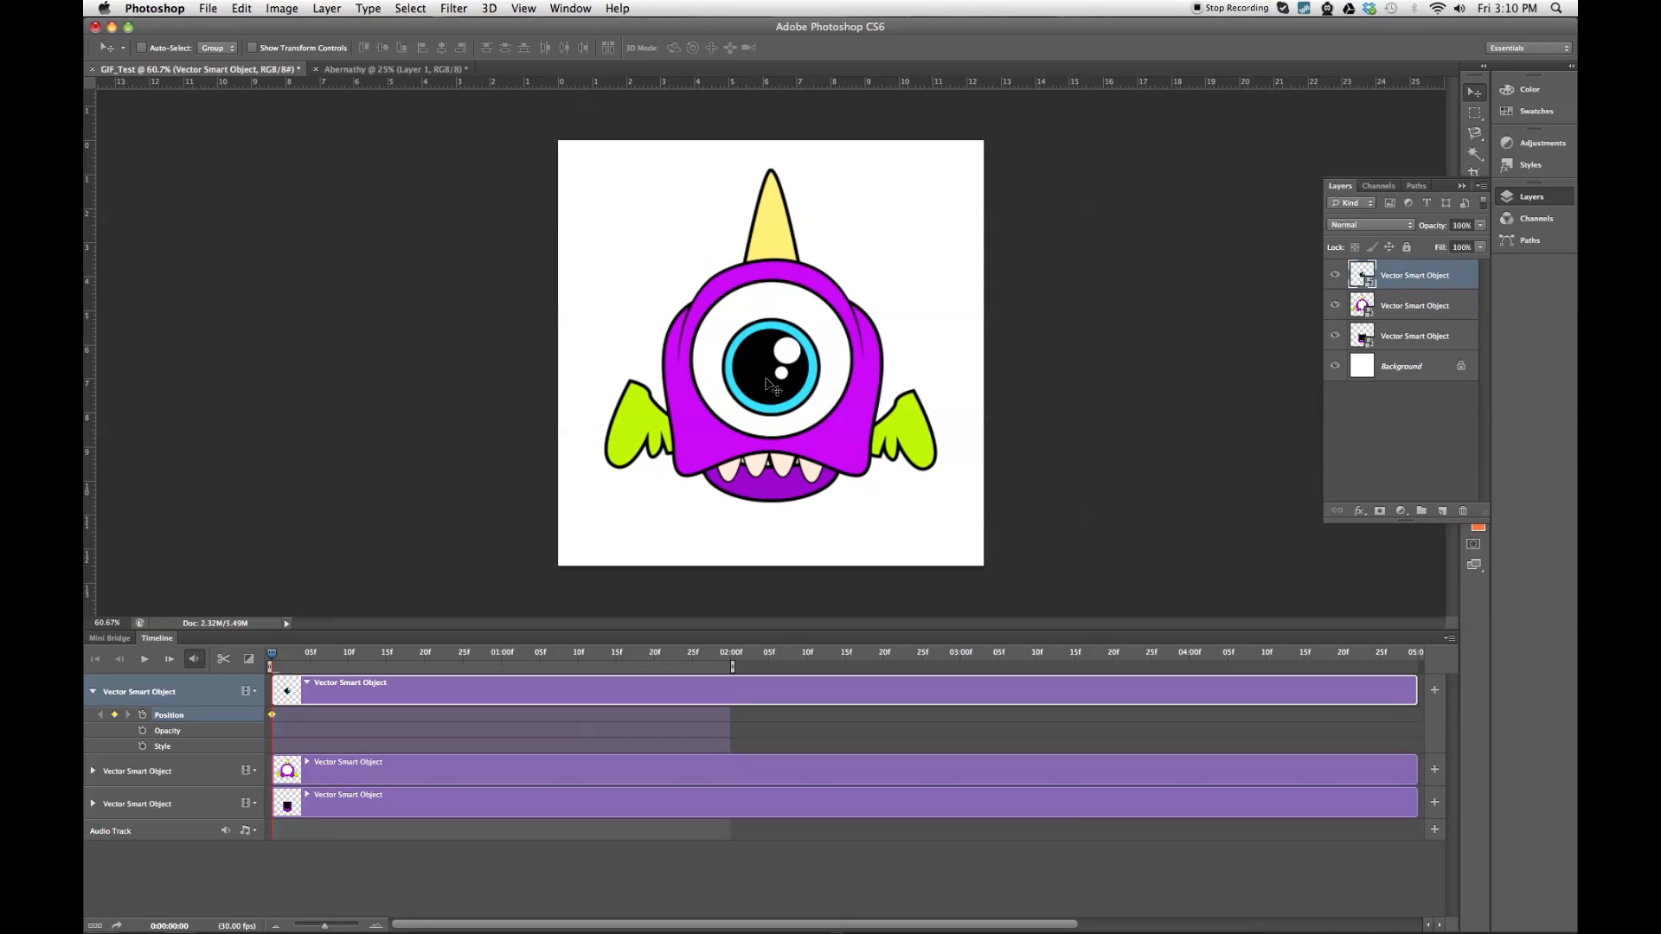
{"action": "mouse_move", "coordinate": [925, 228]}
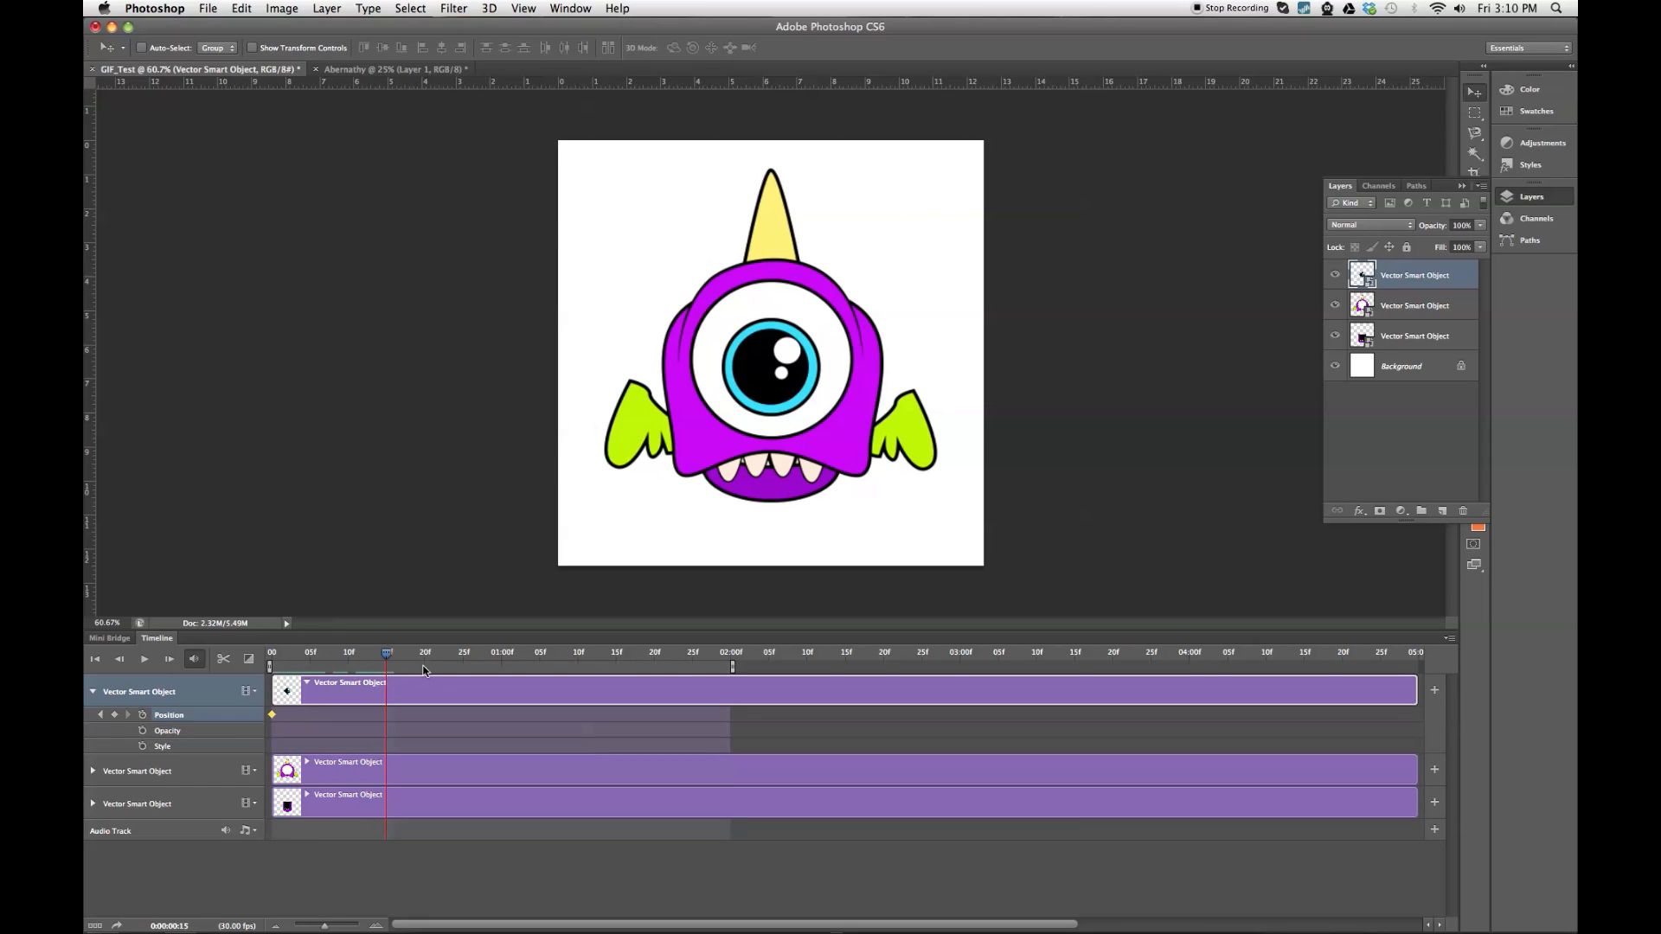
{"action": "mouse_move", "coordinate": [113, 723]}
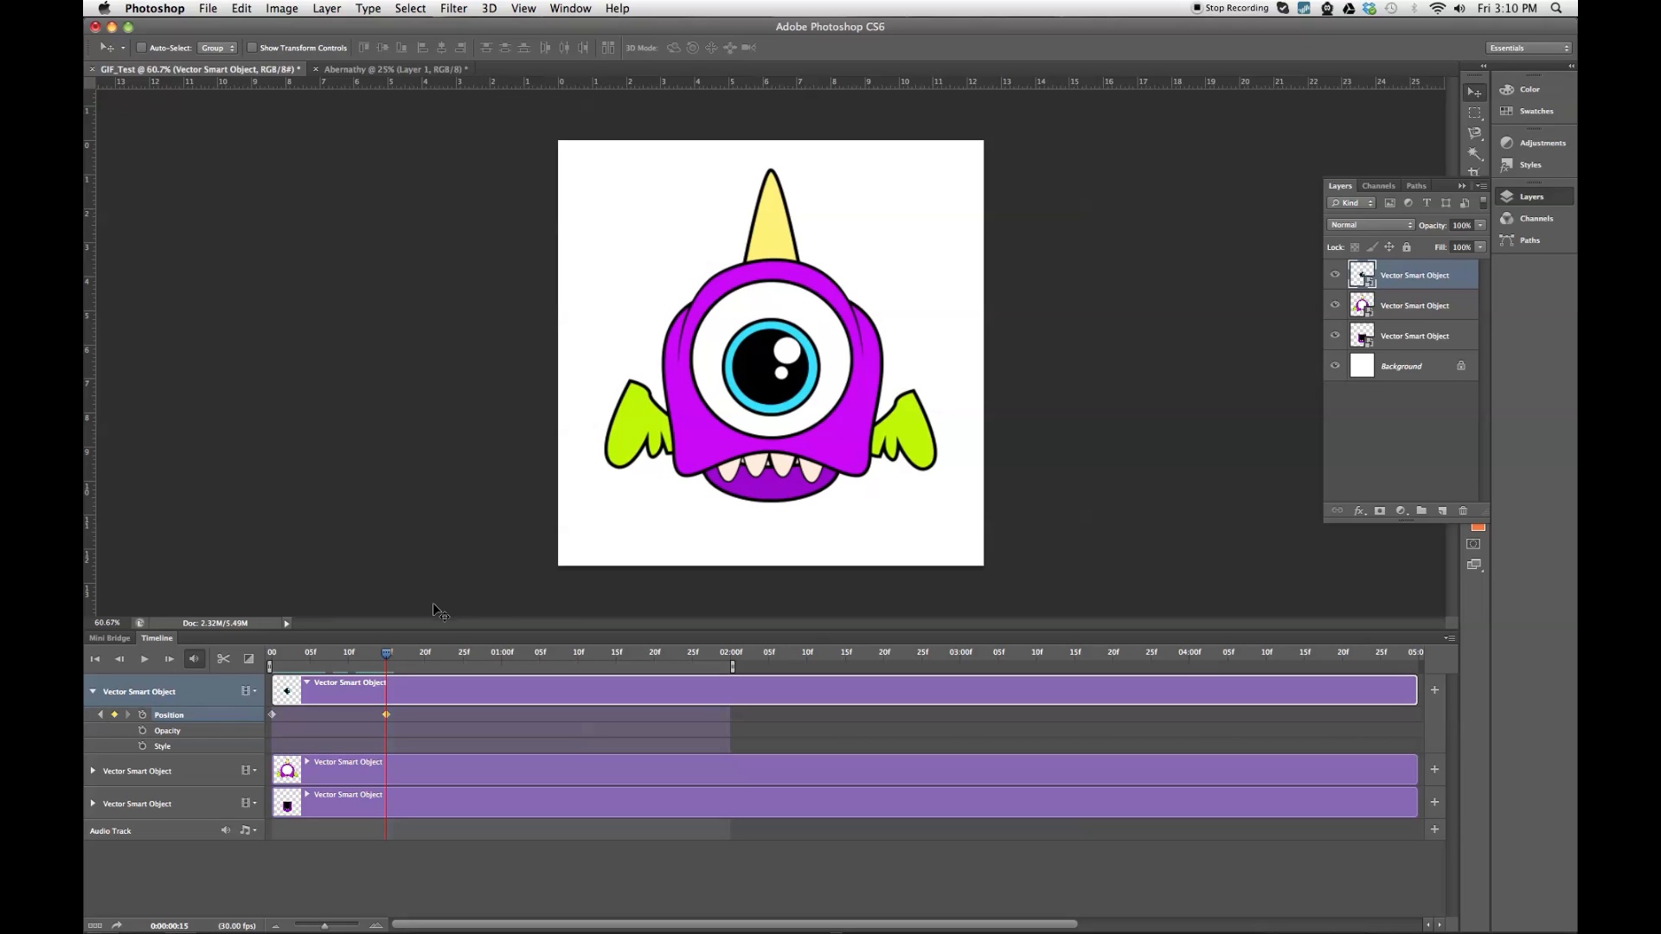
{"action": "mouse_move", "coordinate": [667, 476]}
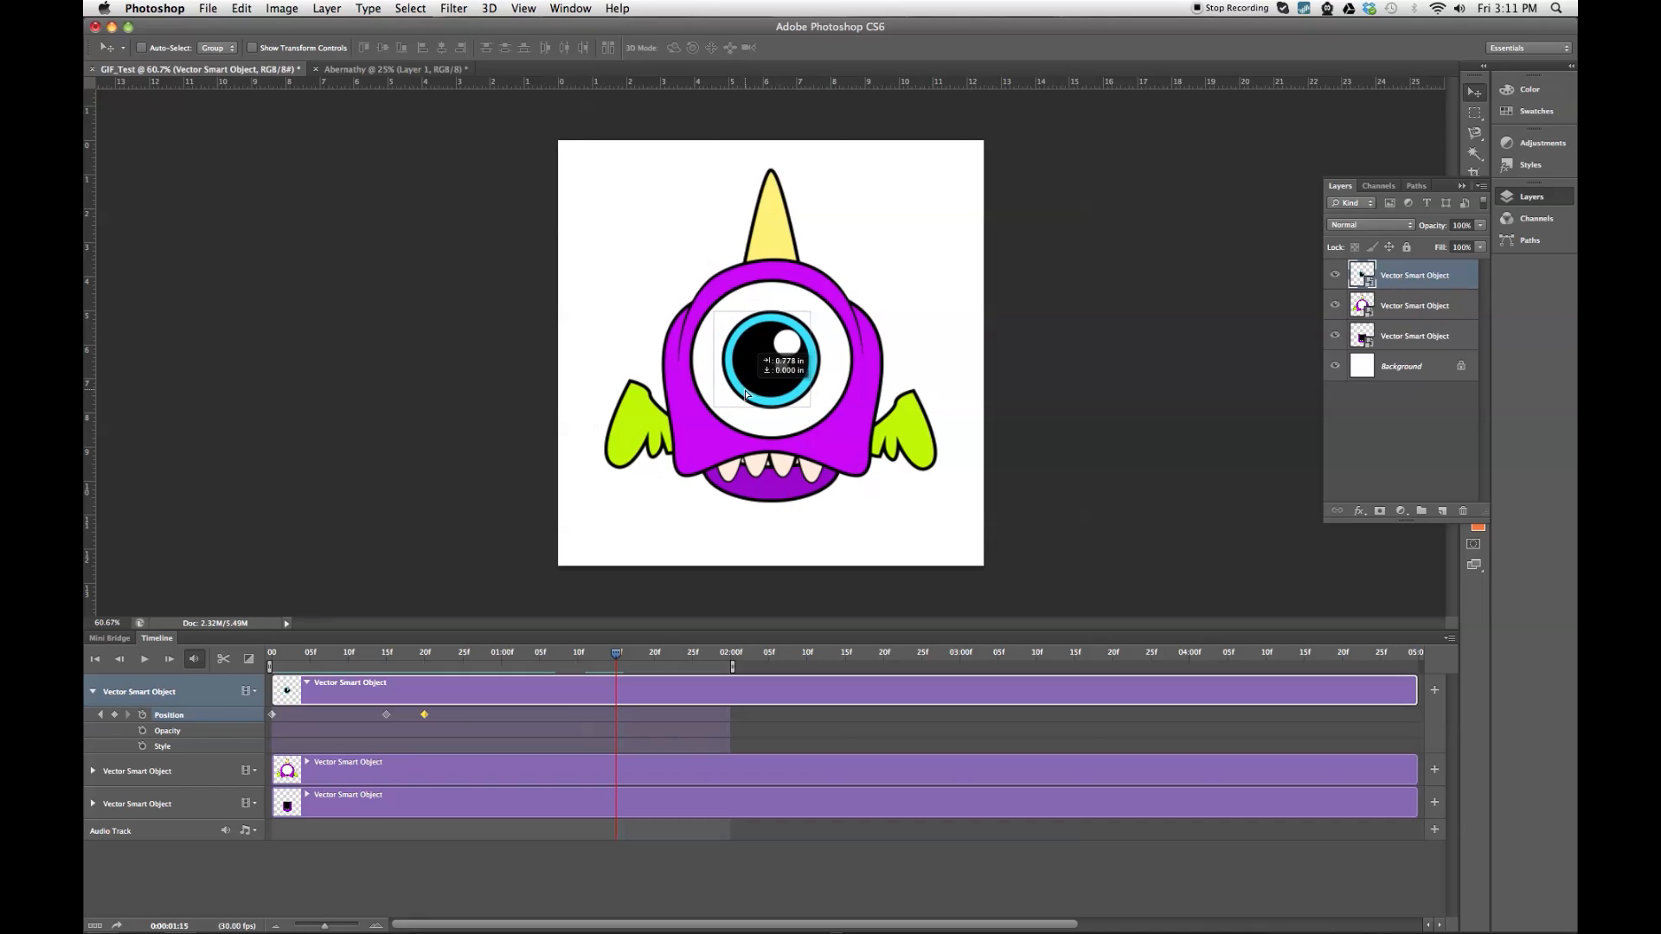
Drag the pupil sideways and move the playhead to the two-second mark.
{"action": "left_click_drag", "start_coordinate": [763, 360], "coordinate": [806, 365]}
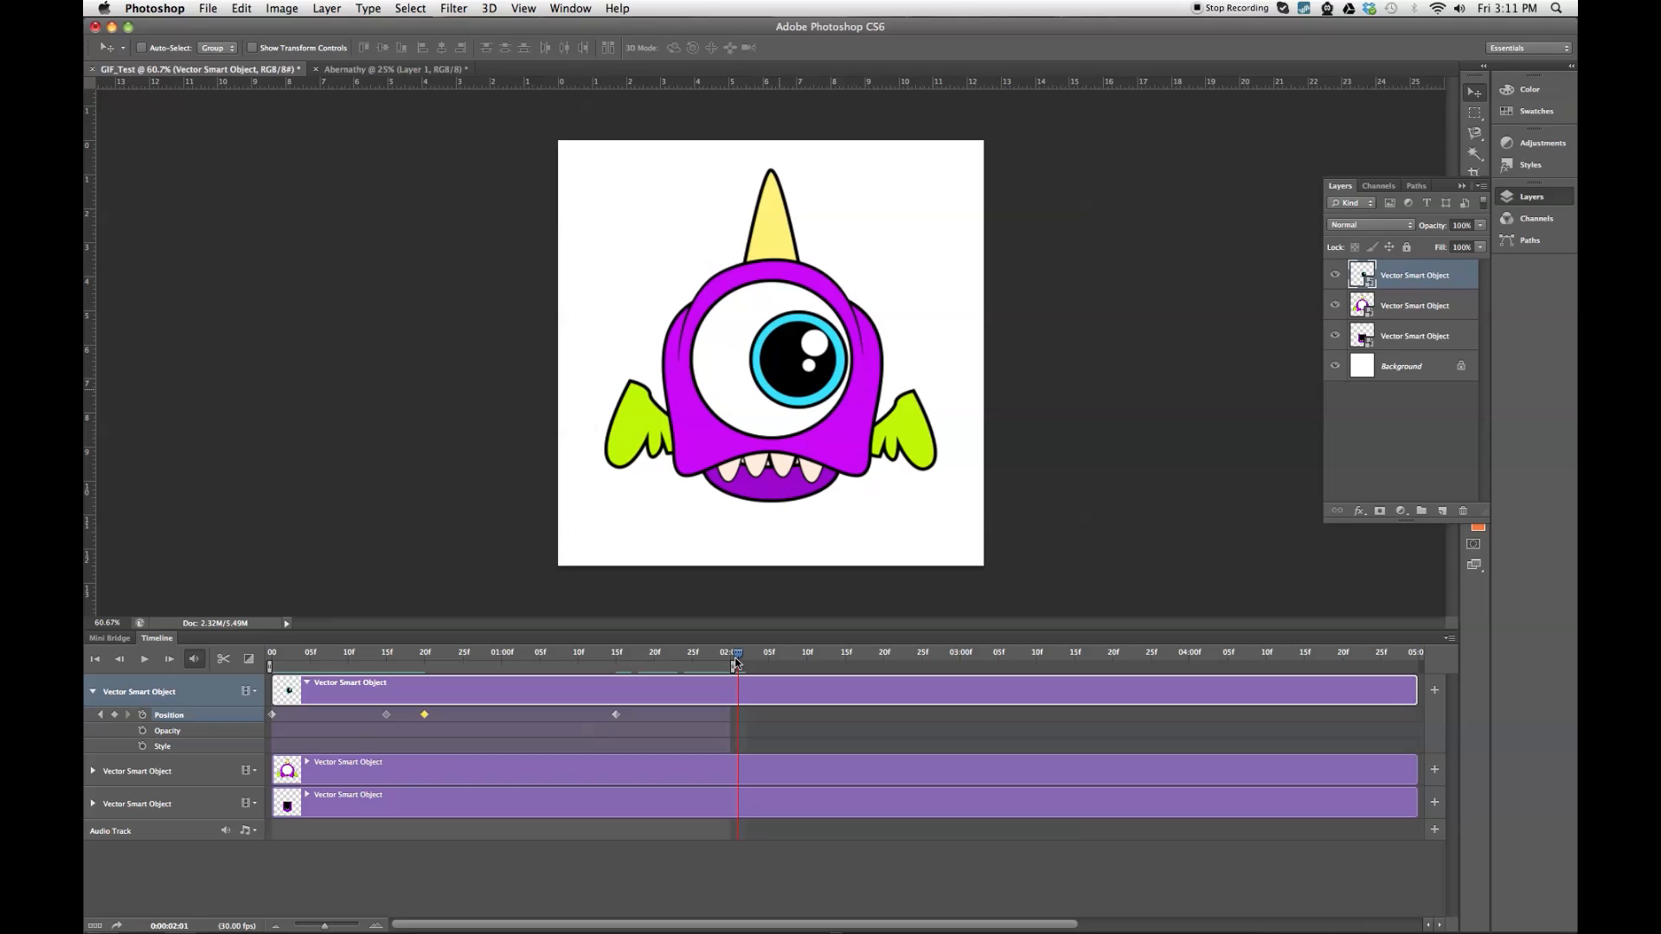
{"action": "left_click_drag", "start_coordinate": [734, 657], "coordinate": [731, 657]}
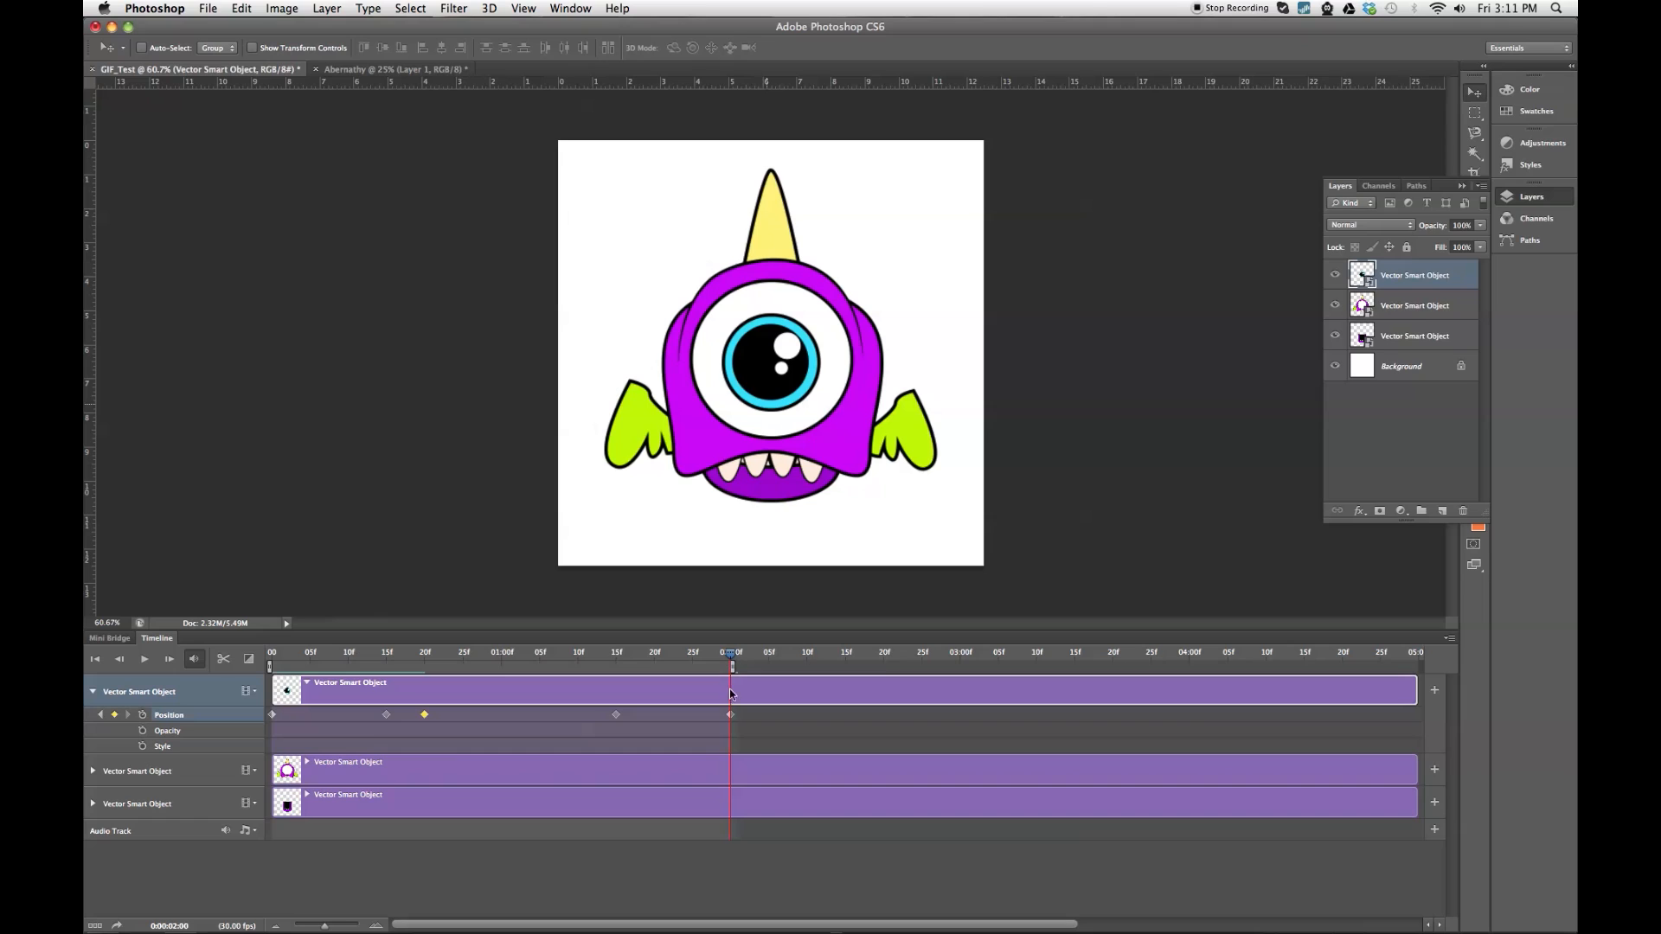
{"action": "mouse_move", "coordinate": [859, 387]}
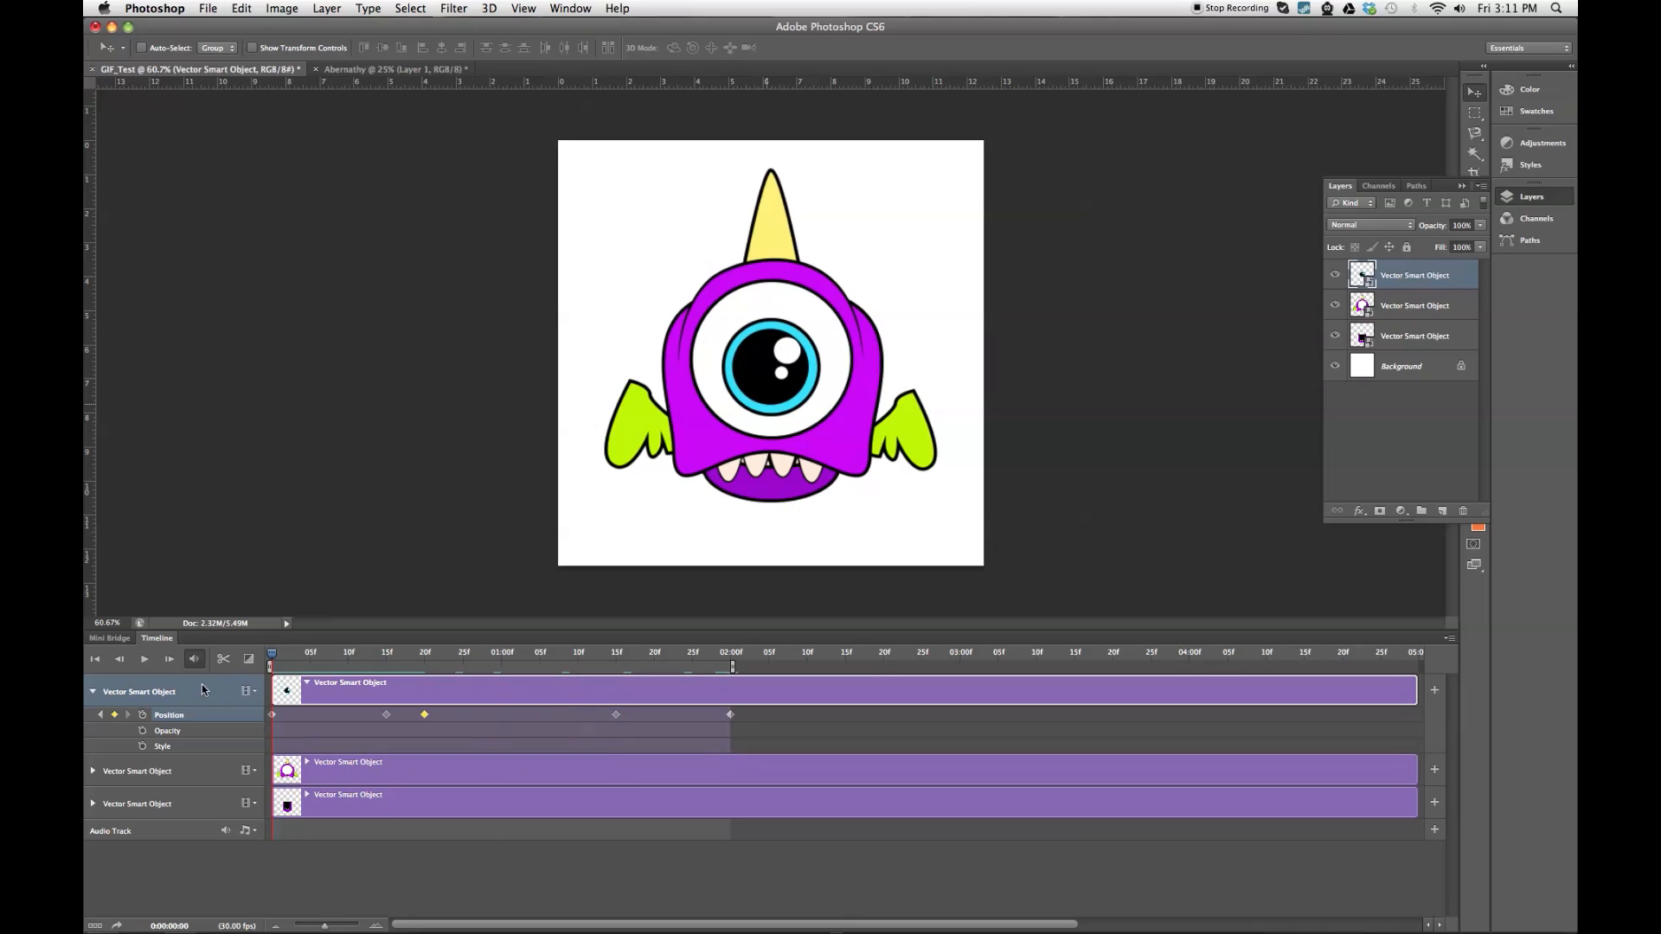
{"action": "mouse_move", "coordinate": [401, 666]}
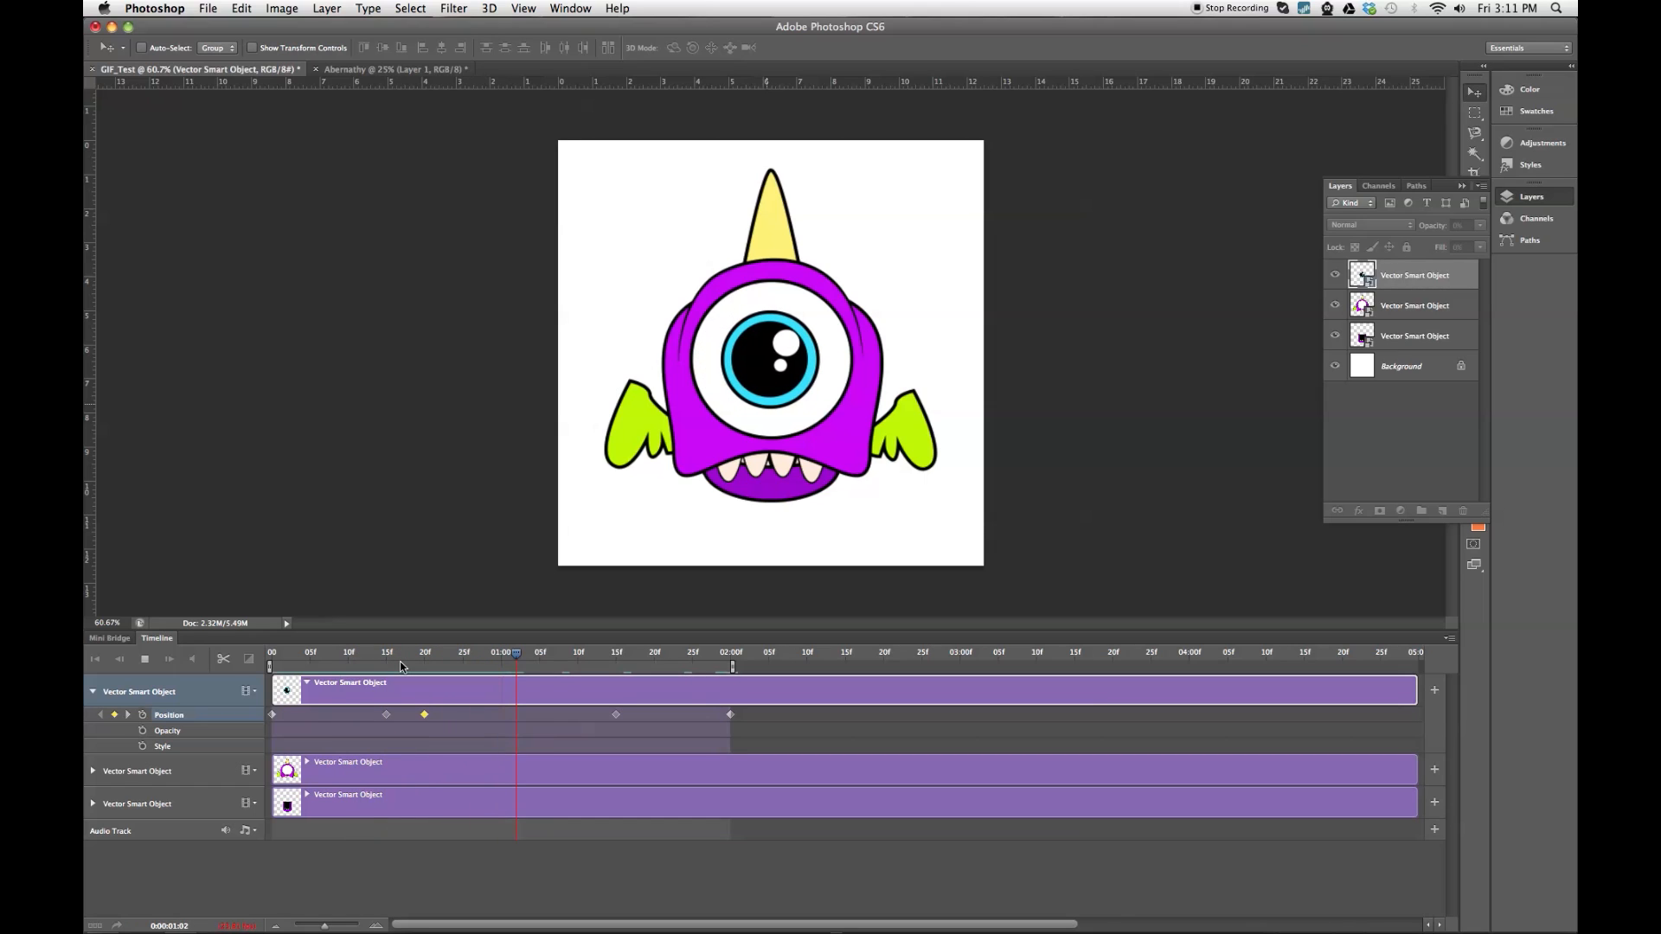
Stop the eye animation preview.
{"action": "left_click", "coordinate": [194, 658]}
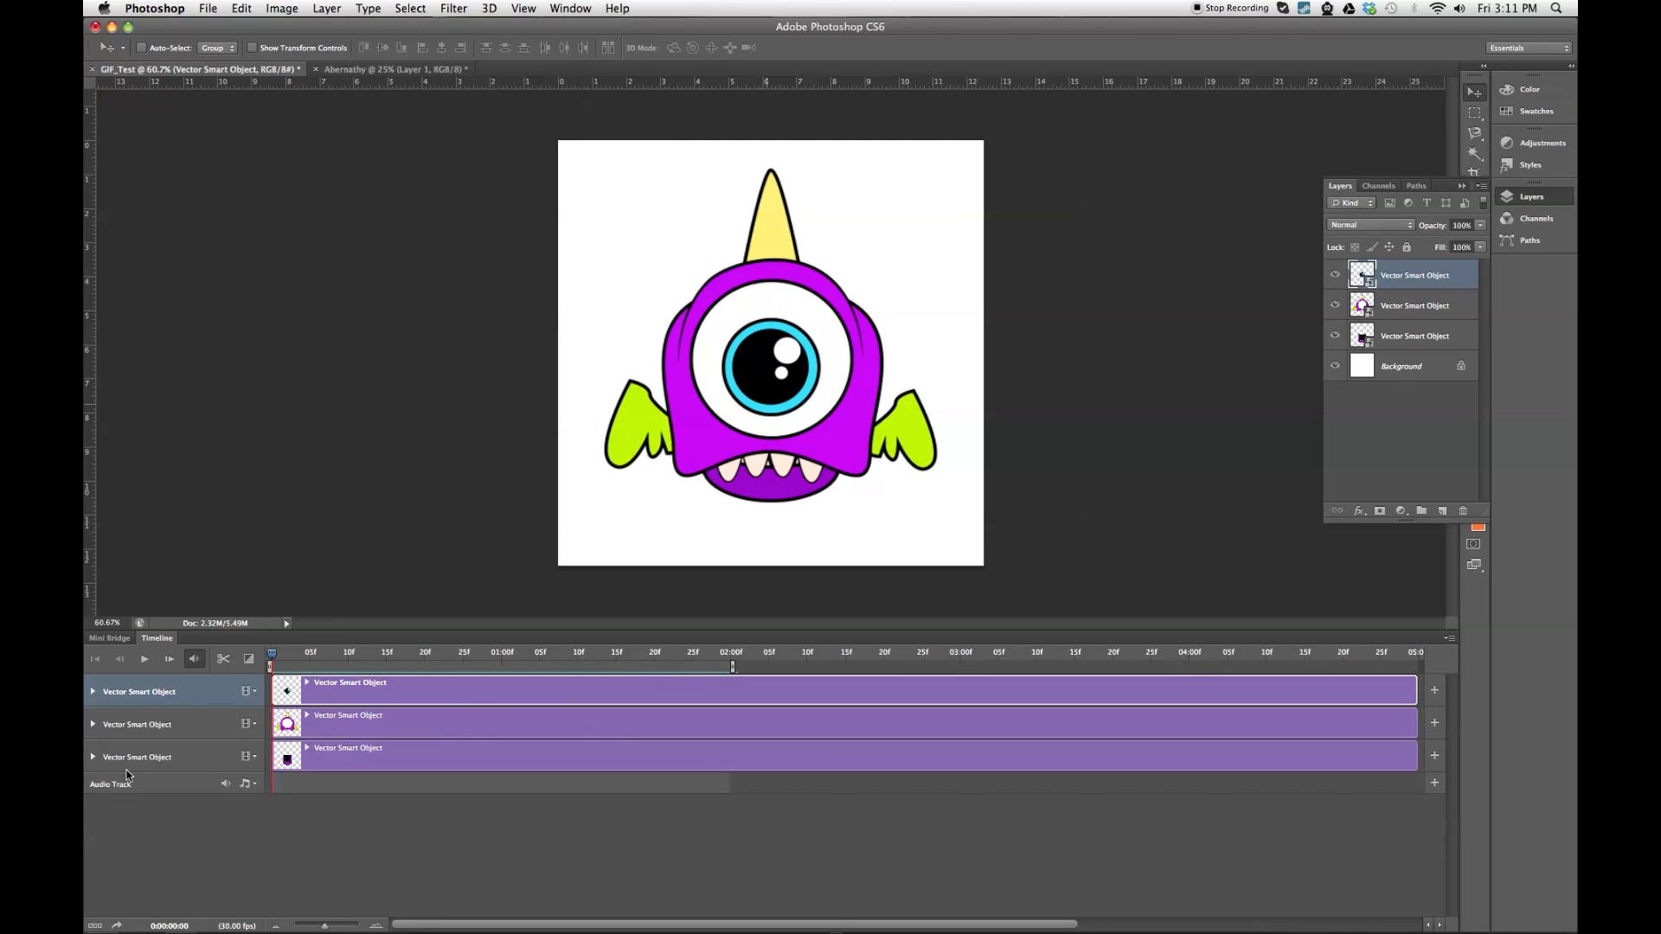
Keyframe the jaw's position: lowered open, raised shut, then dropped open at two seconds.
{"action": "left_click", "coordinate": [93, 756]}
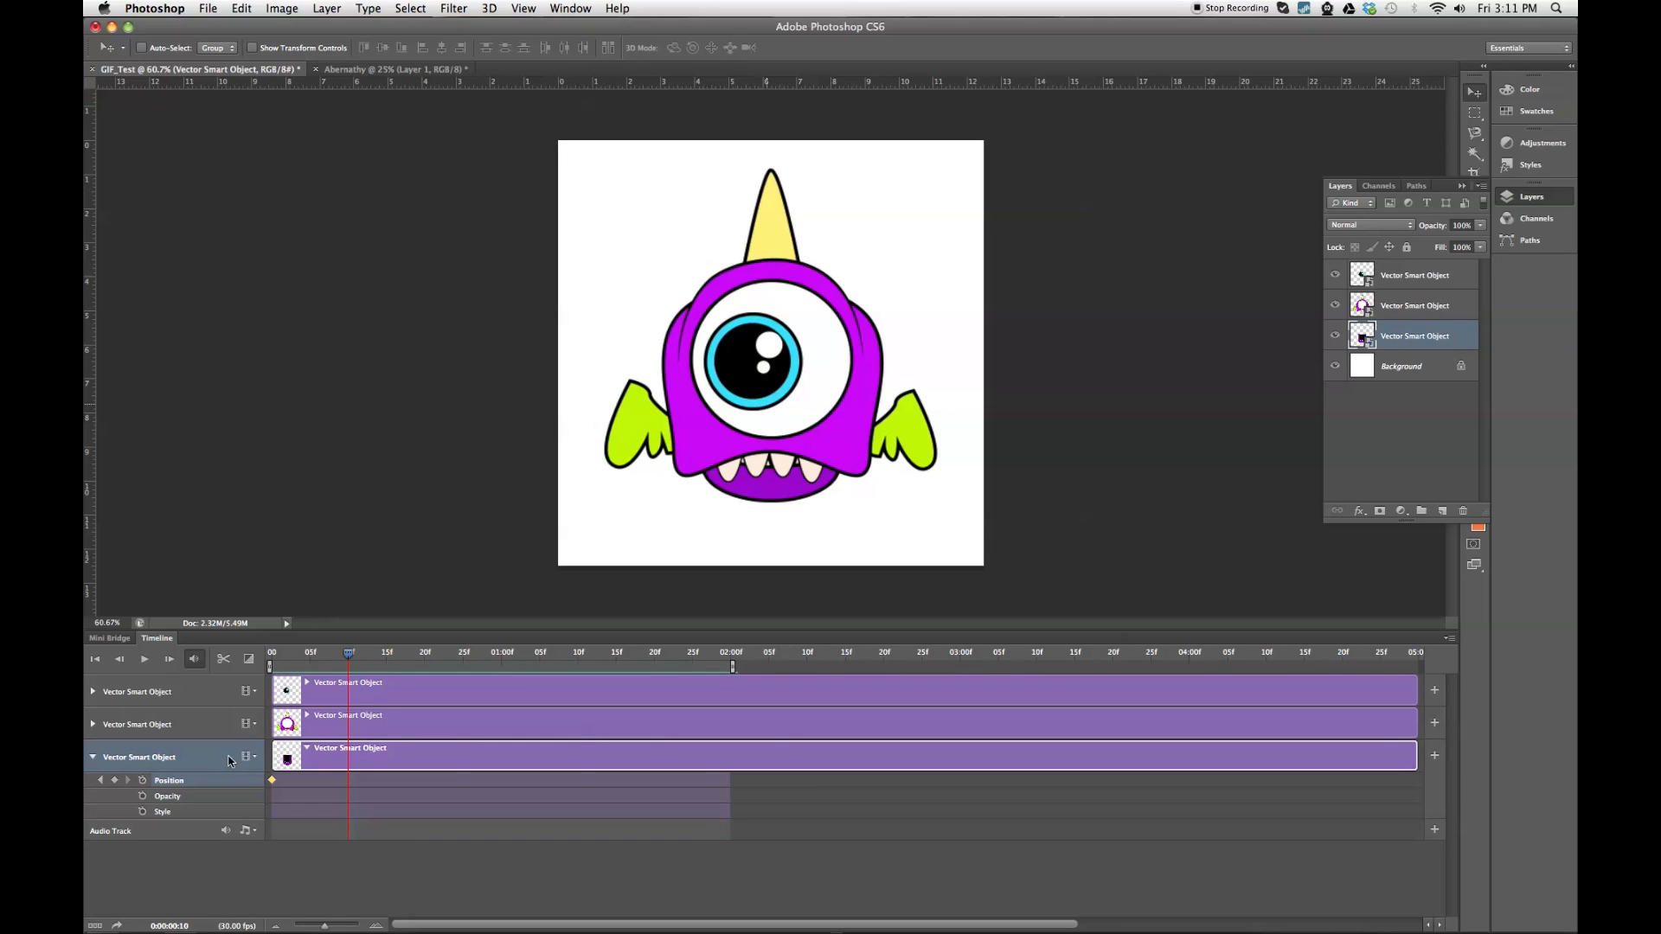
{"action": "mouse_move", "coordinate": [156, 792]}
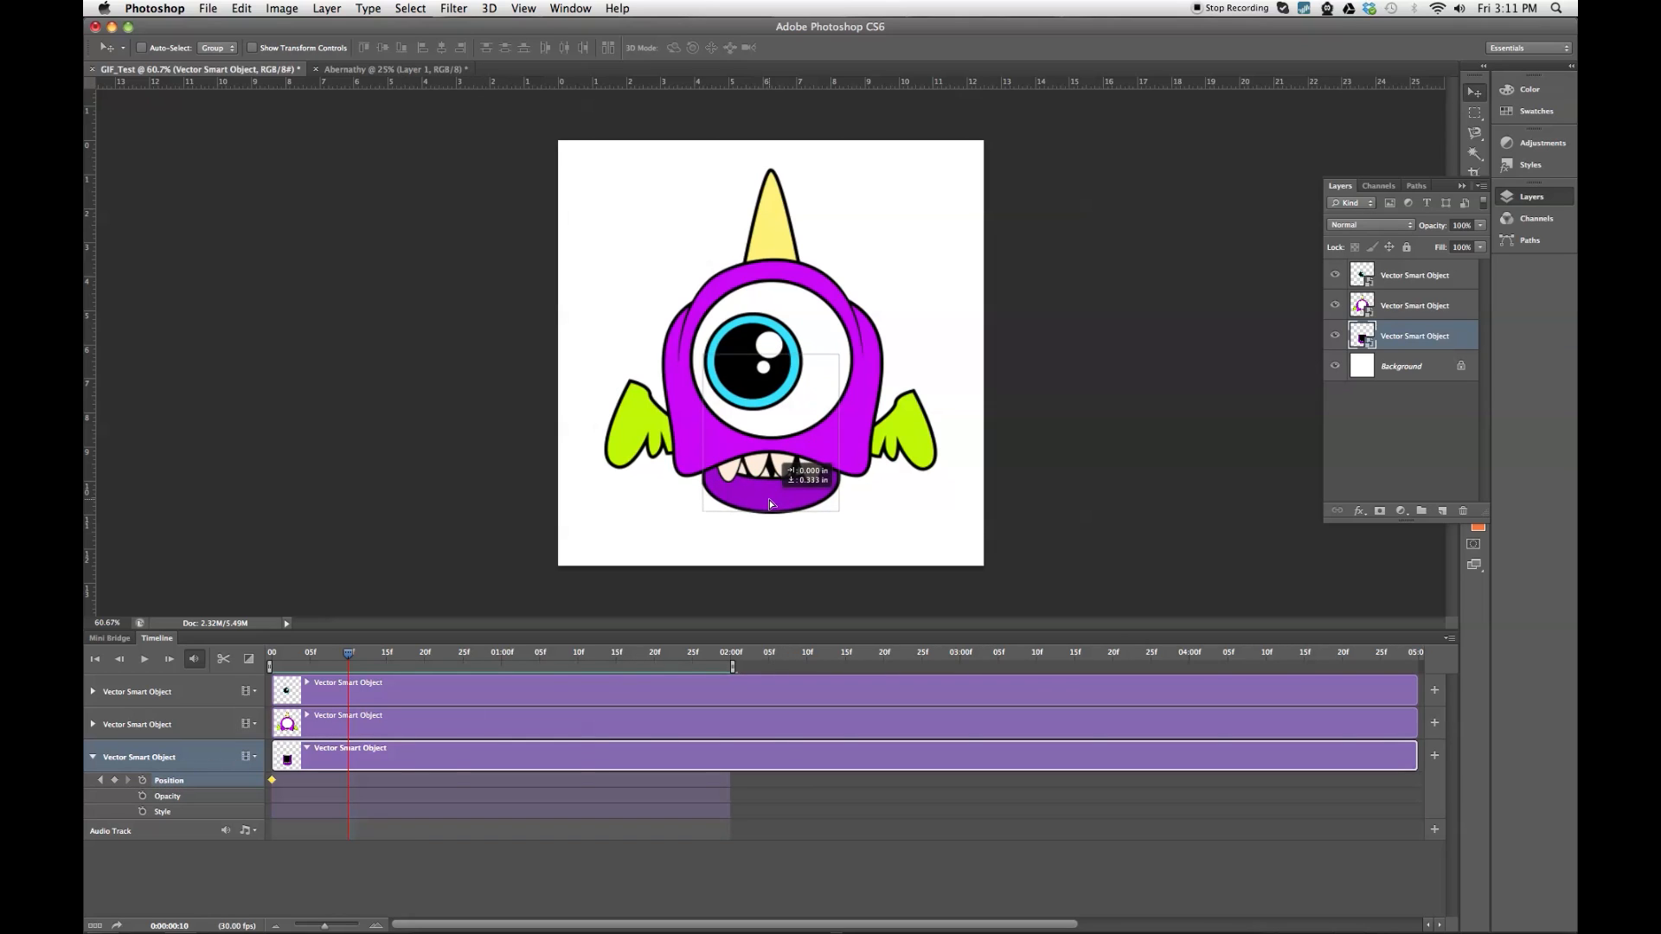
{"action": "left_click_drag", "start_coordinate": [770, 504], "coordinate": [774, 534]}
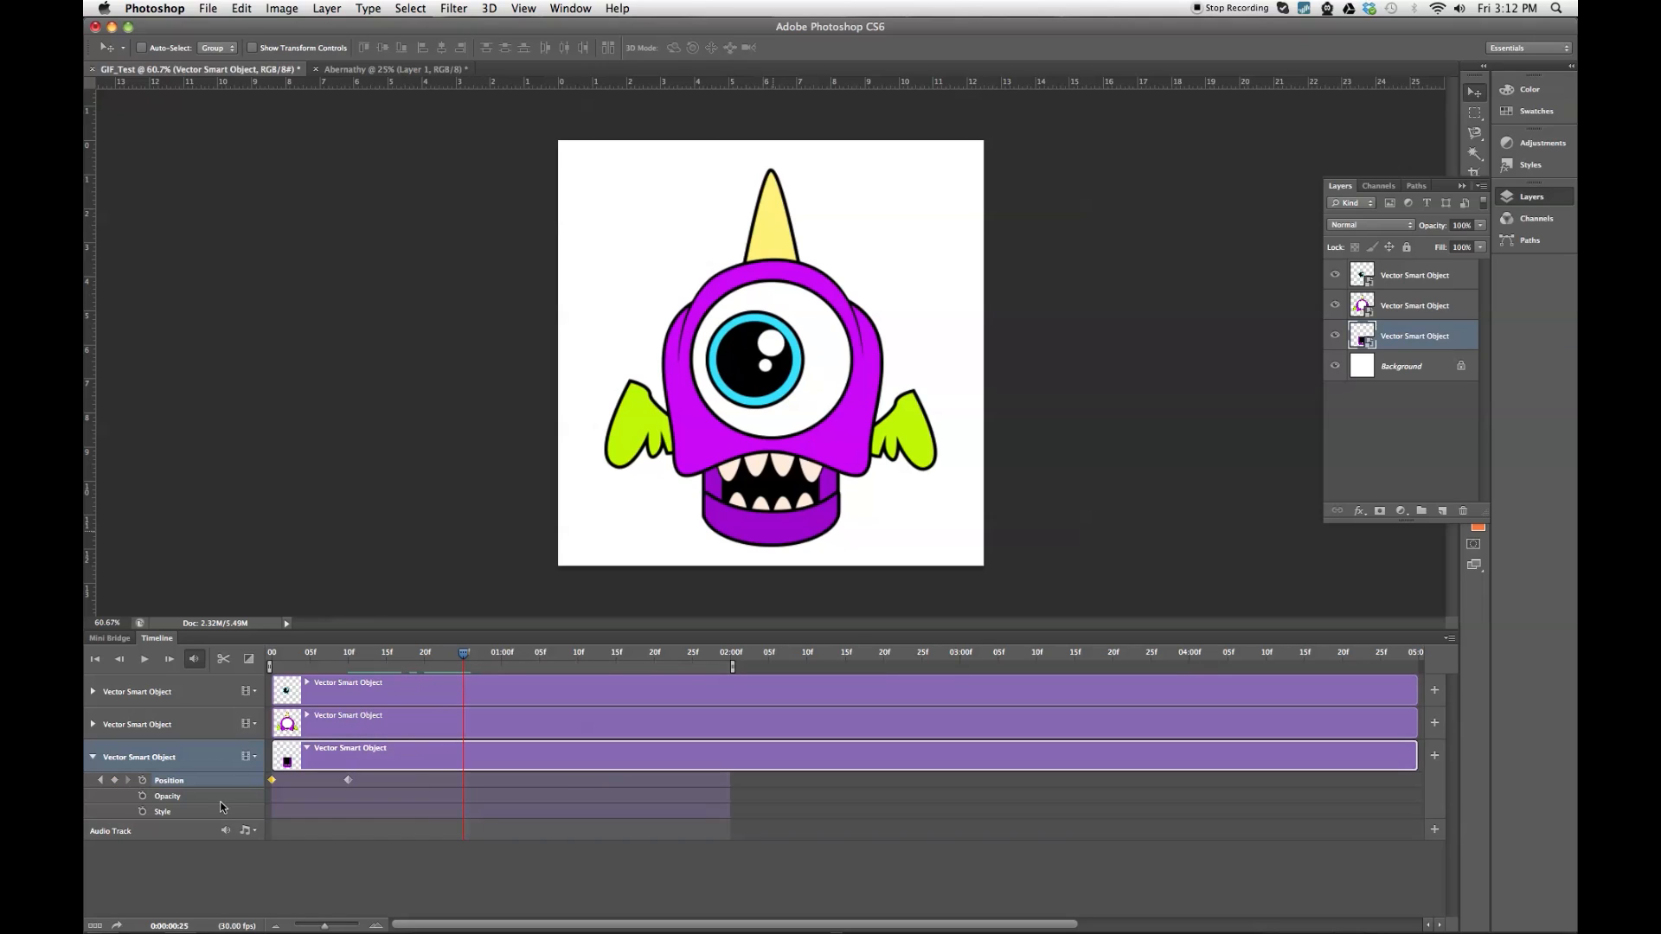
{"action": "mouse_move", "coordinate": [212, 794]}
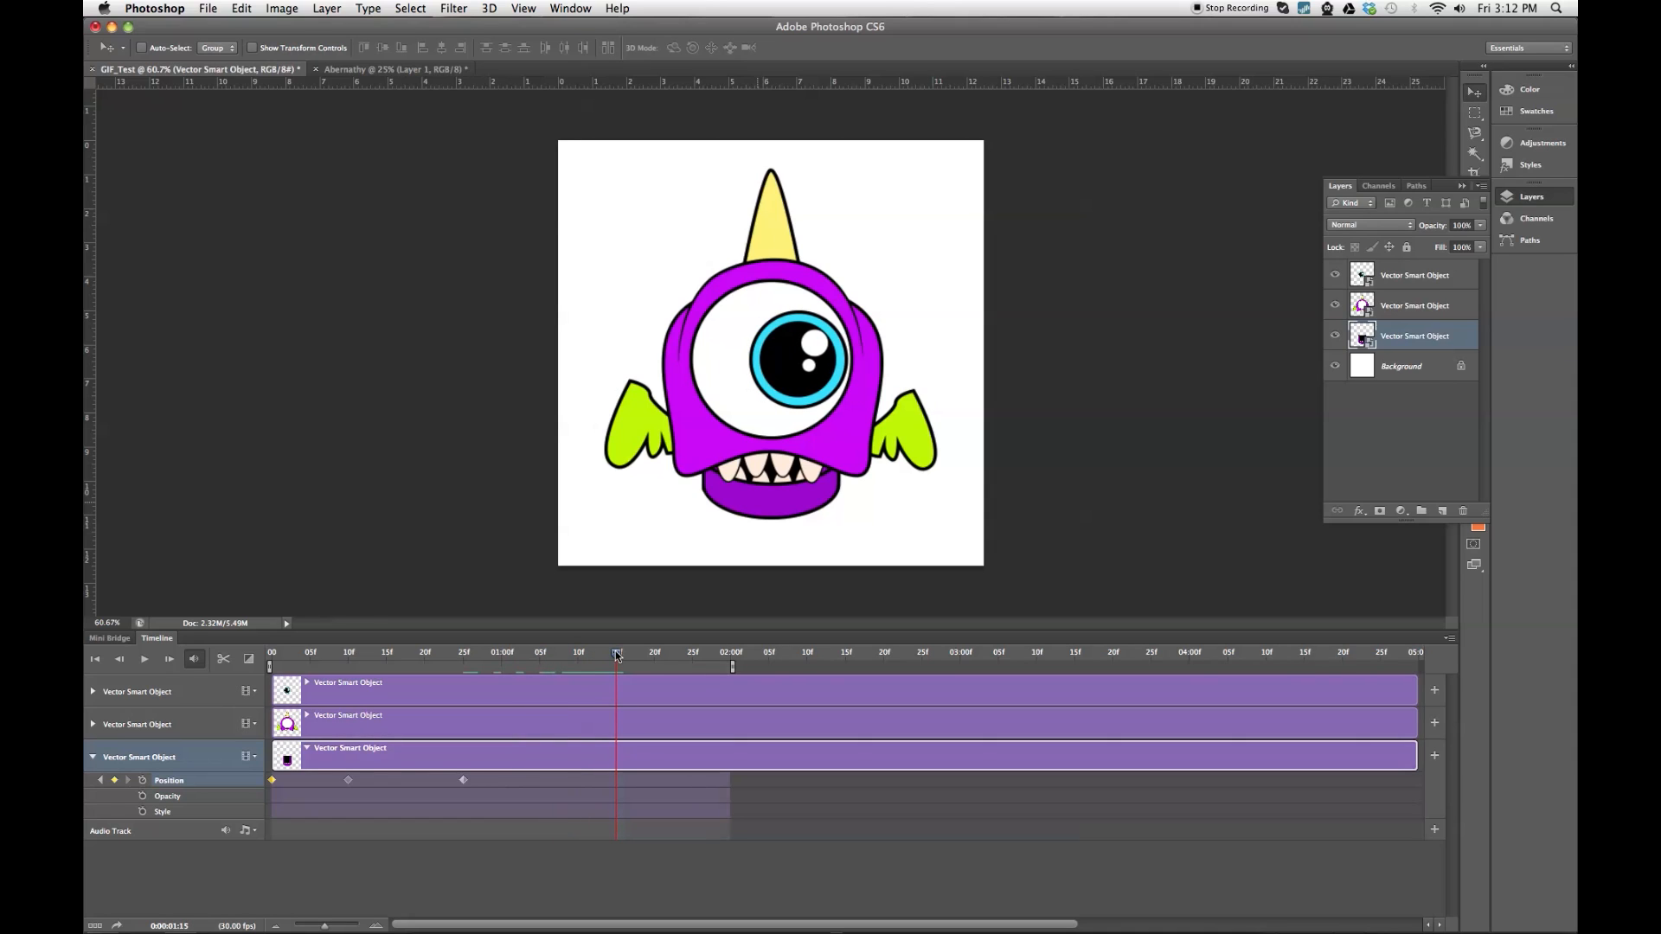
{"action": "left_click_drag", "start_coordinate": [770, 444], "coordinate": [771, 514]}
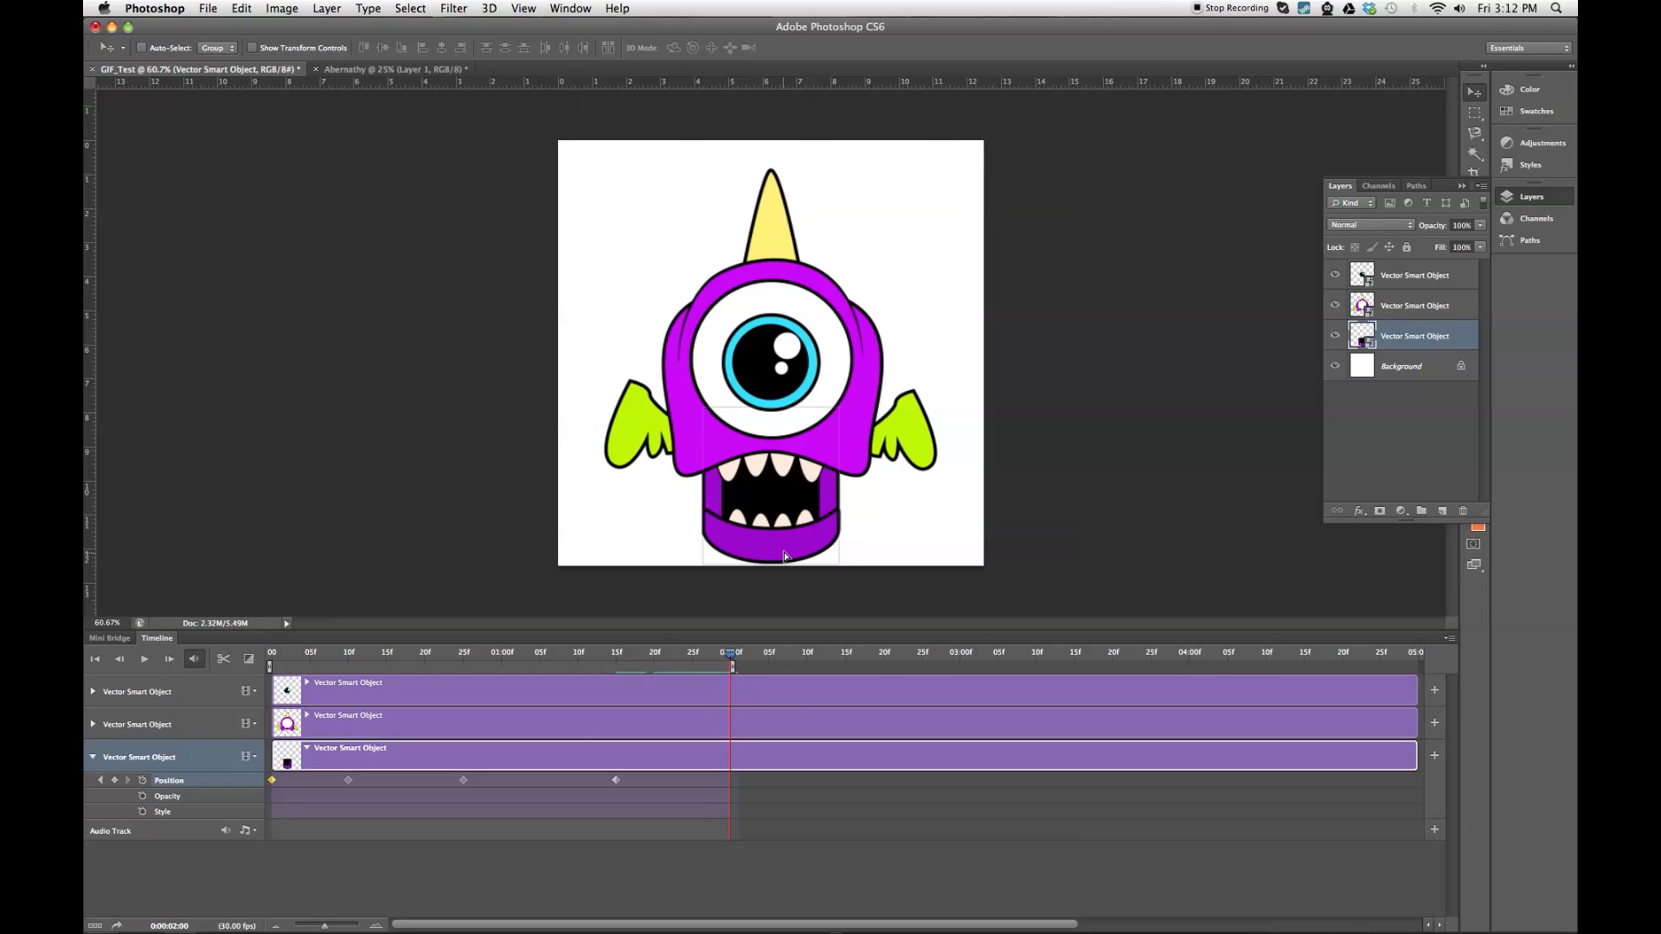
{"action": "left_click_drag", "start_coordinate": [784, 556], "coordinate": [789, 476]}
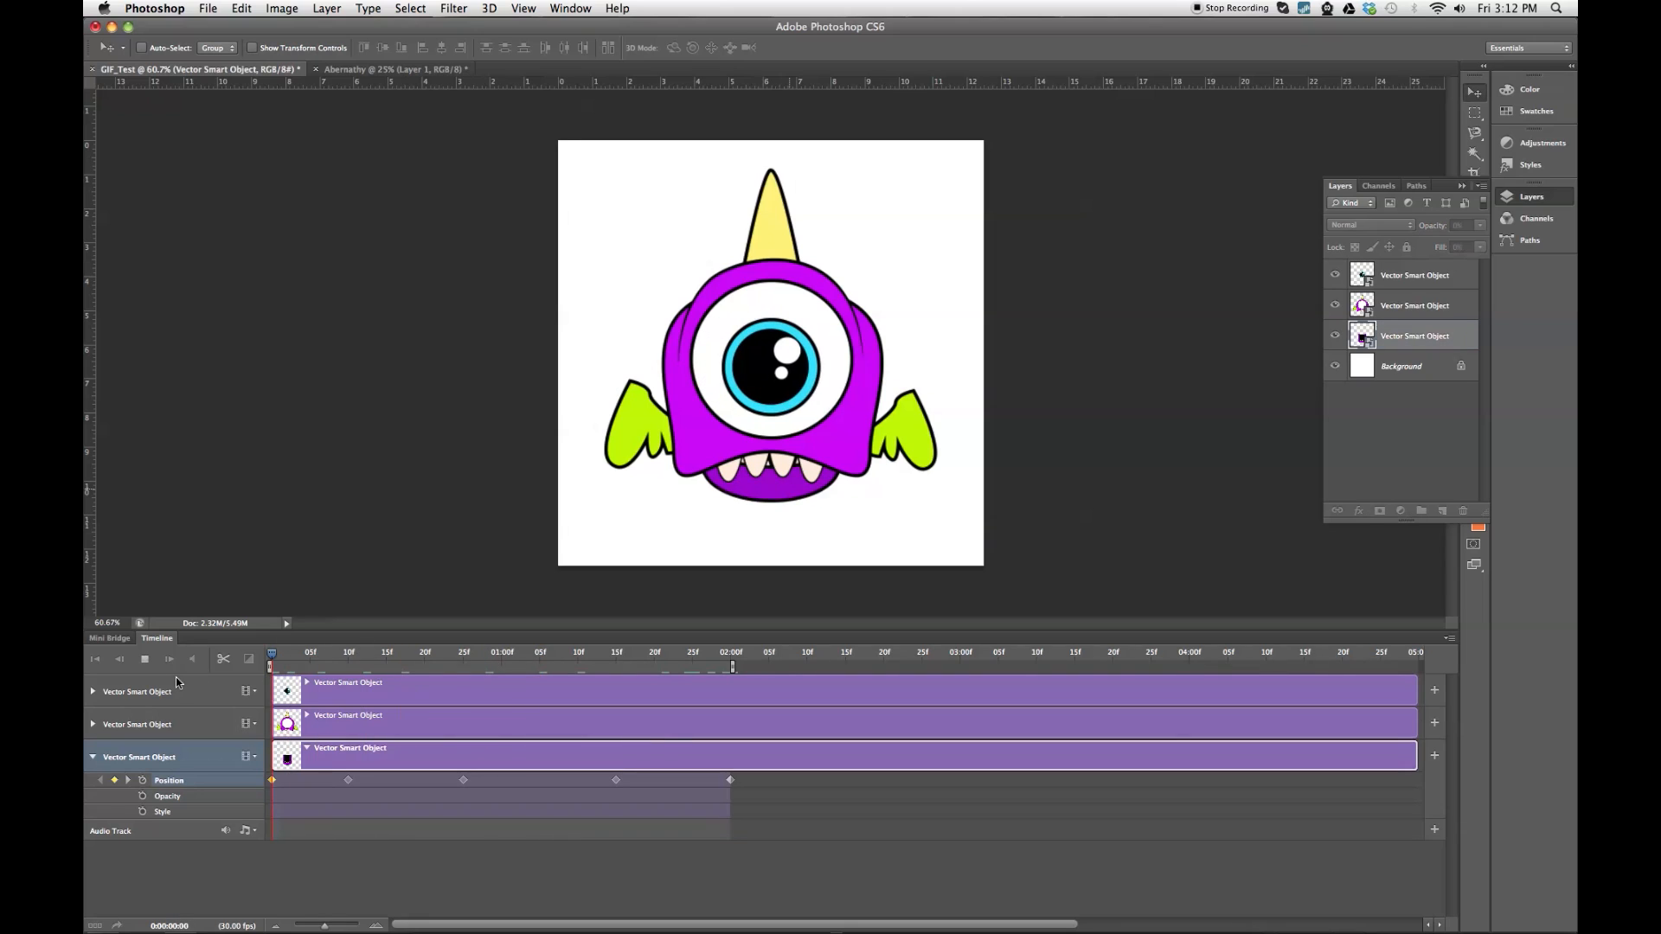
Preview the eye and jaw animation from the start, then stop playback.
{"action": "left_click", "coordinate": [539, 651]}
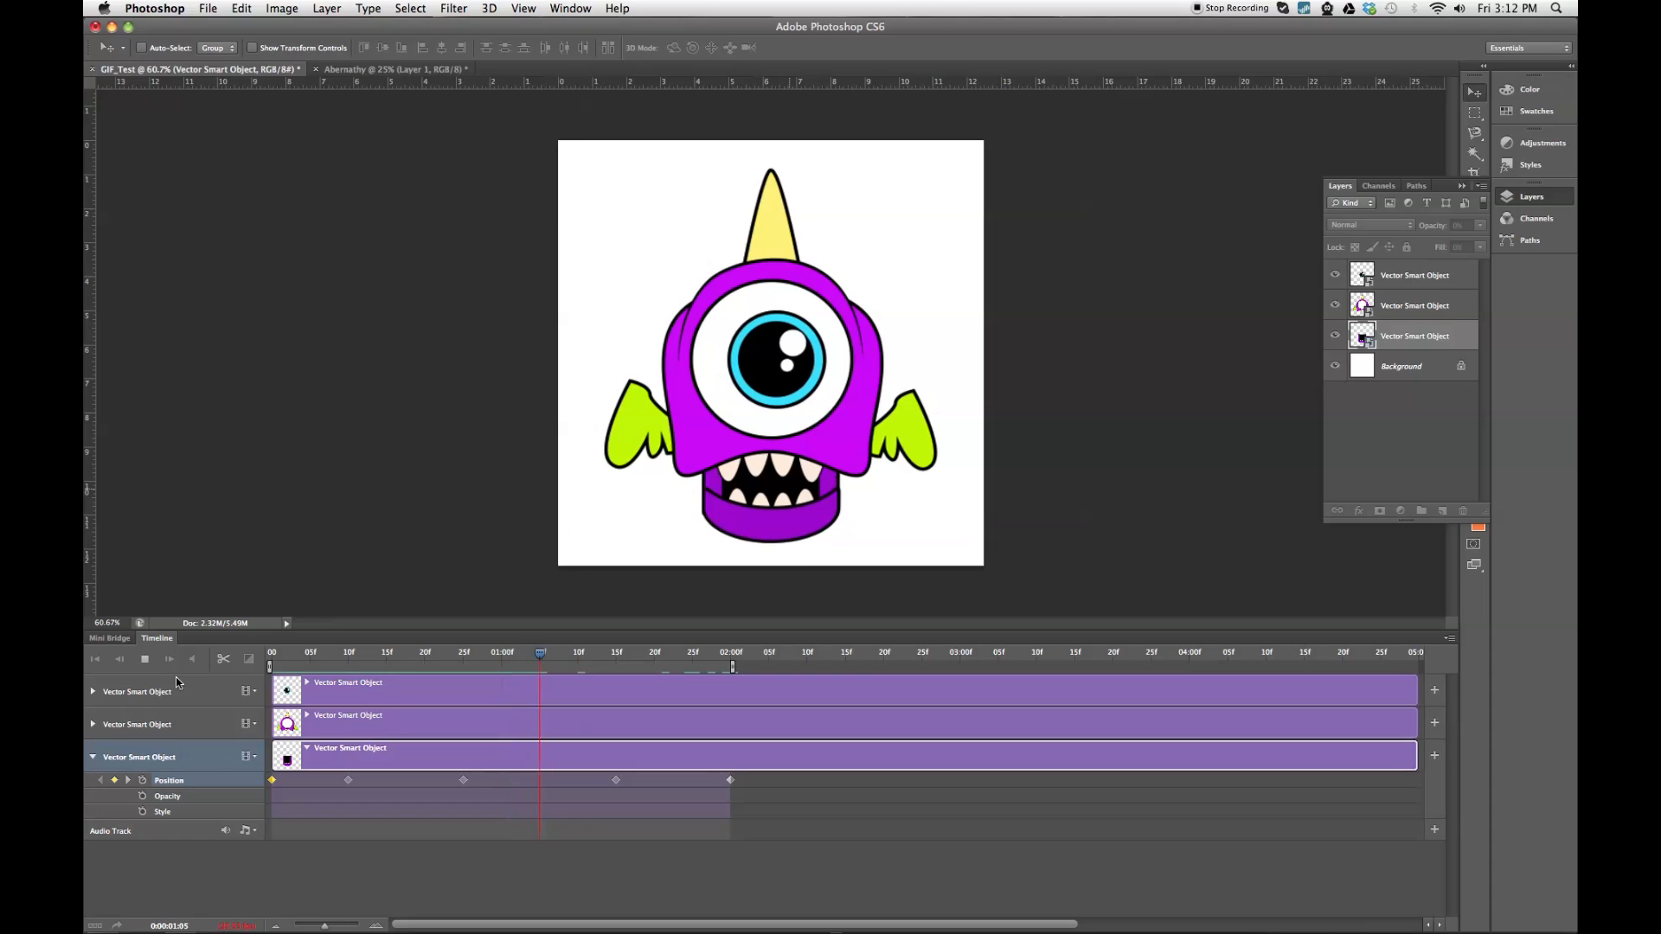
{"action": "left_click", "coordinate": [144, 658]}
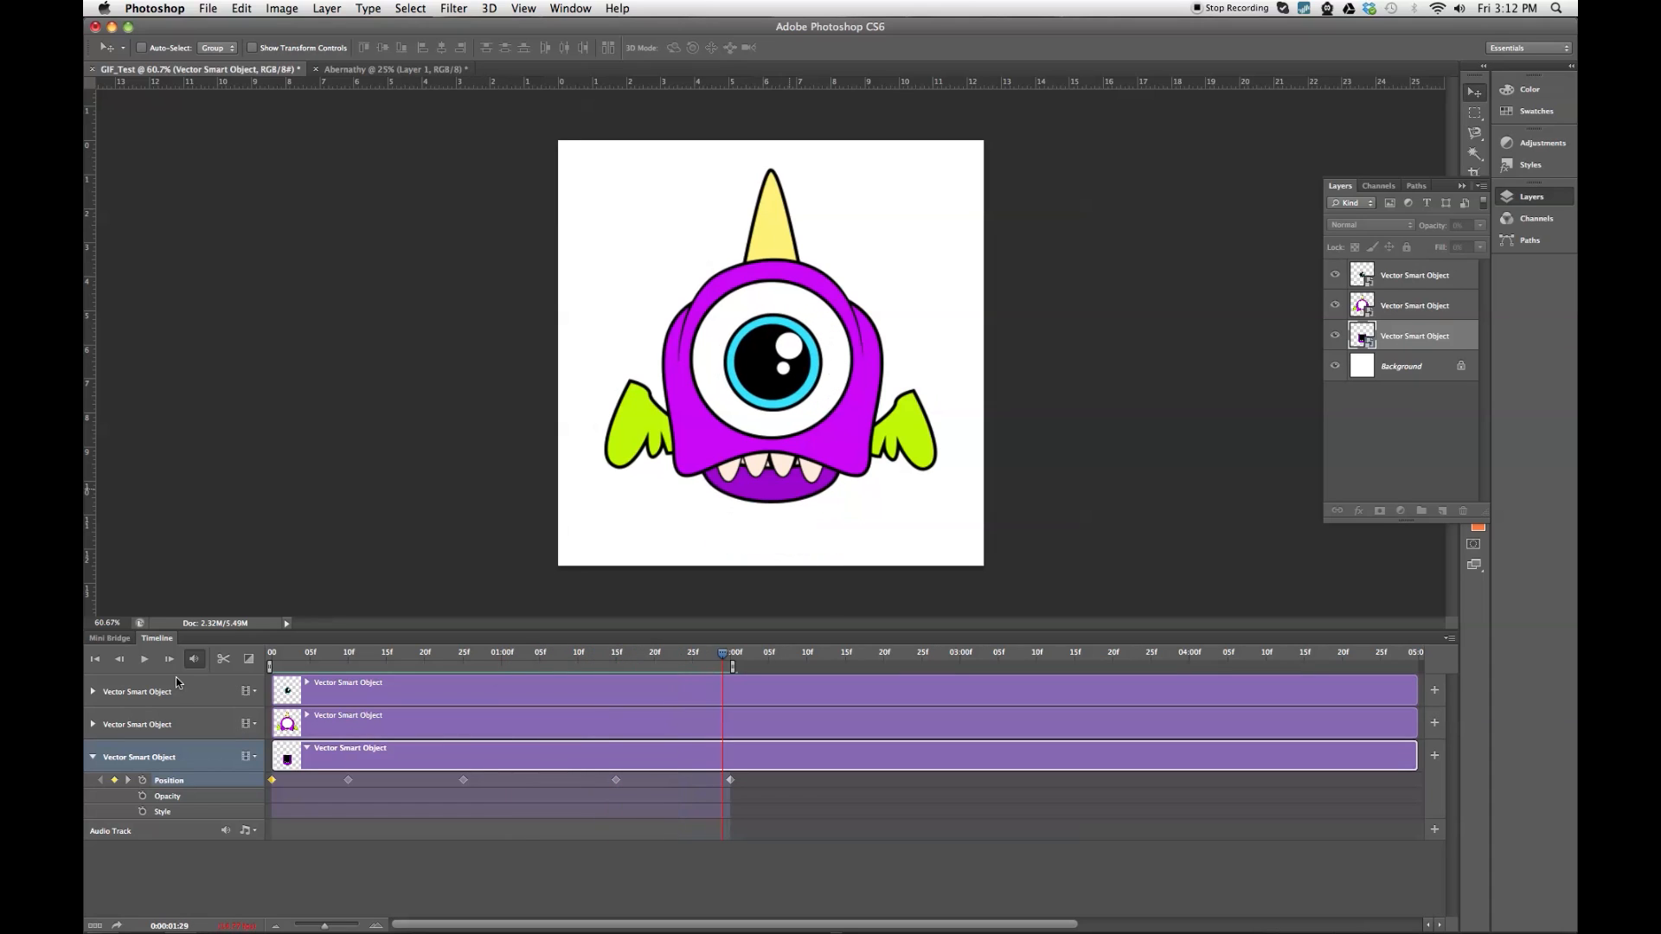
{"action": "left_click", "coordinate": [1413, 336]}
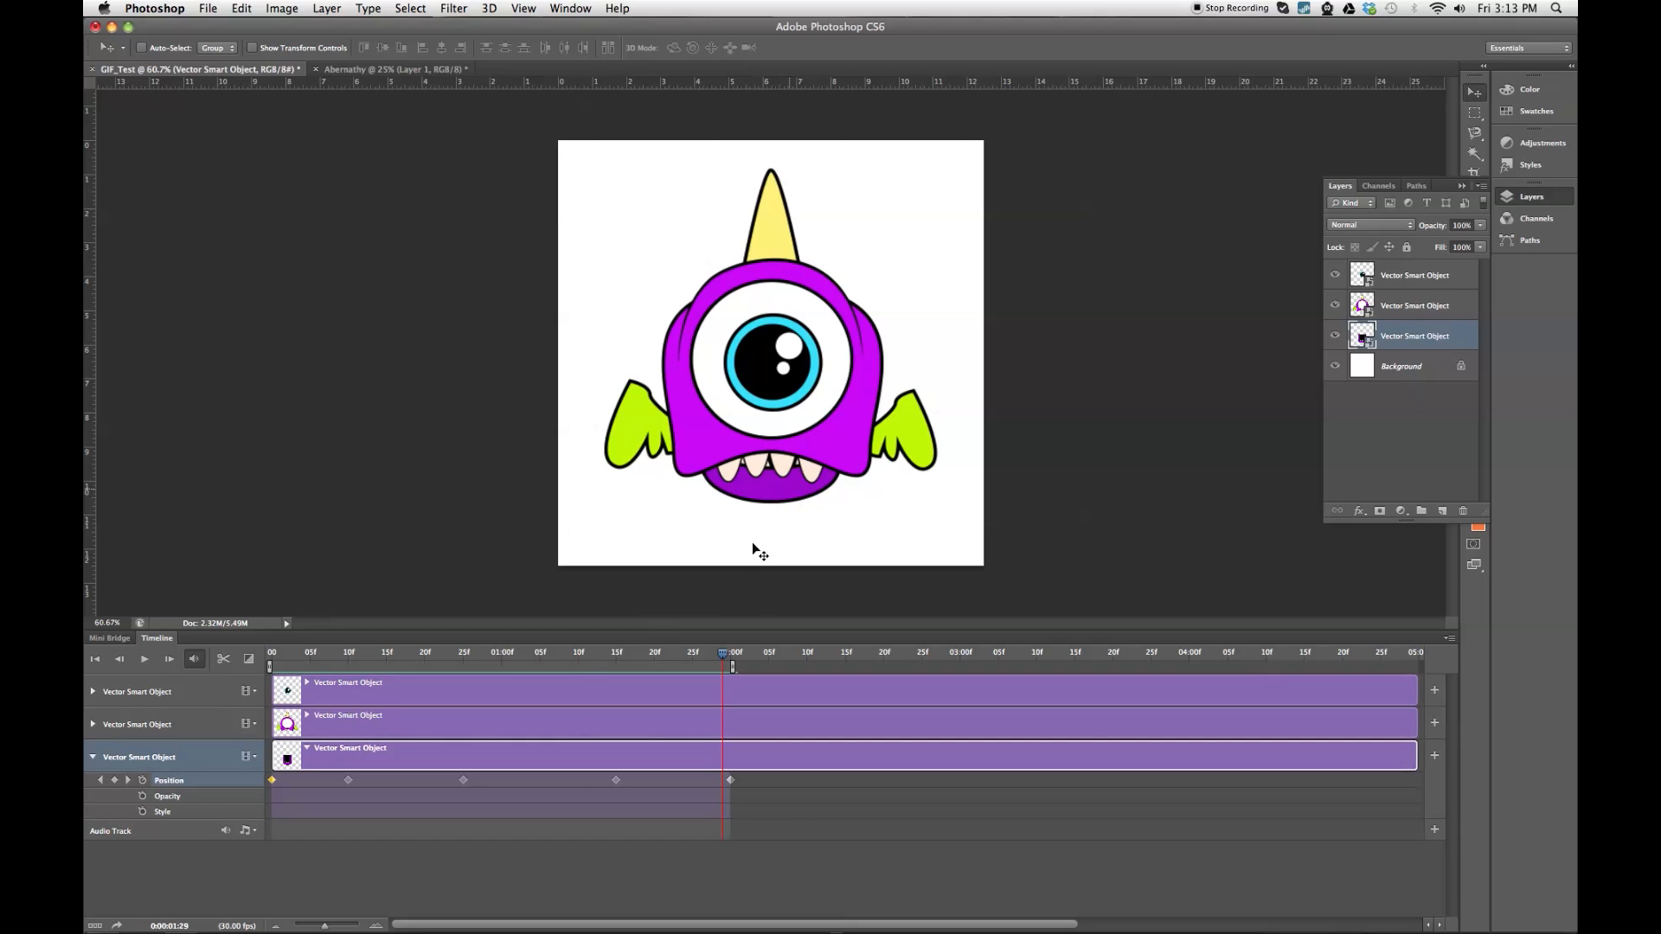
{"action": "mouse_move", "coordinate": [726, 659]}
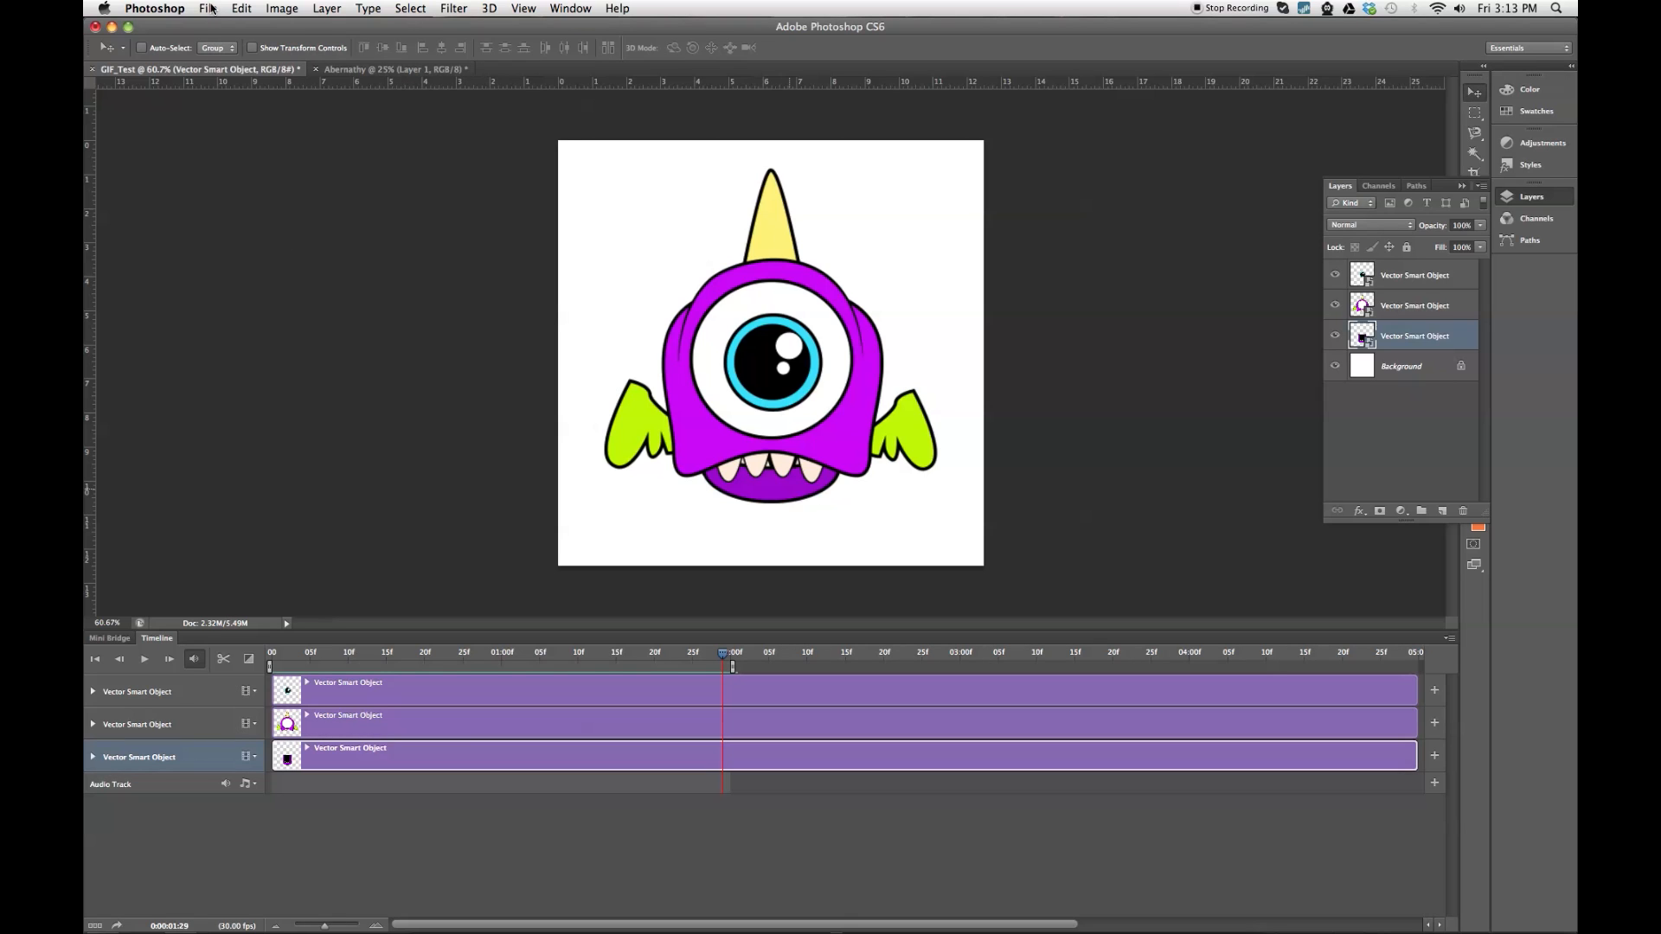
Open Save for Web with the preview zoomed to fit the whole monster.
{"action": "left_click", "coordinate": [208, 8]}
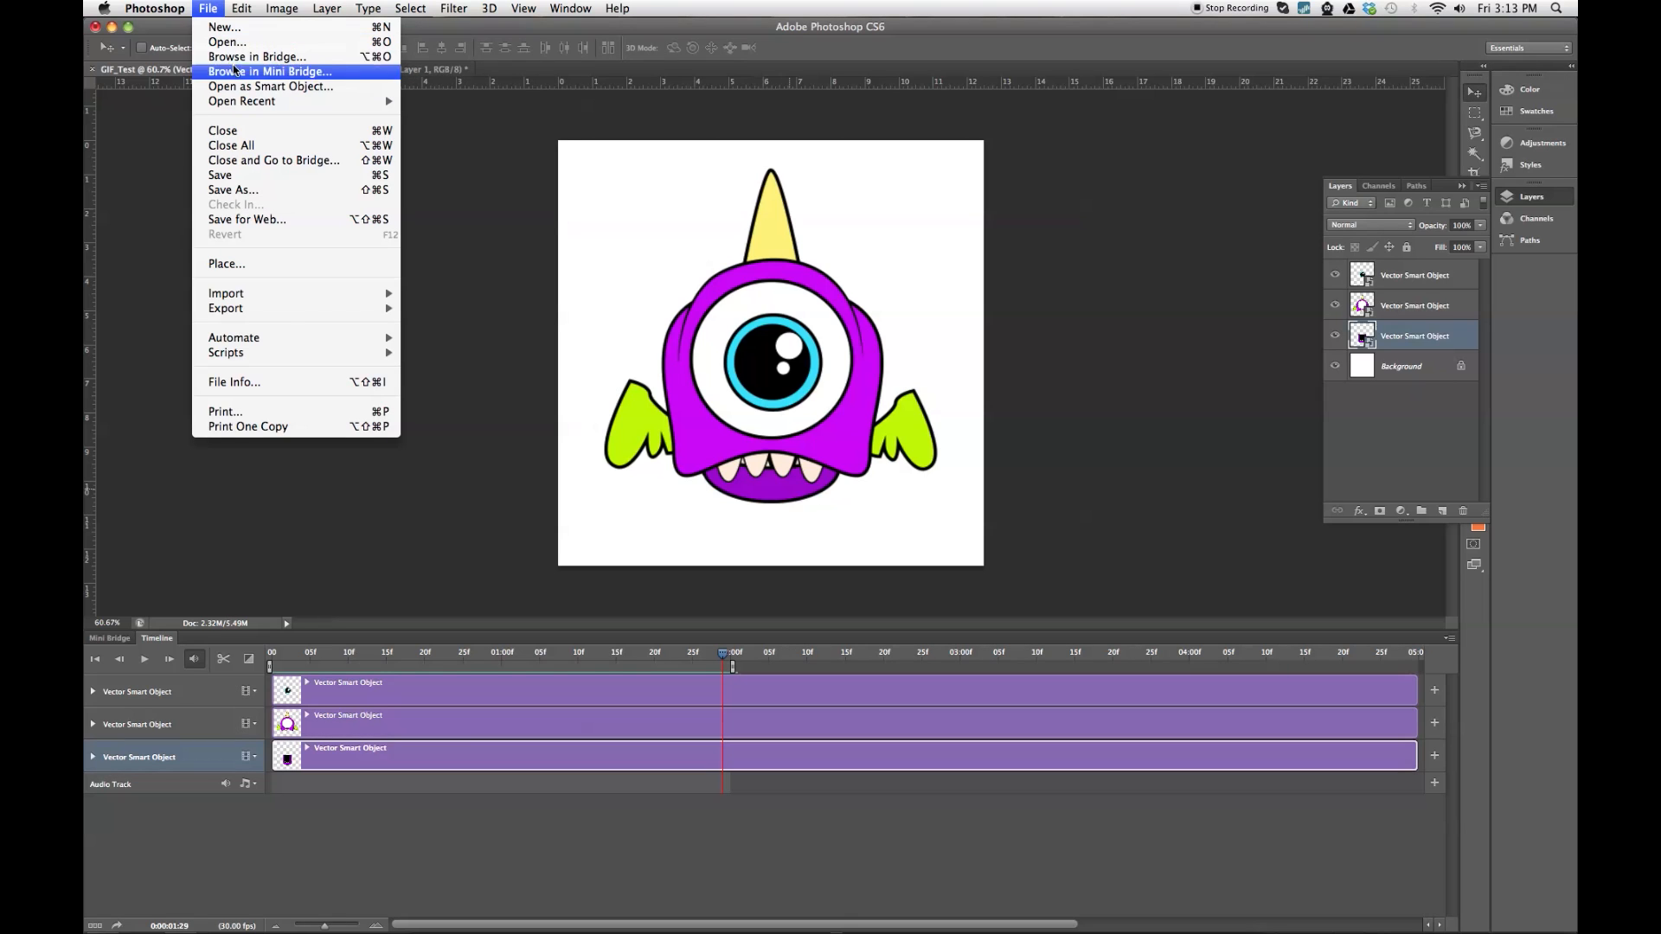
{"action": "left_click", "coordinate": [245, 219]}
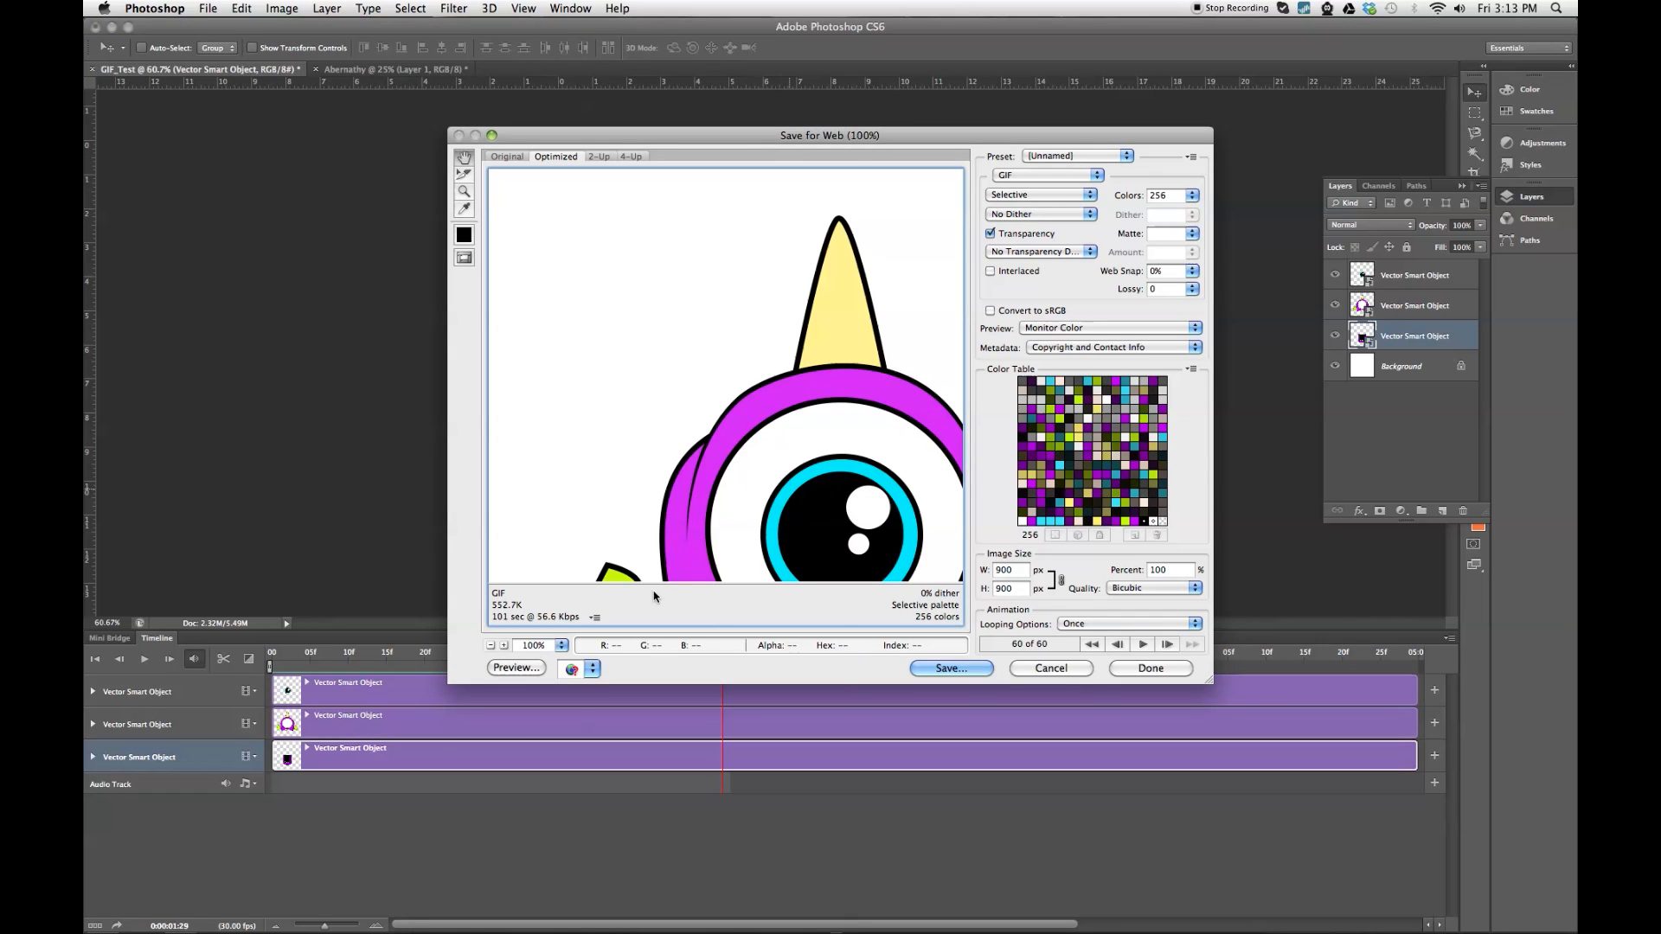
{"action": "left_click", "coordinate": [561, 645]}
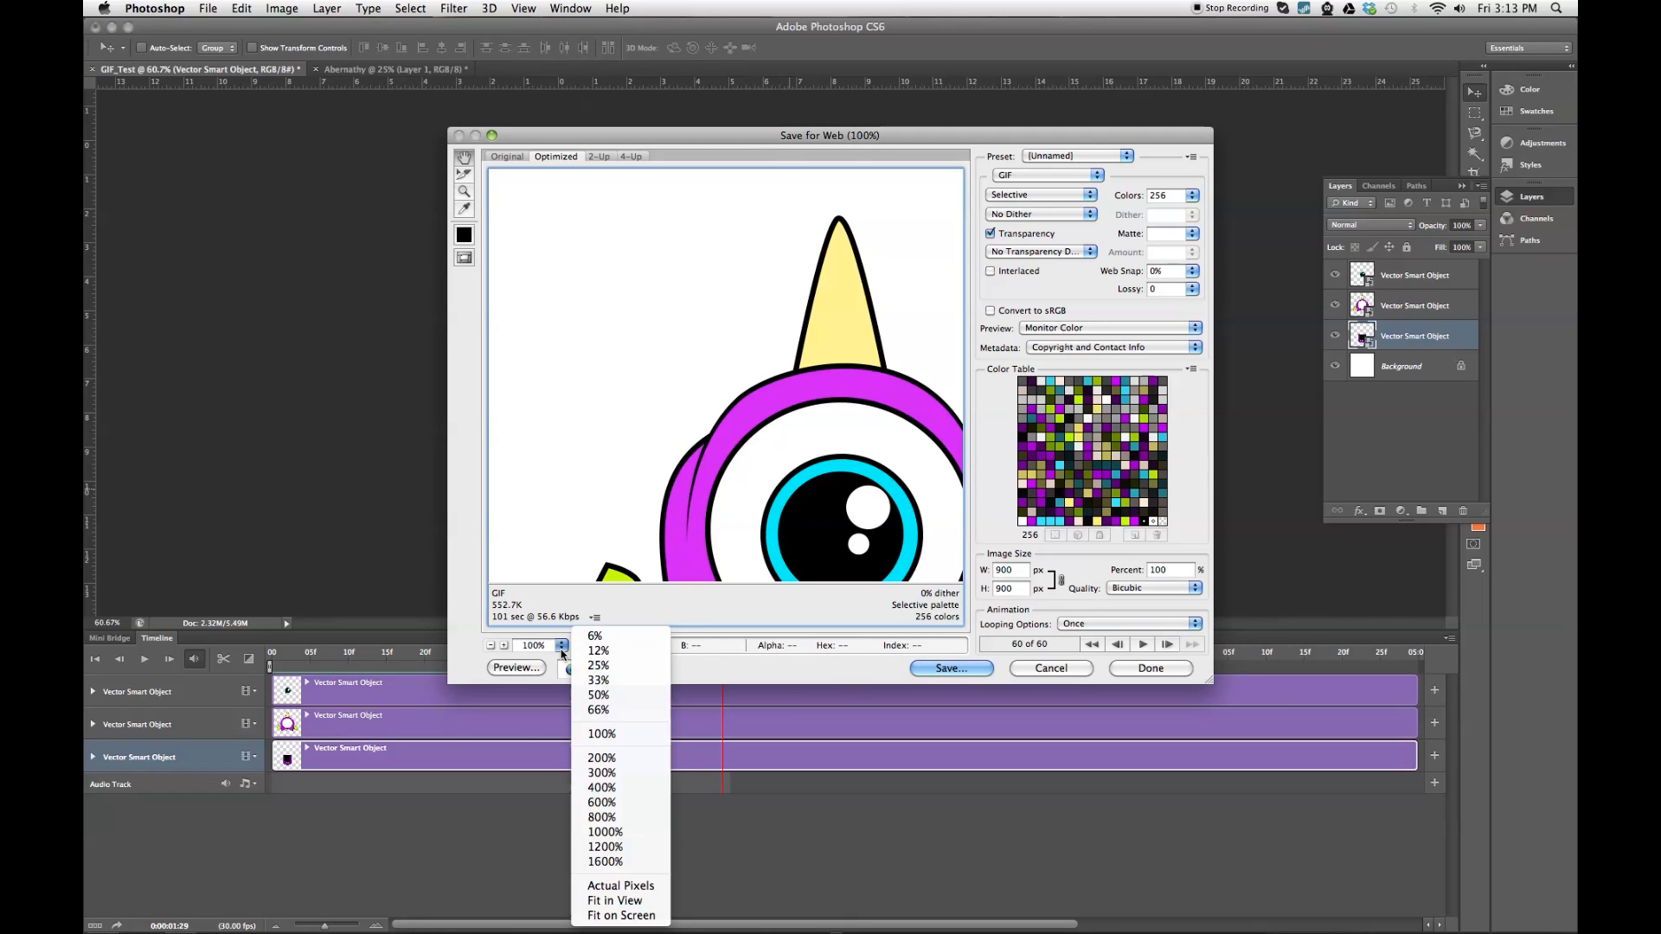
{"action": "left_click", "coordinate": [598, 709]}
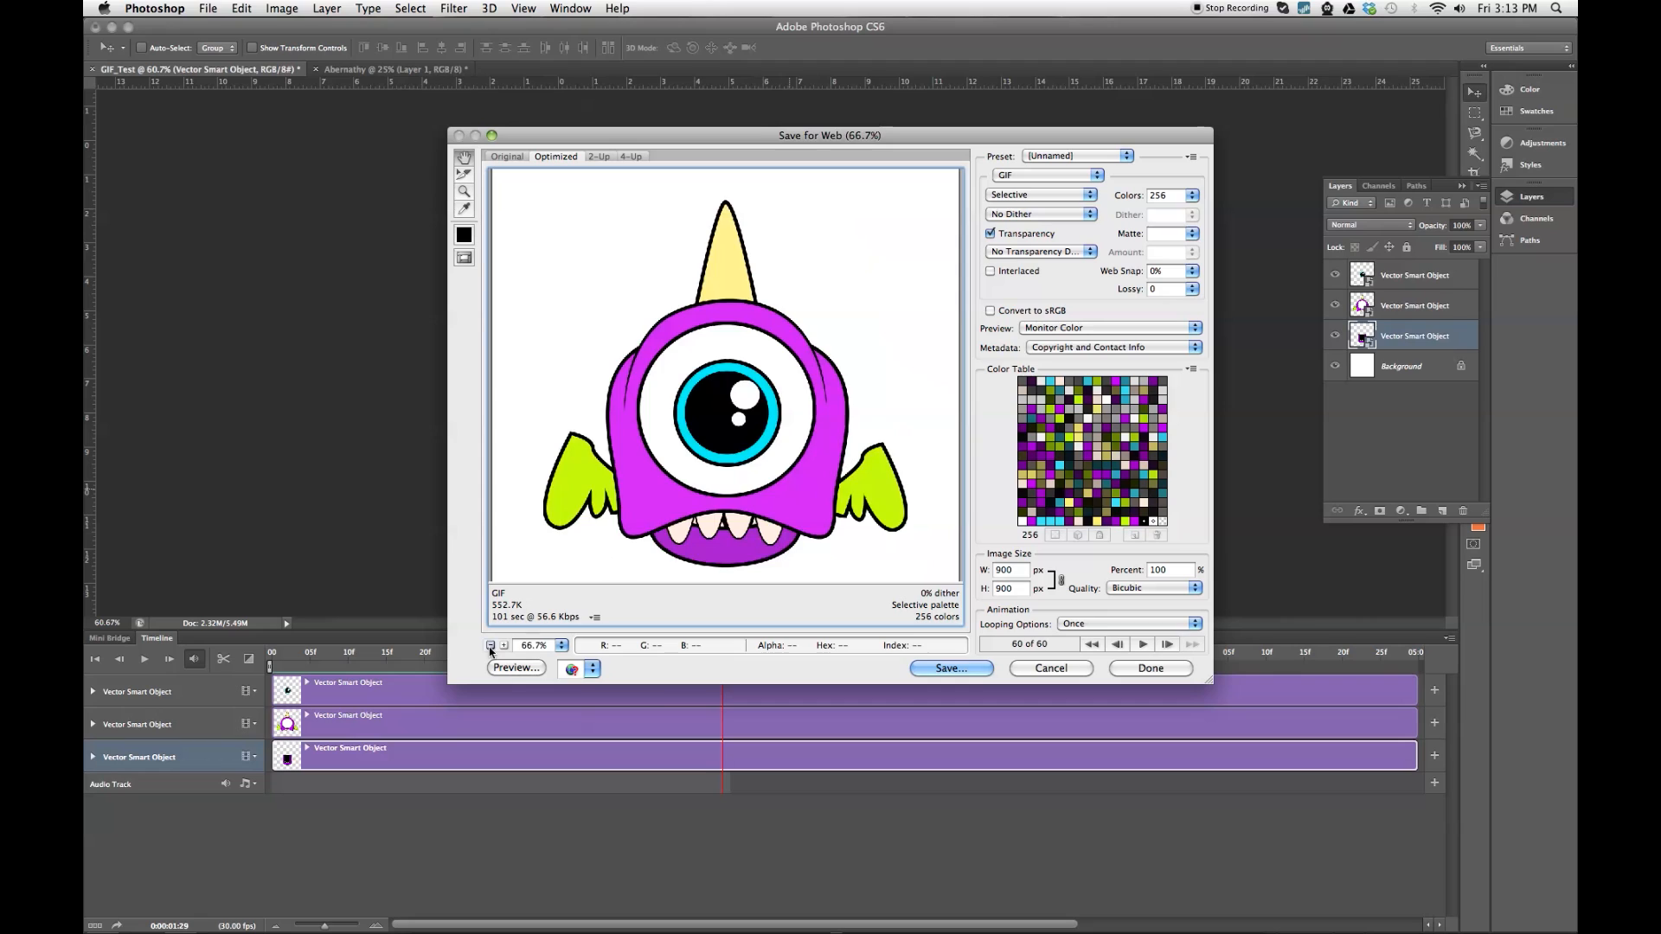
{"action": "left_click", "coordinate": [490, 646]}
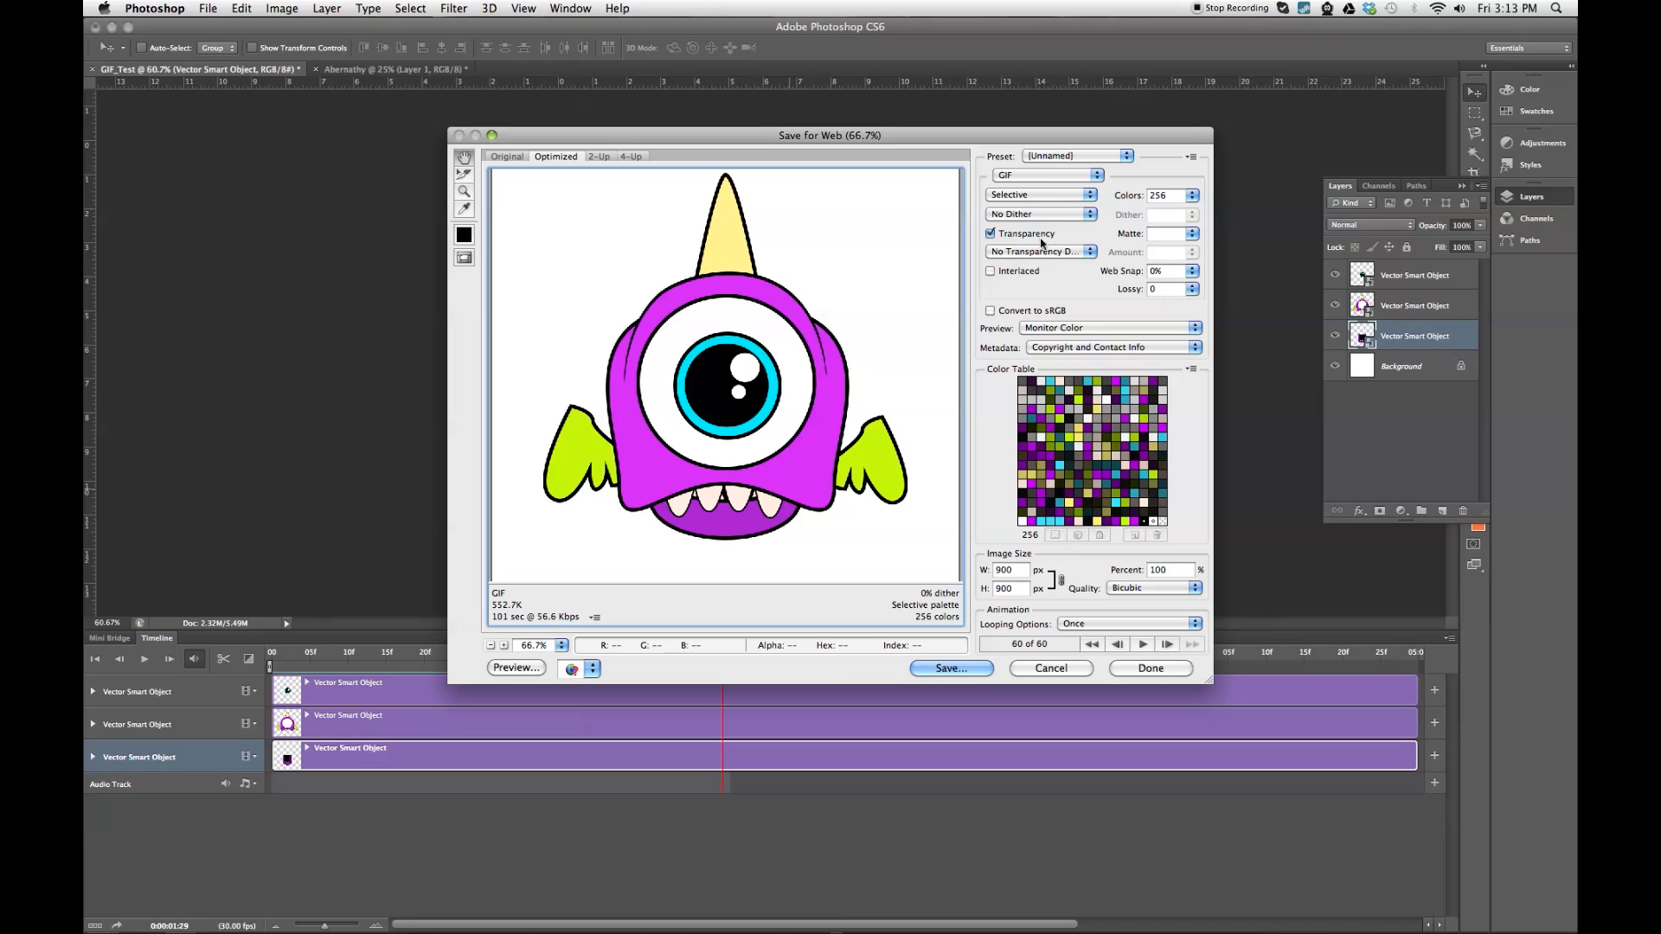
Keep GIF as the output format and start saving the optimized file.
{"action": "left_click", "coordinate": [1043, 175]}
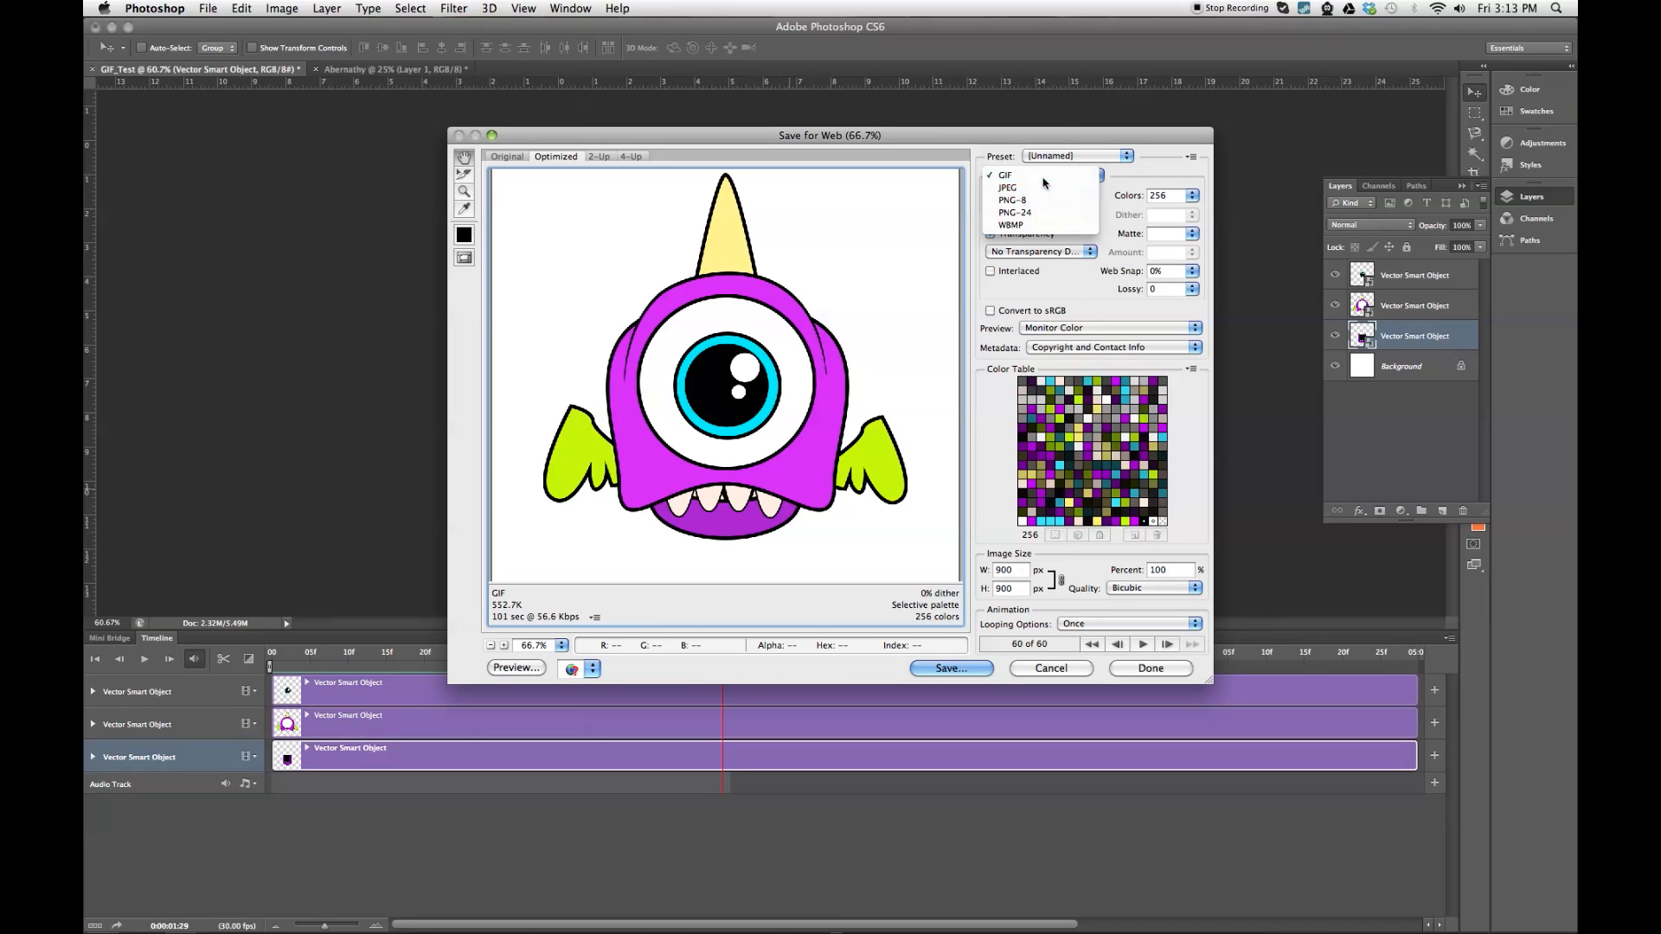
{"action": "left_click", "coordinate": [1005, 175]}
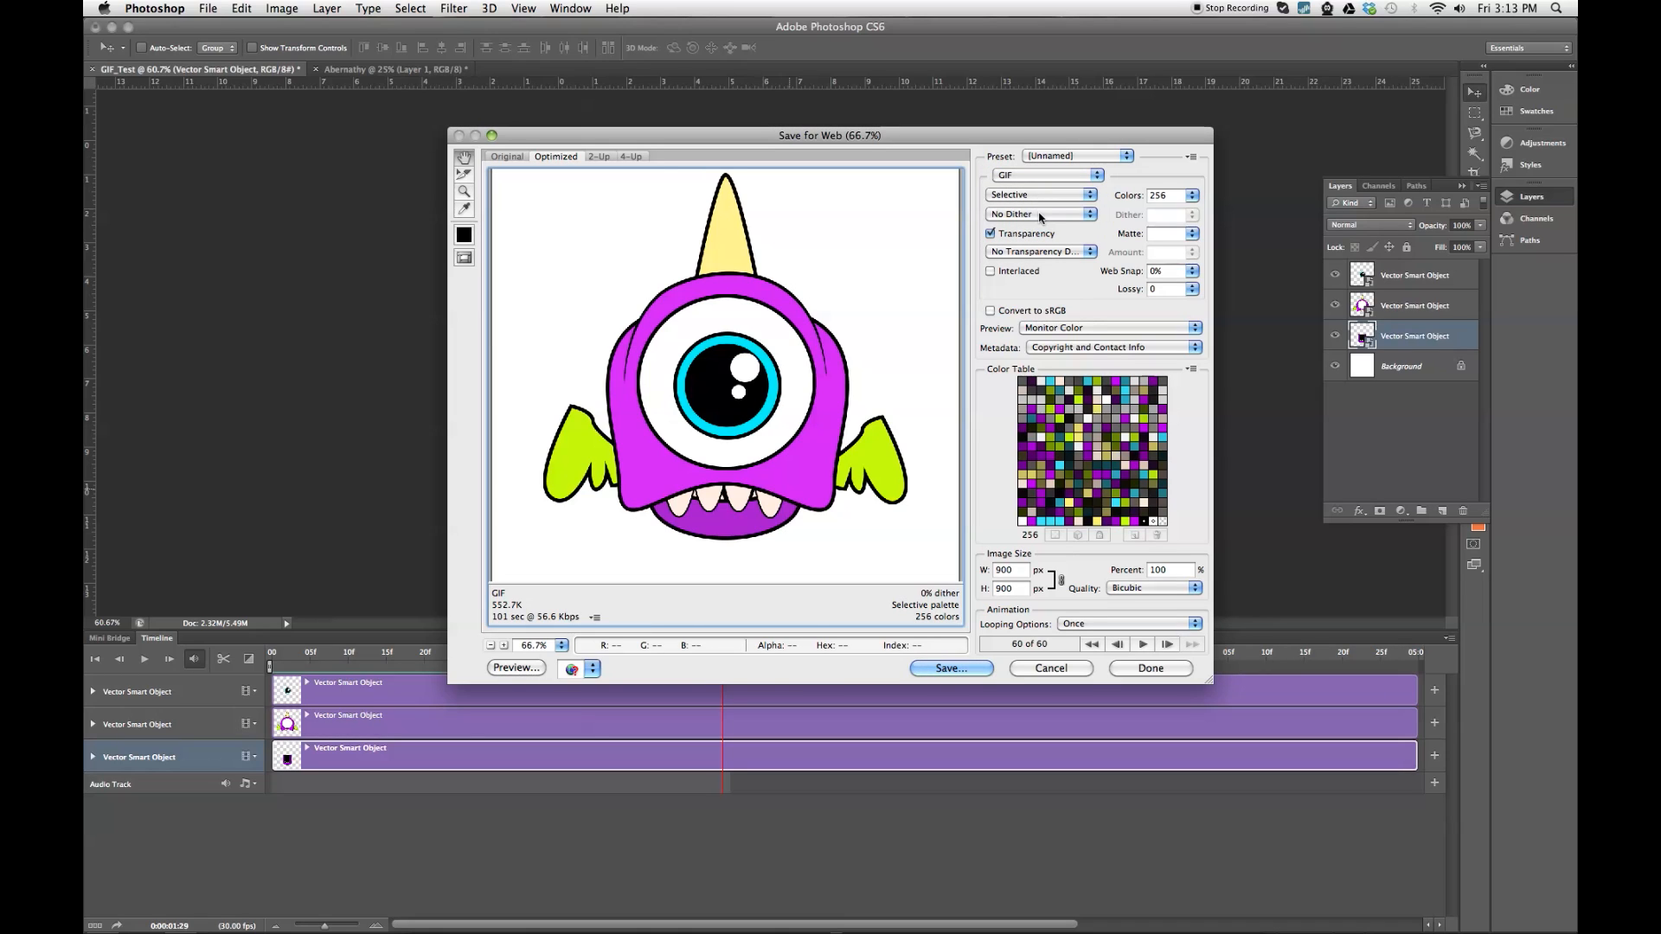
{"action": "mouse_move", "coordinate": [854, 239]}
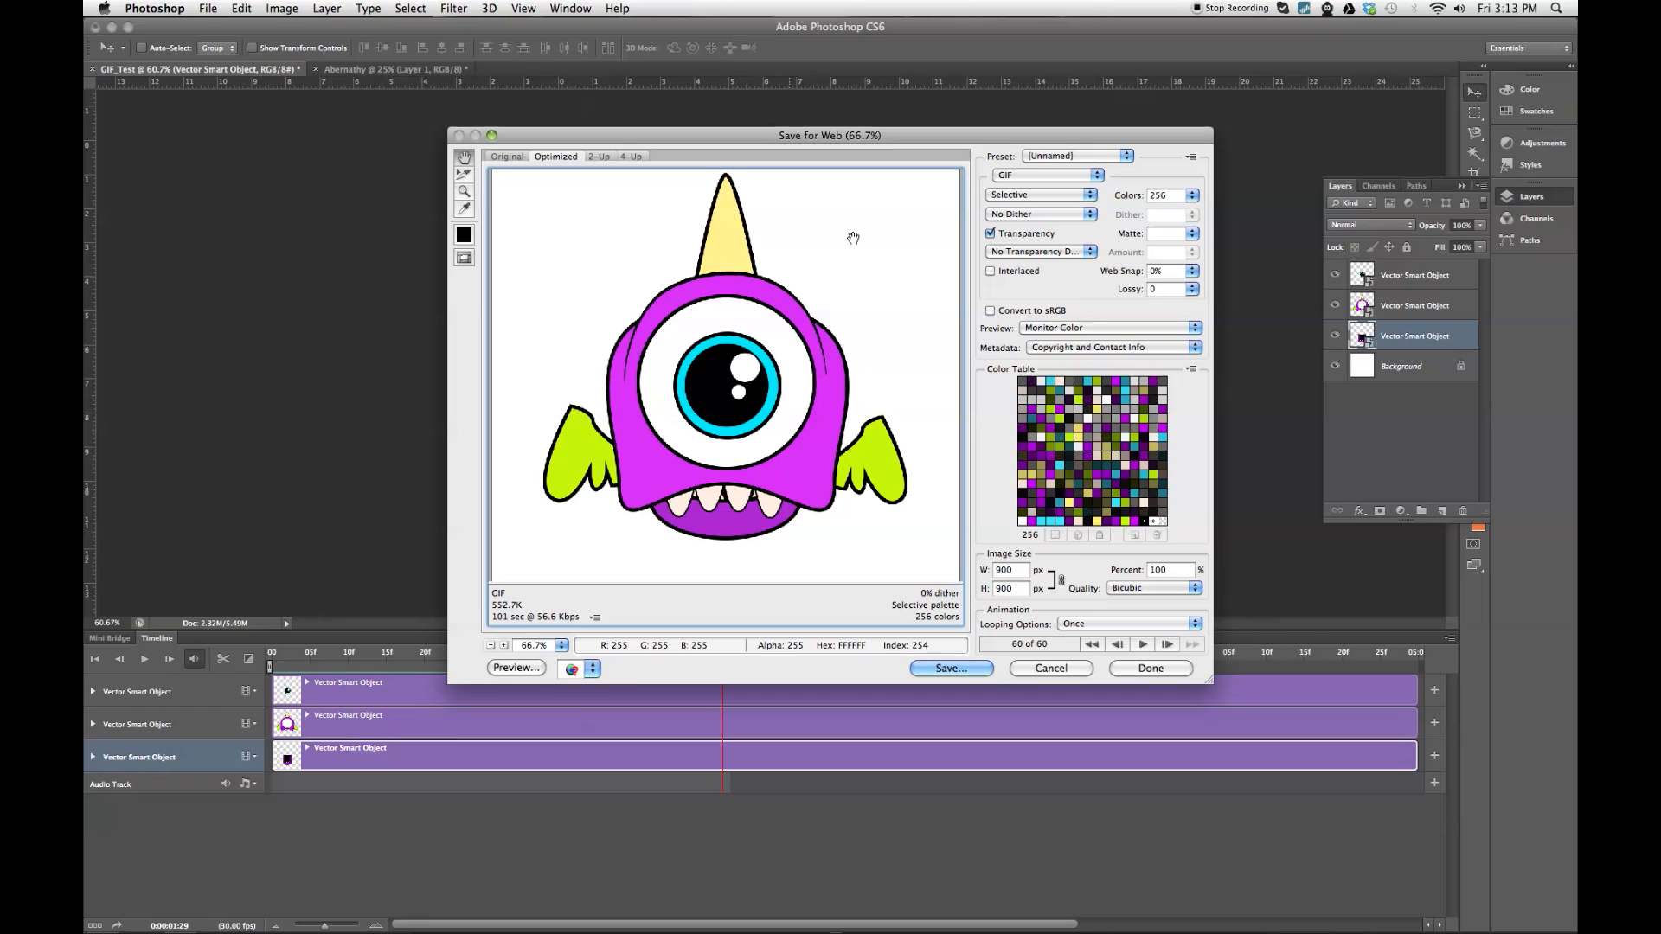
{"action": "mouse_move", "coordinate": [991, 246]}
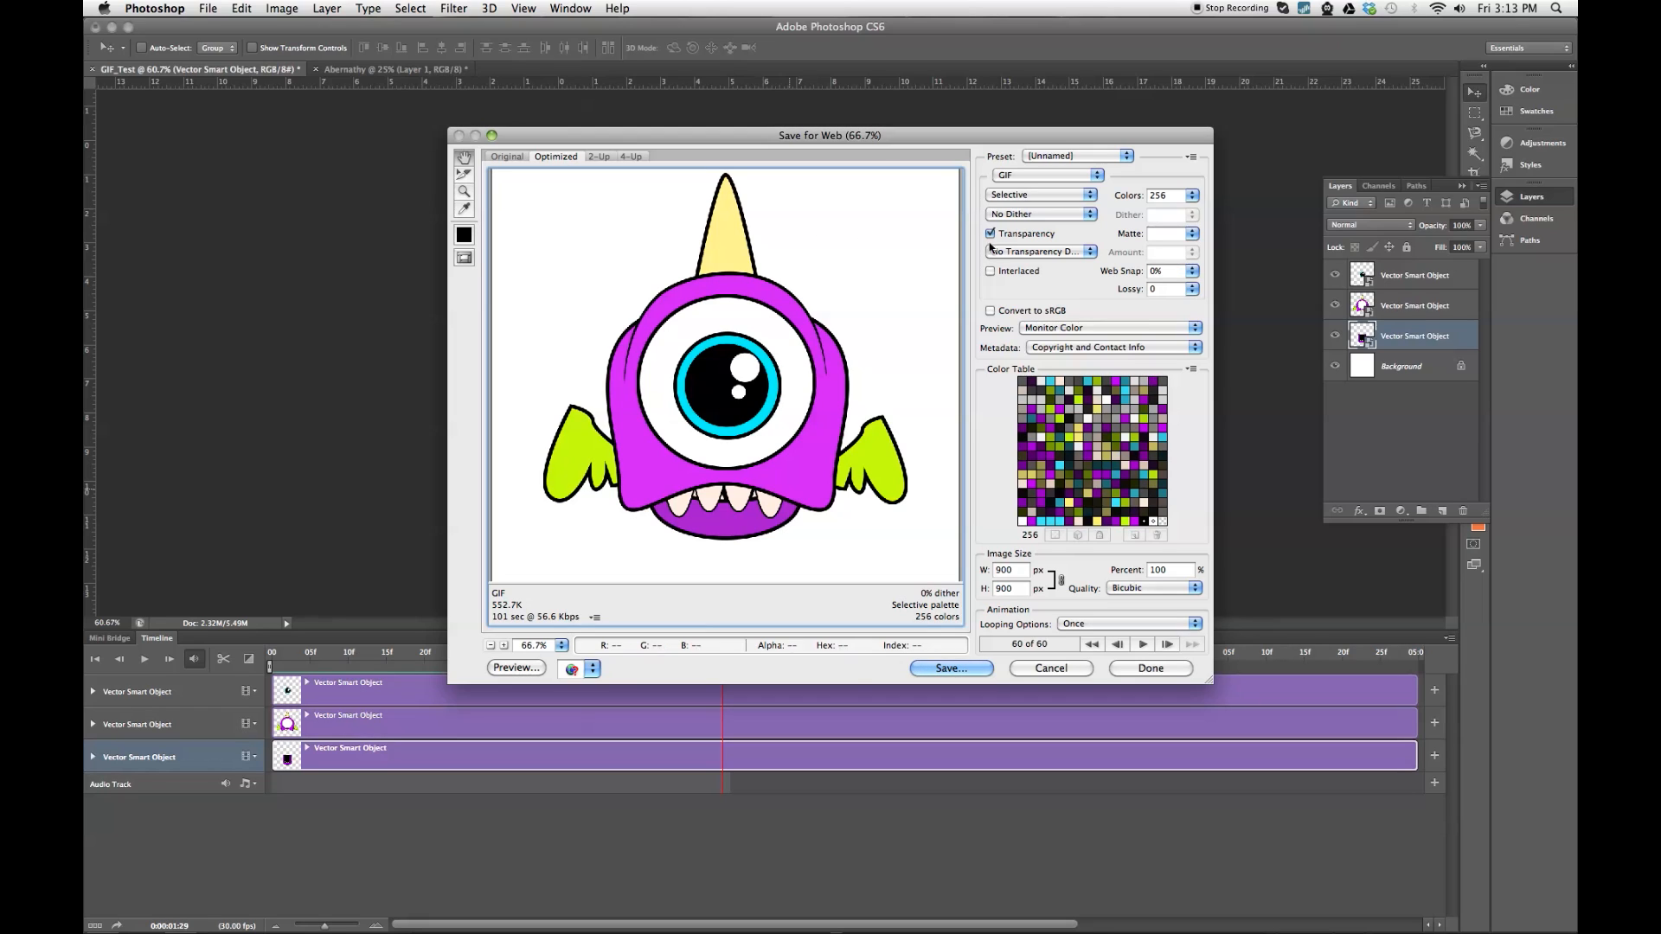
{"action": "mouse_move", "coordinate": [989, 233]}
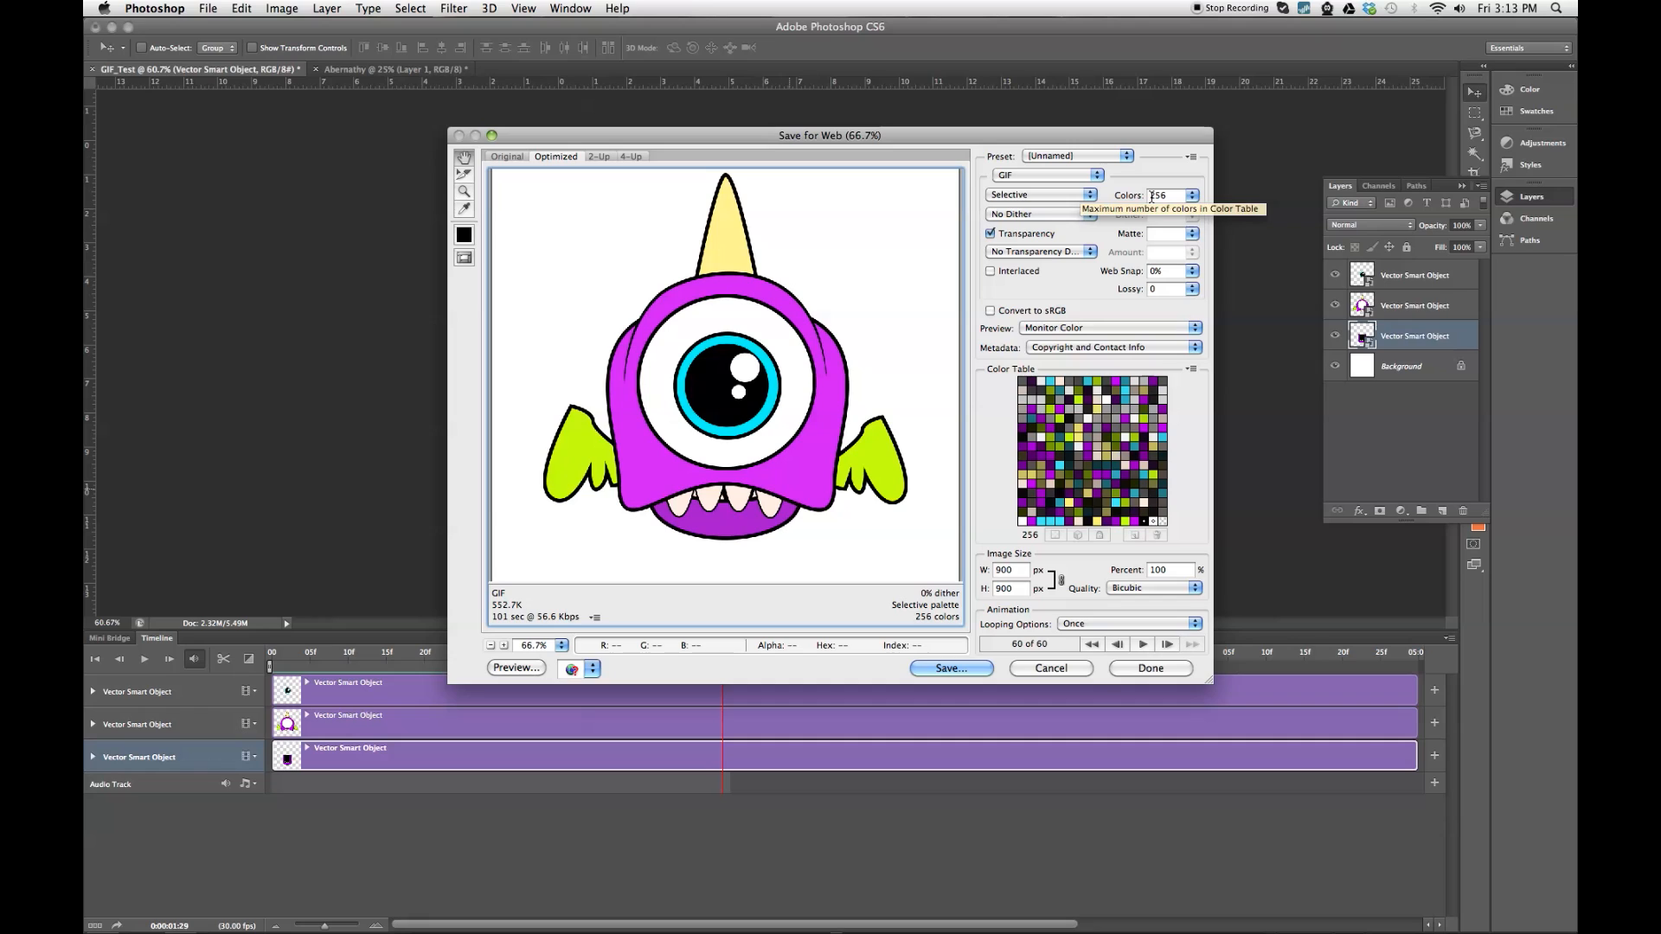
{"action": "mouse_move", "coordinate": [788, 433]}
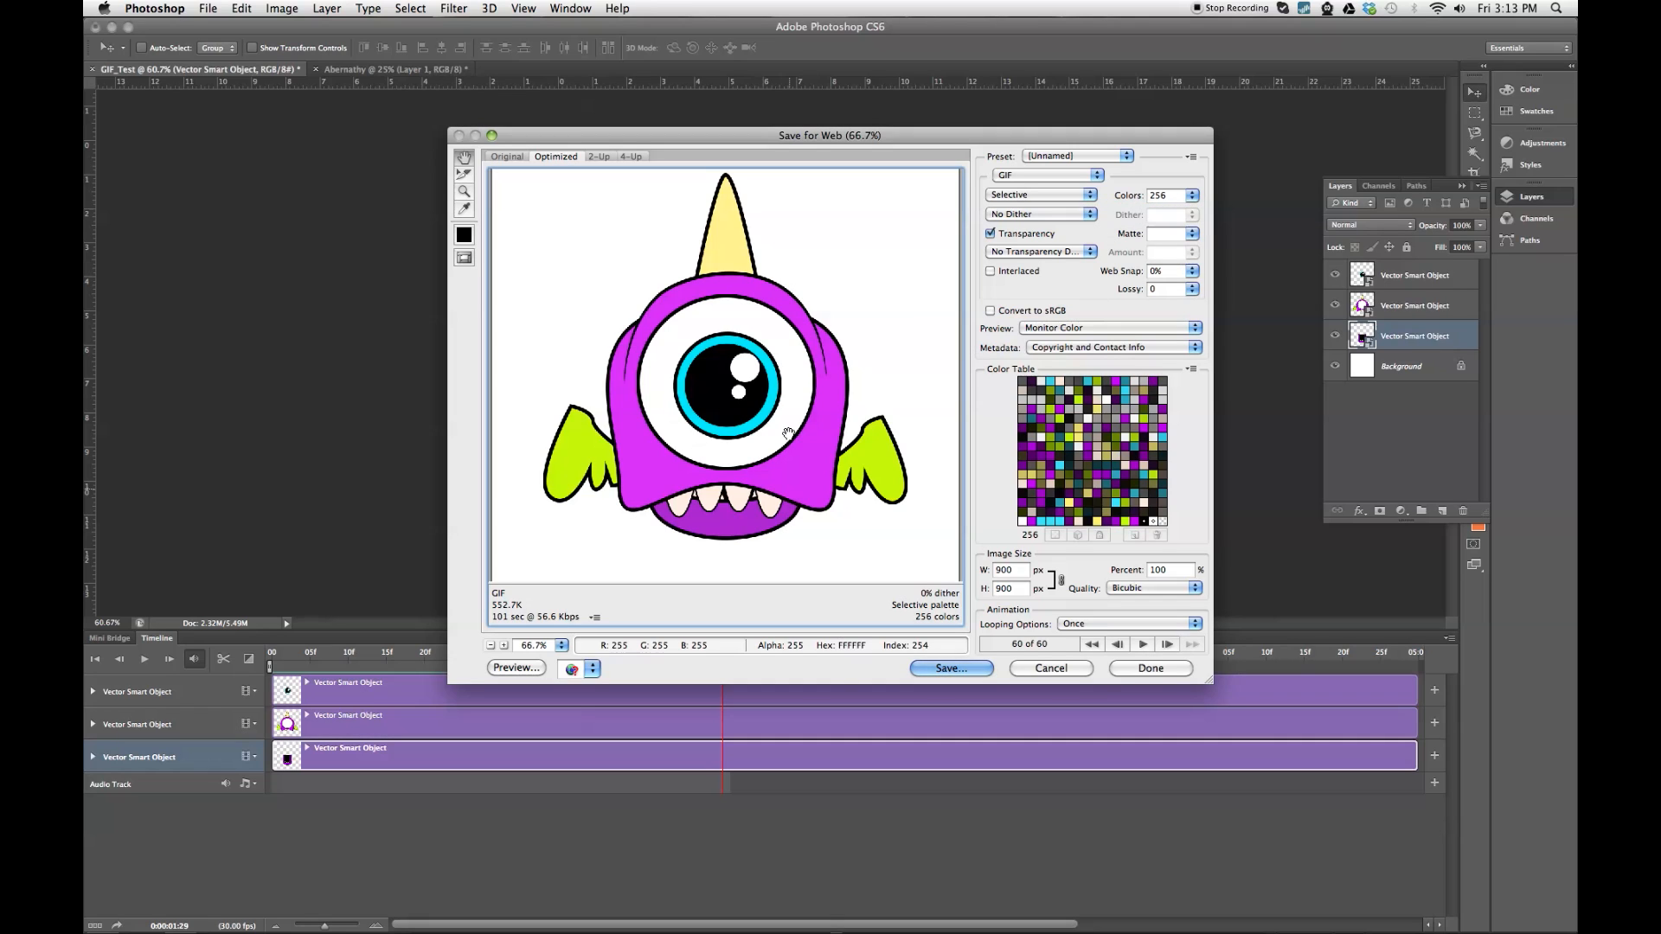
{"action": "mouse_move", "coordinate": [895, 322]}
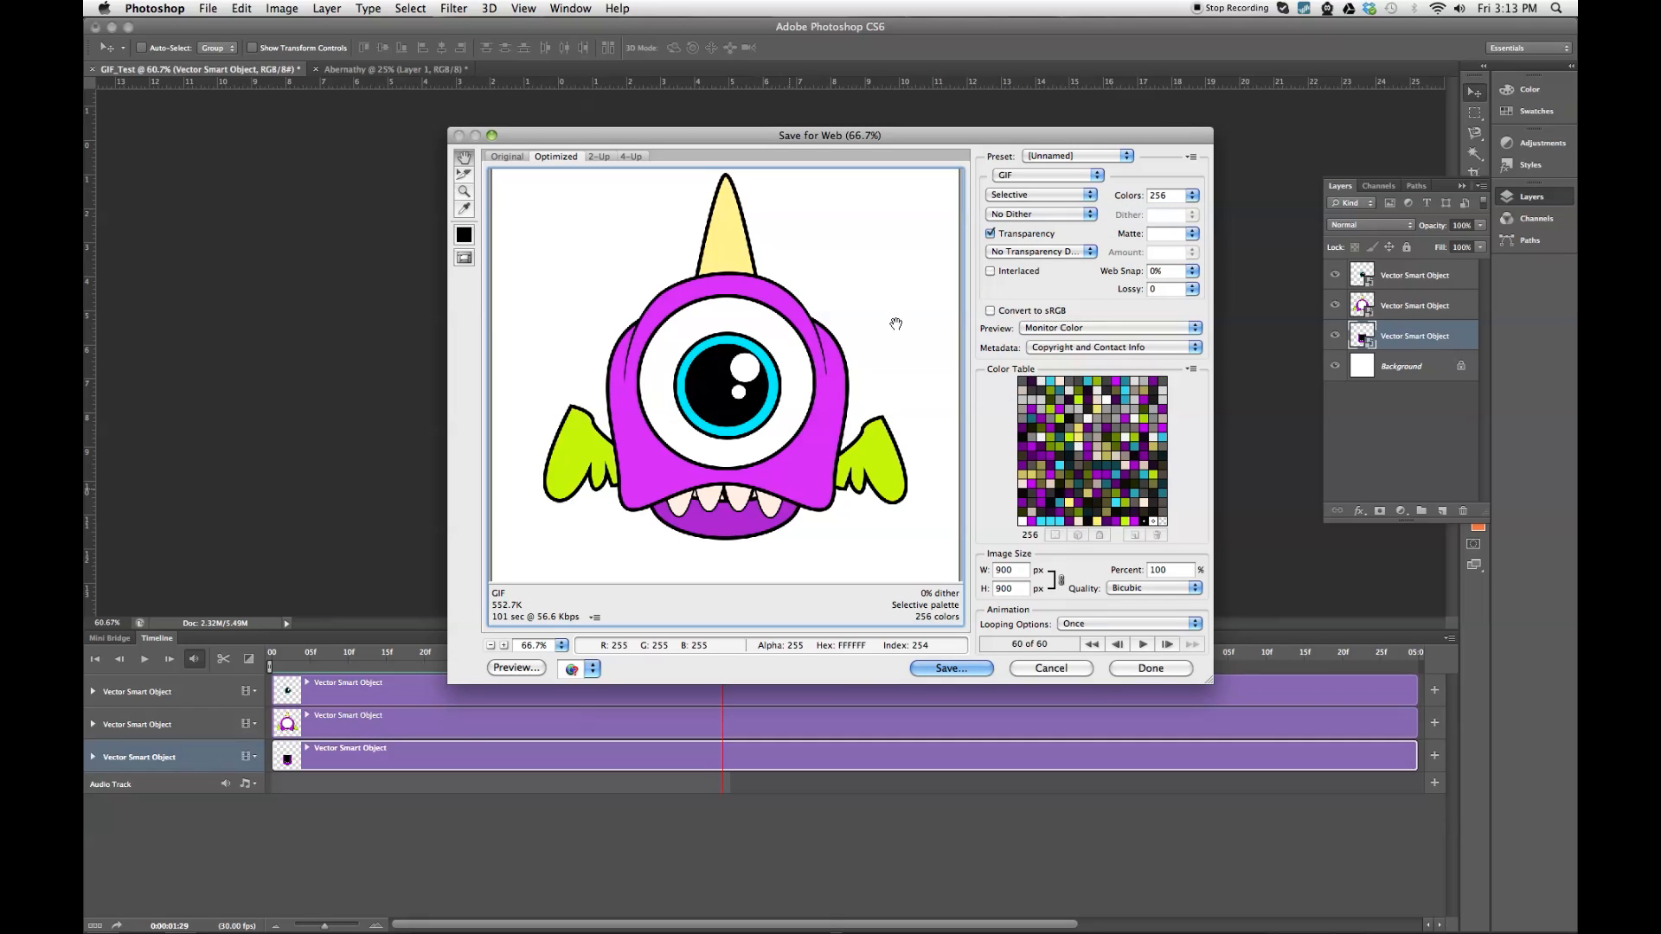
{"action": "mouse_move", "coordinate": [777, 400]}
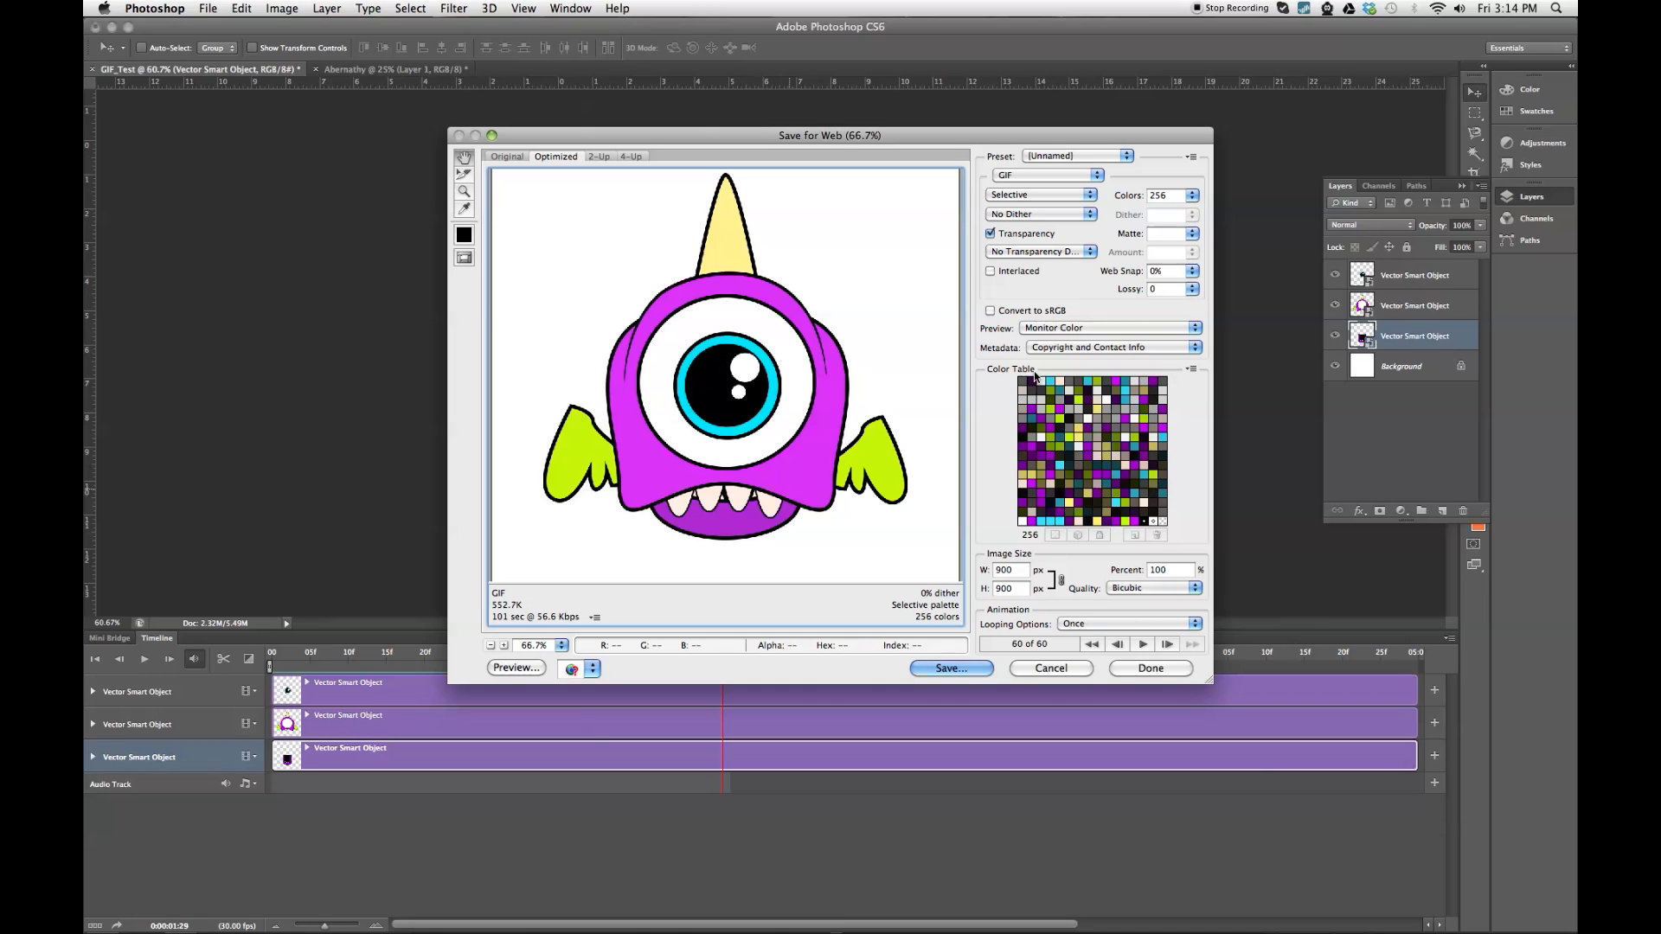
{"action": "mouse_move", "coordinate": [1102, 327]}
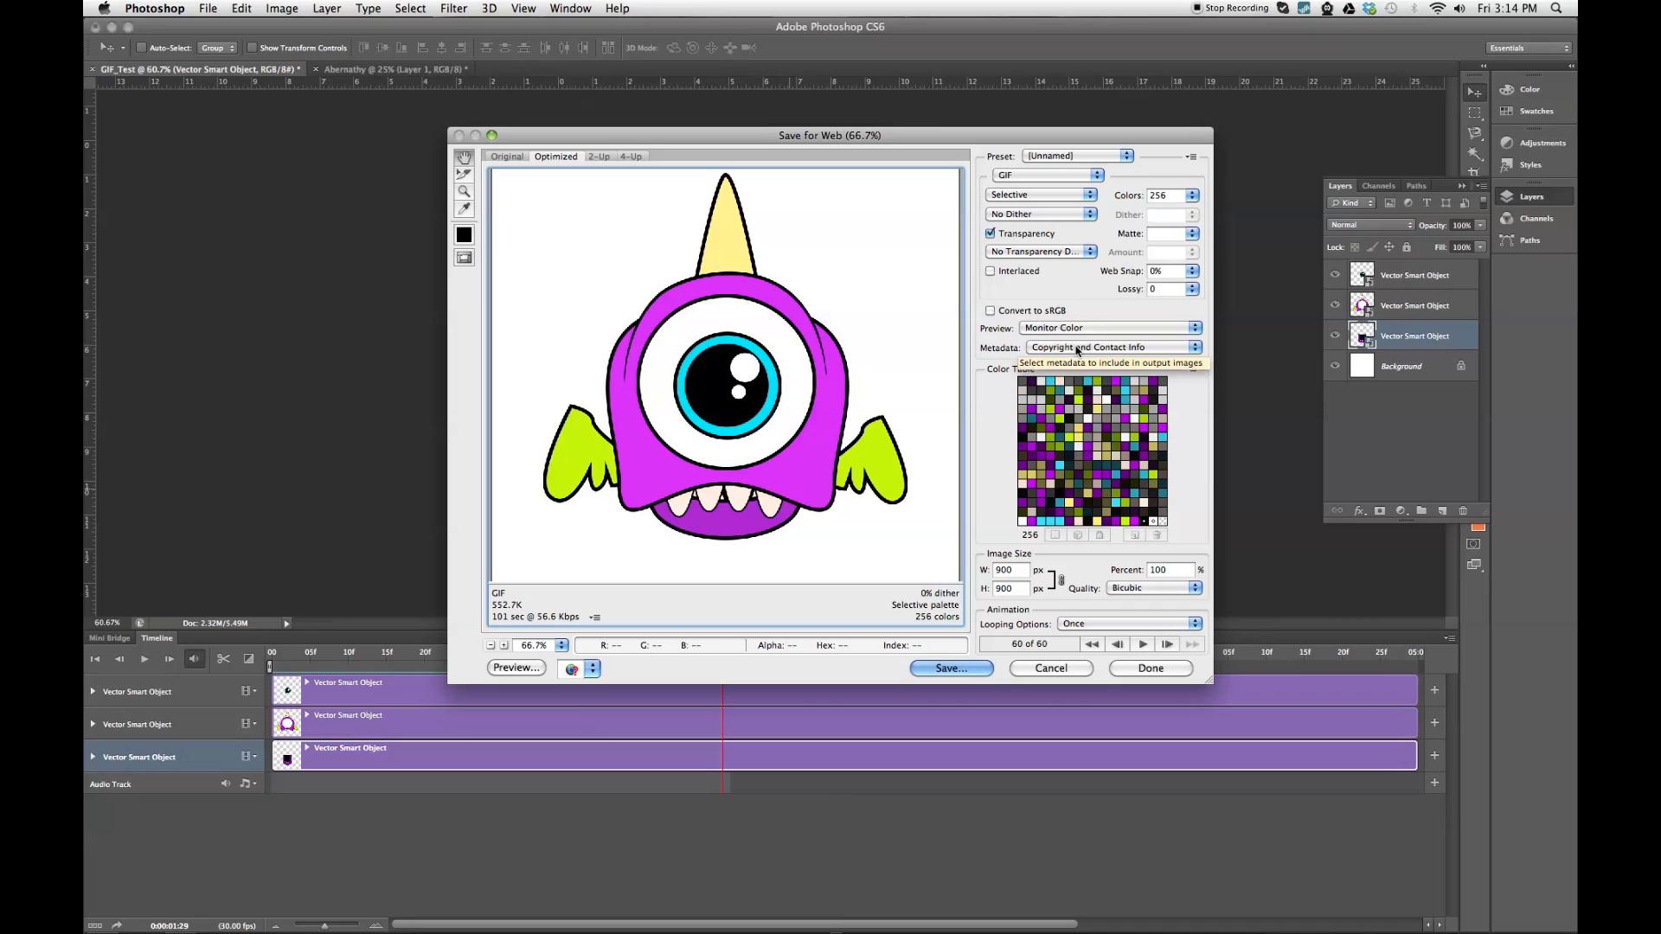
{"action": "mouse_move", "coordinate": [1046, 552]}
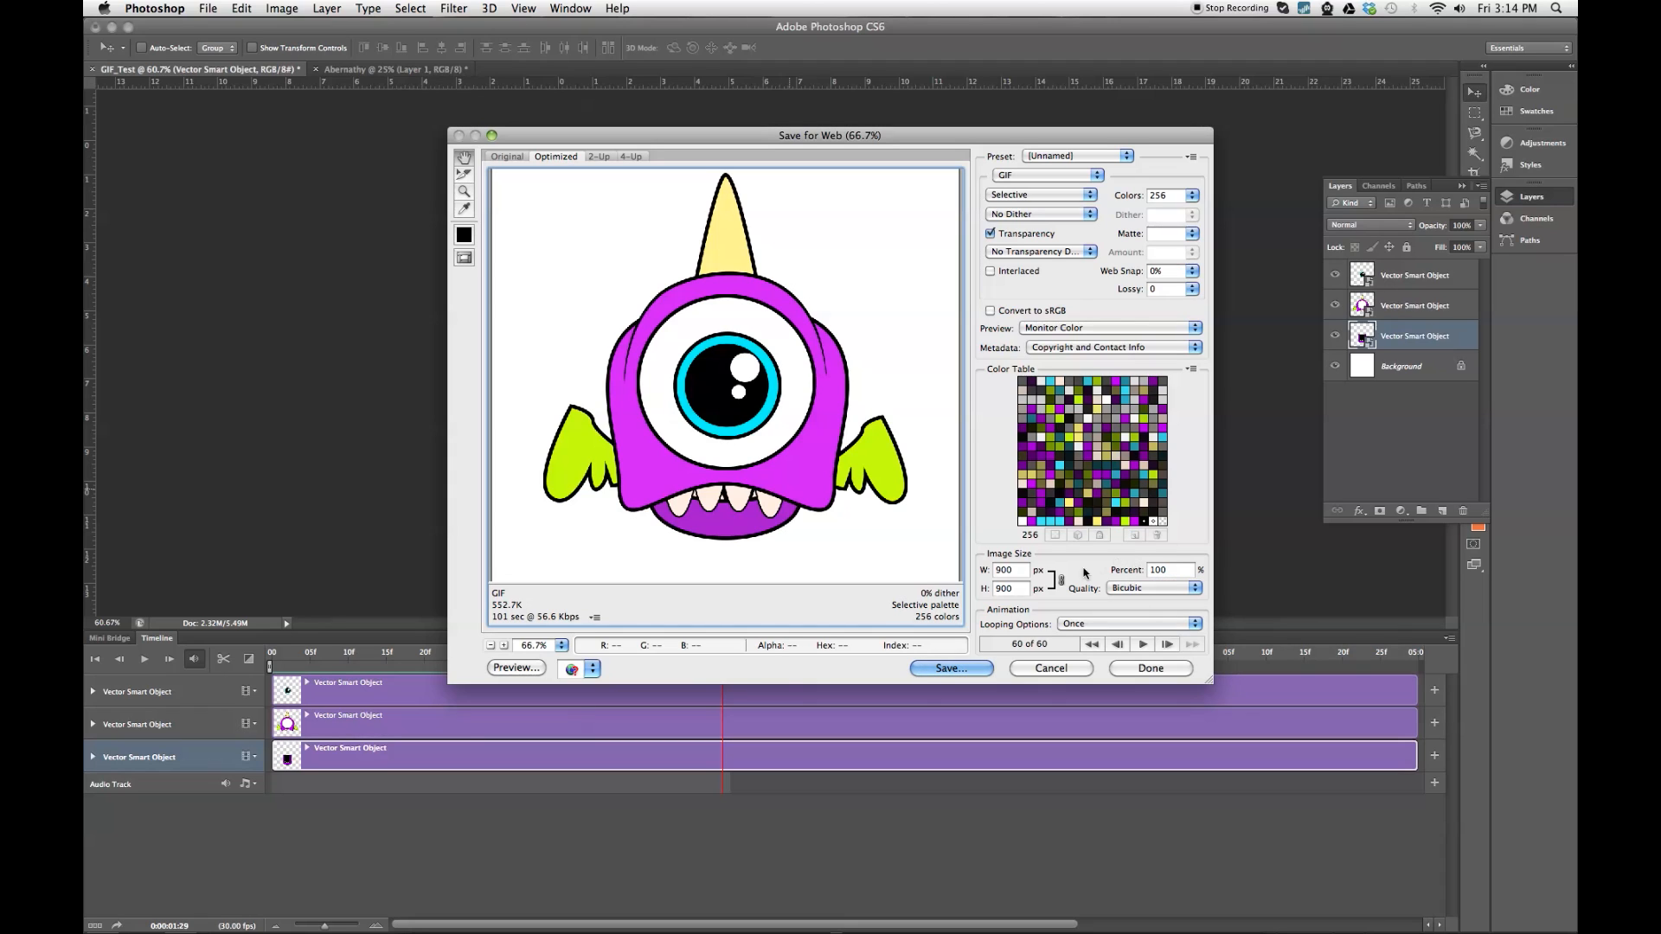
{"action": "left_click", "coordinate": [949, 667]}
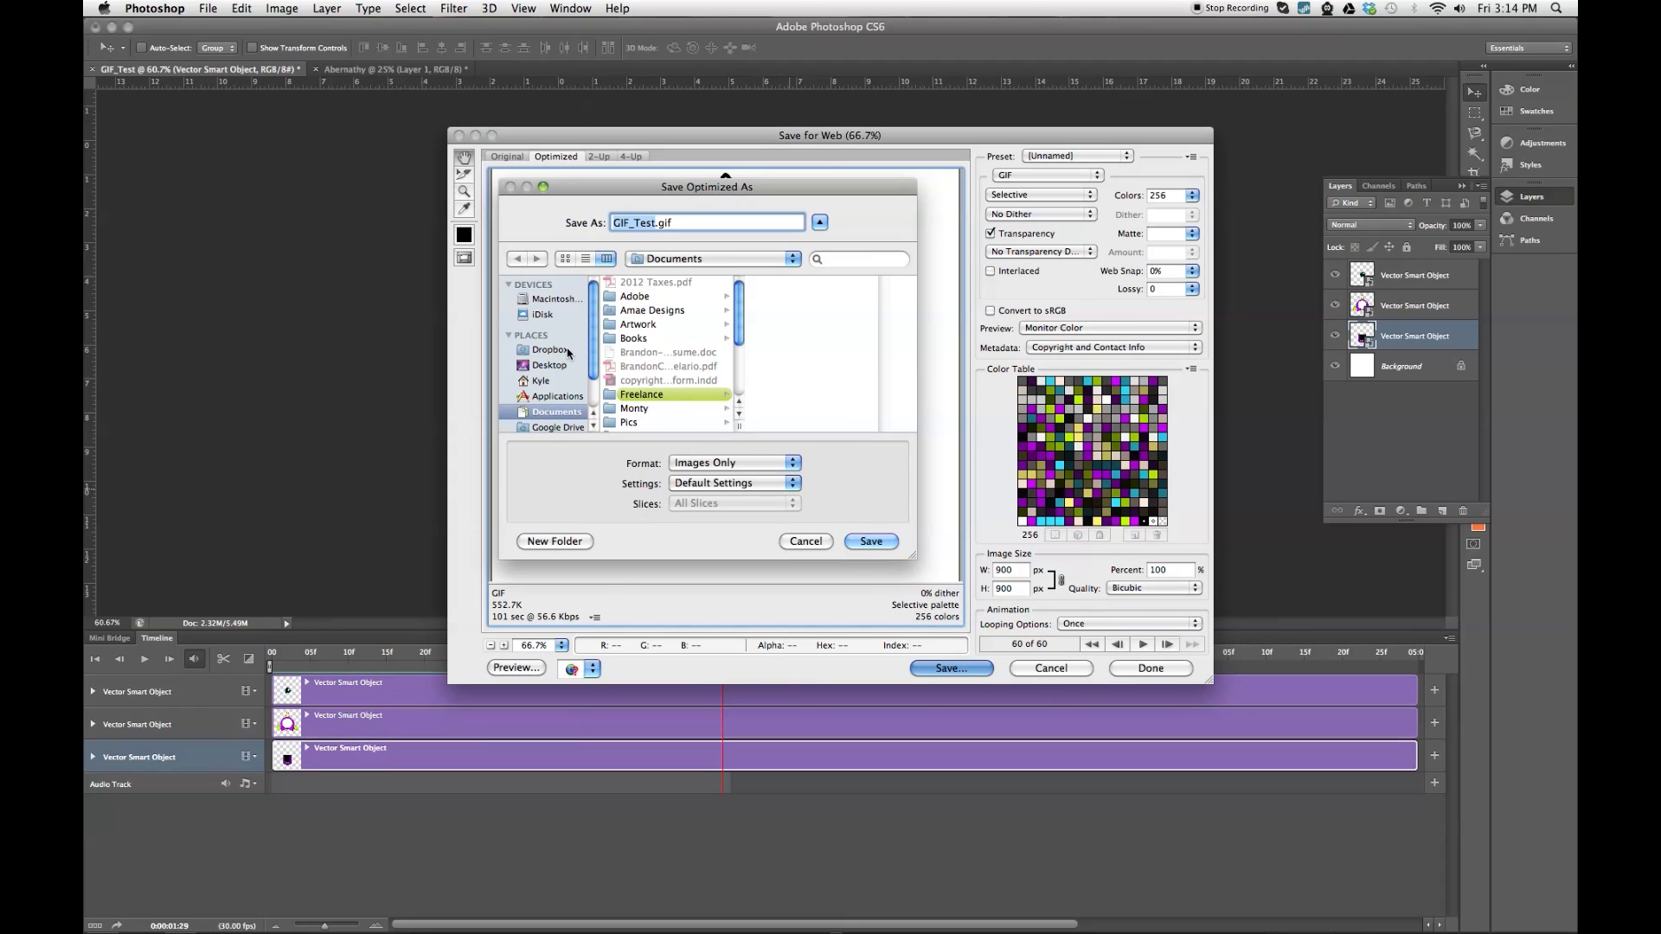
Save PurplePeopleEater.gif to the Desktop and open it in Firefox.
{"action": "left_click", "coordinate": [548, 364]}
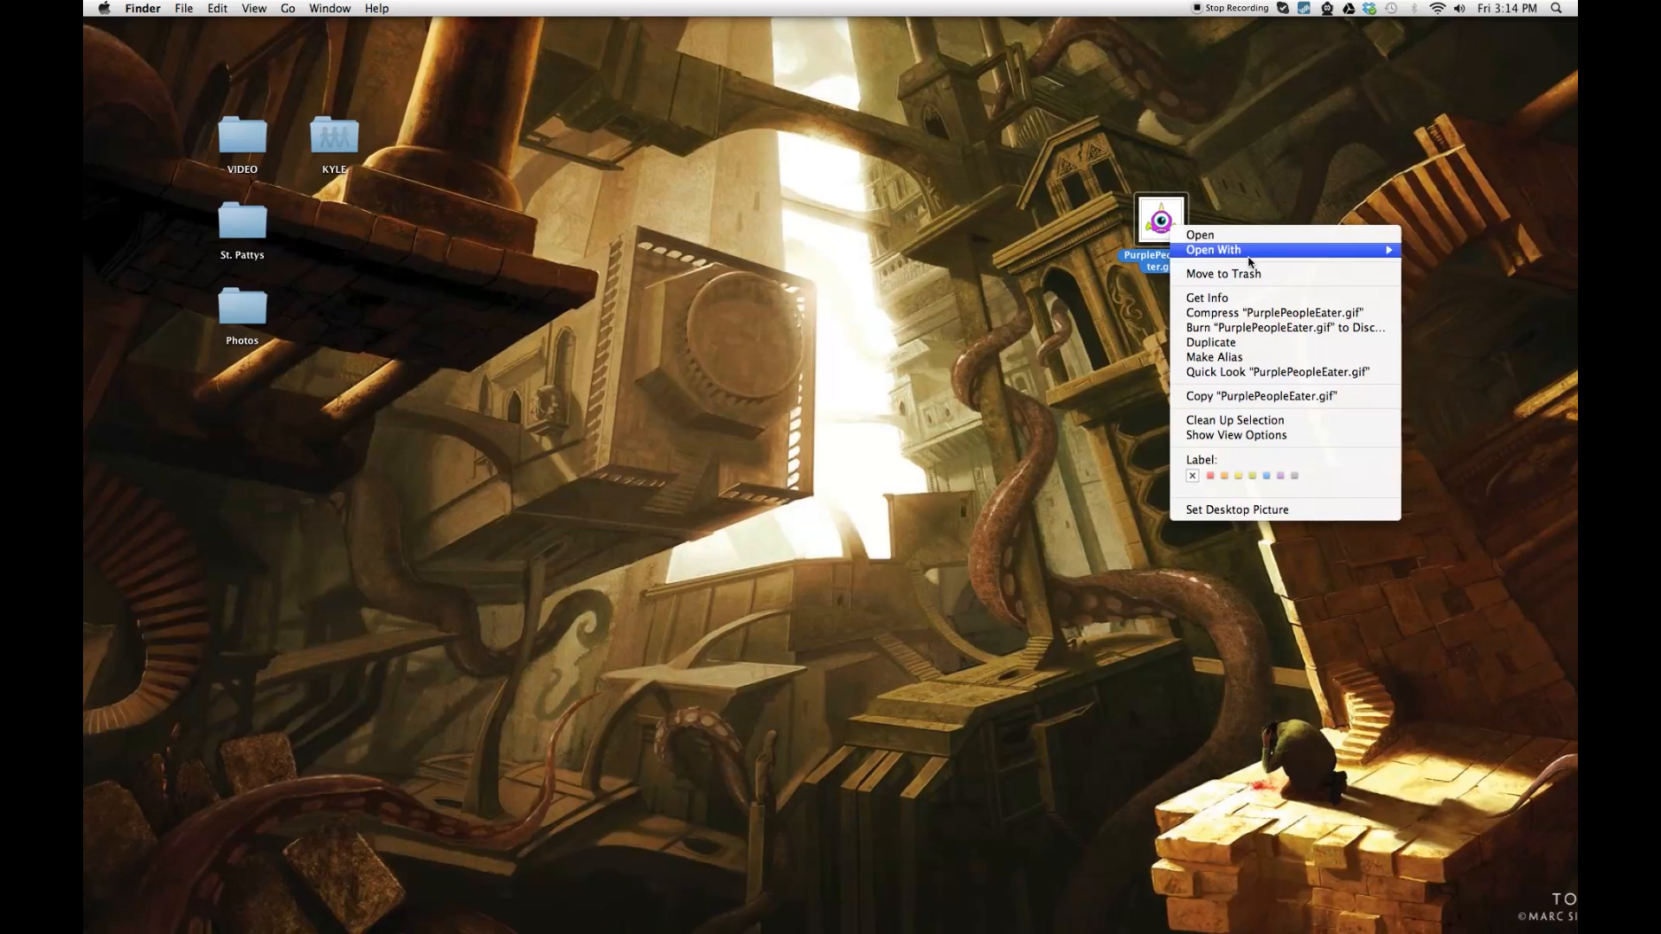
{"action": "mouse_move", "coordinate": [1213, 249]}
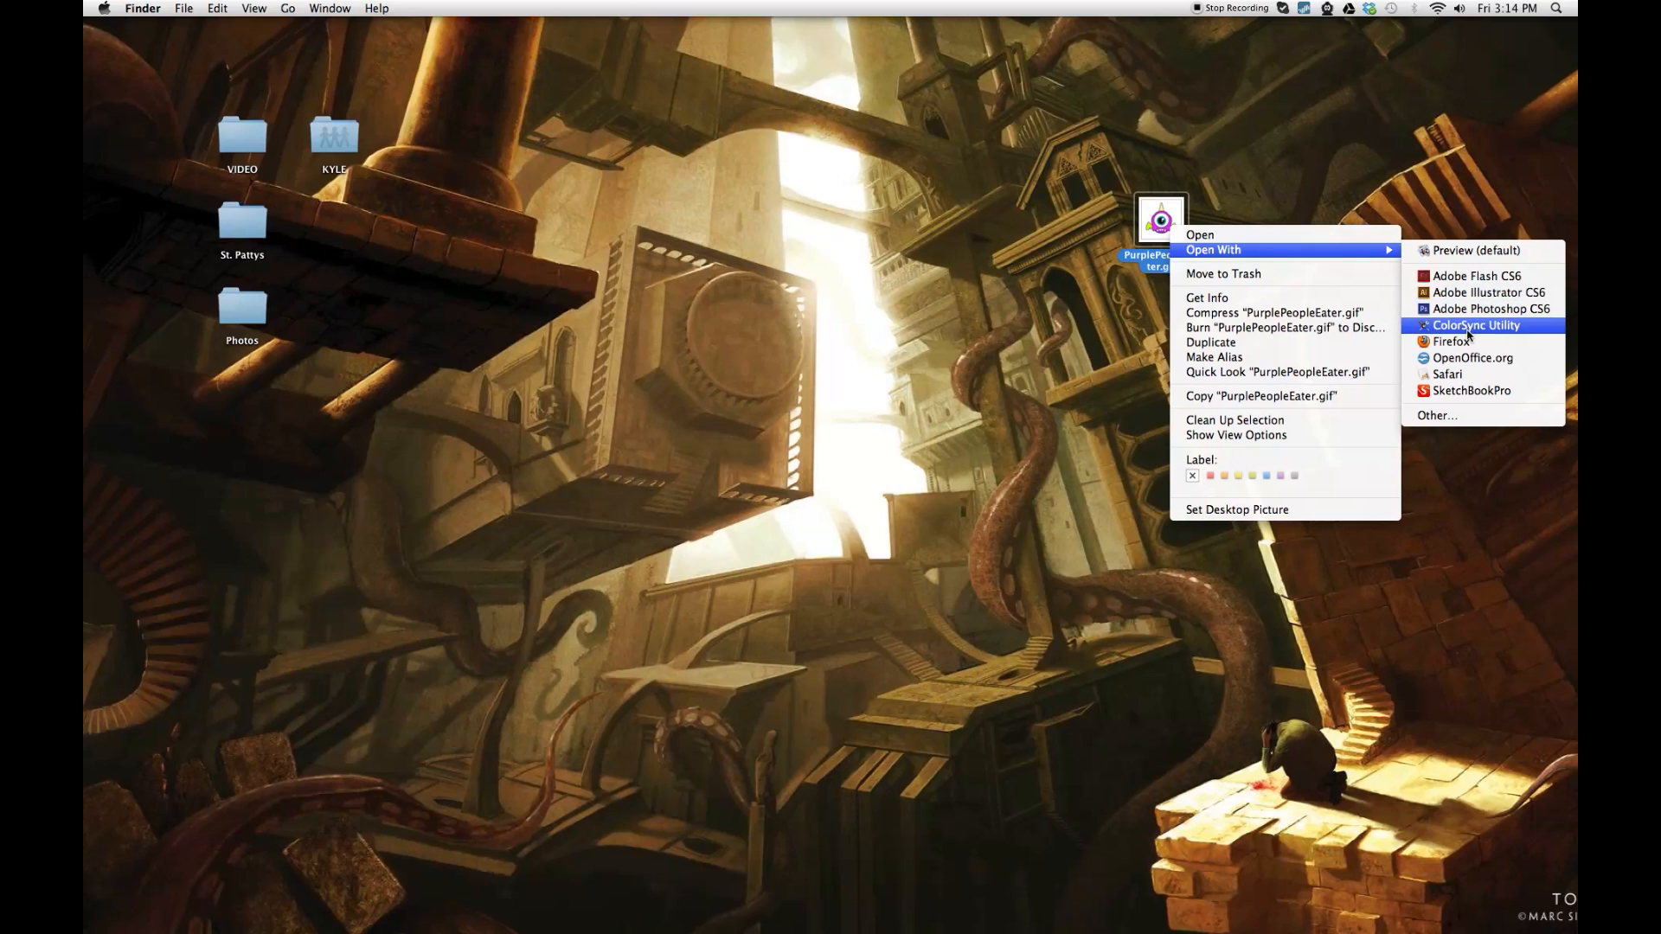
{"action": "left_click", "coordinate": [1450, 341]}
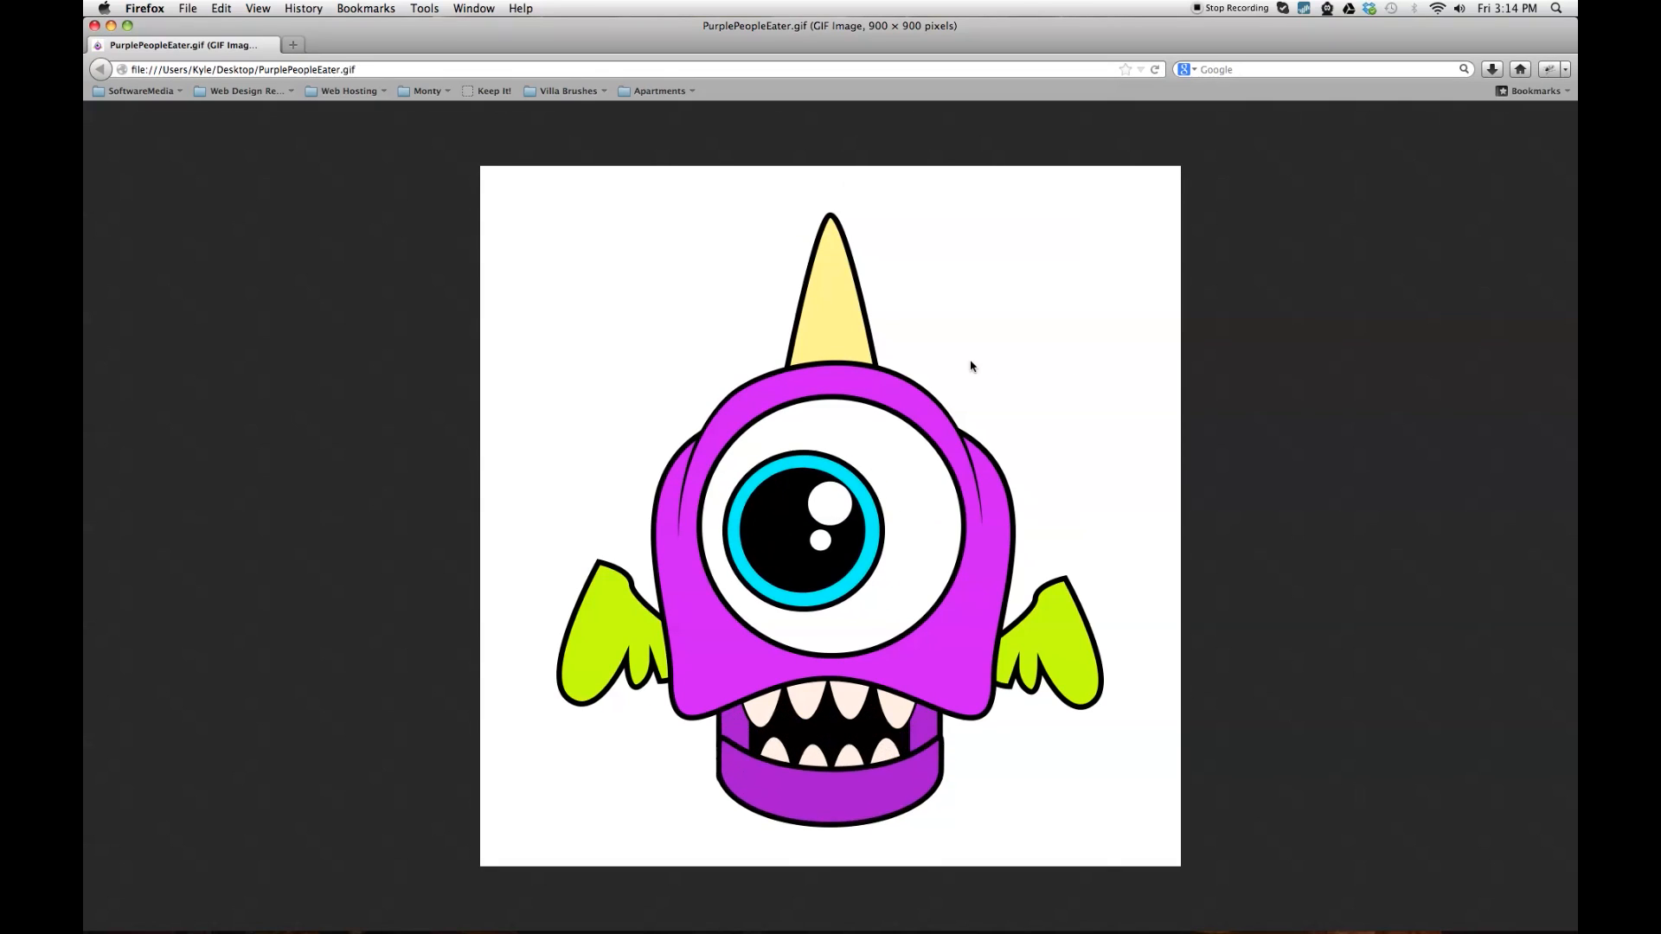